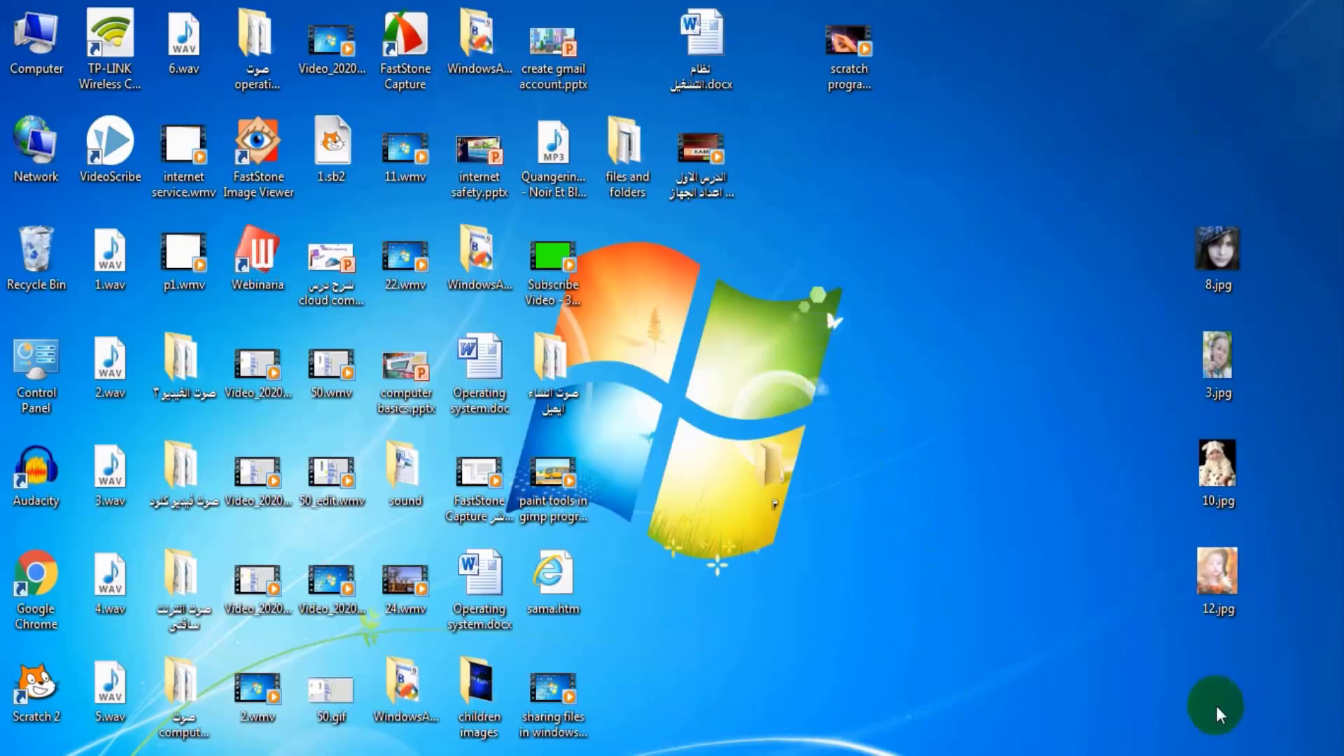
mouse_move(1173, 560)
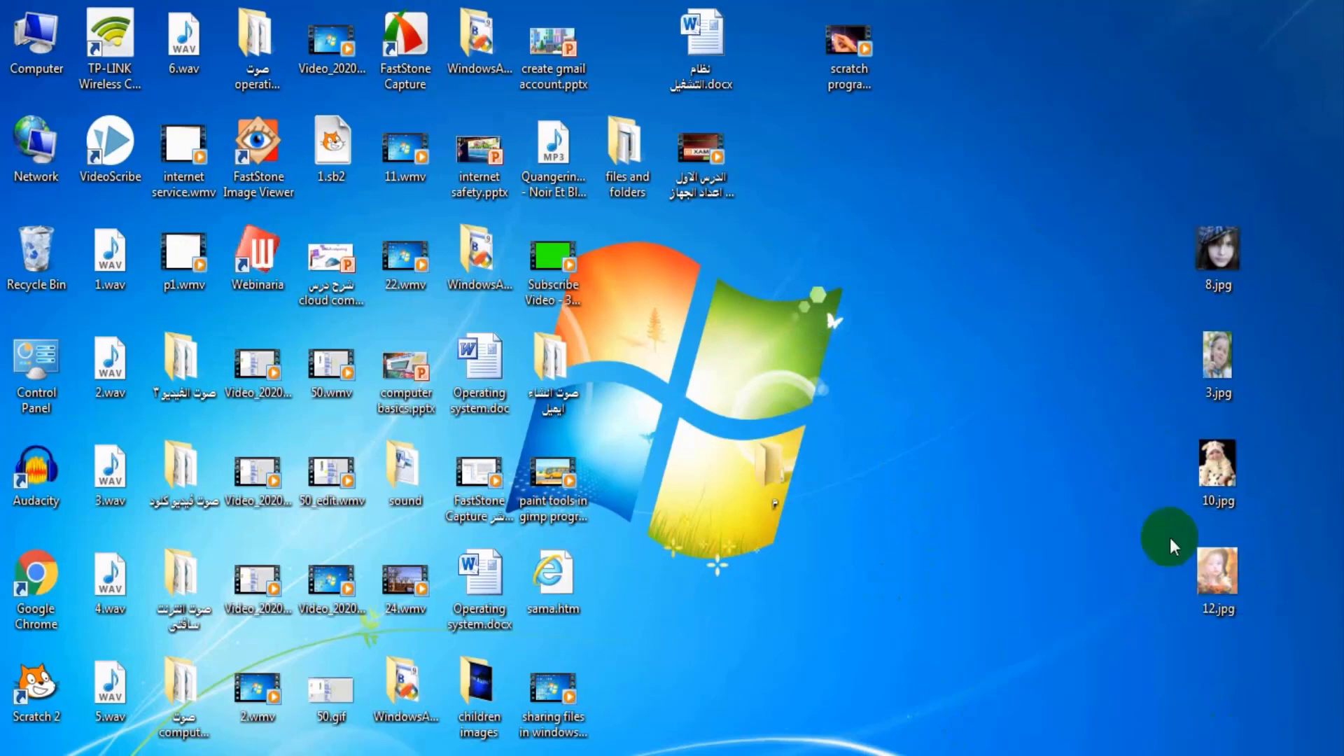
mouse_move(1125, 375)
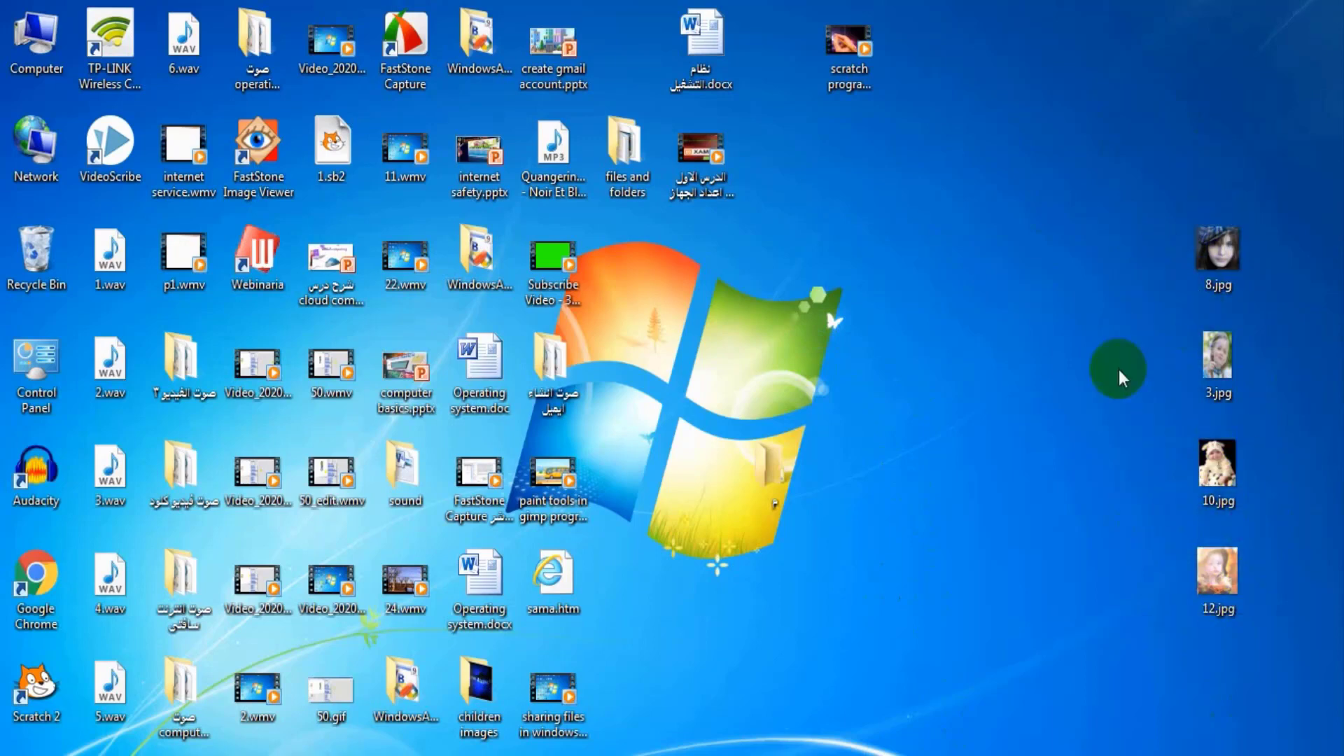
mouse_move(1111, 468)
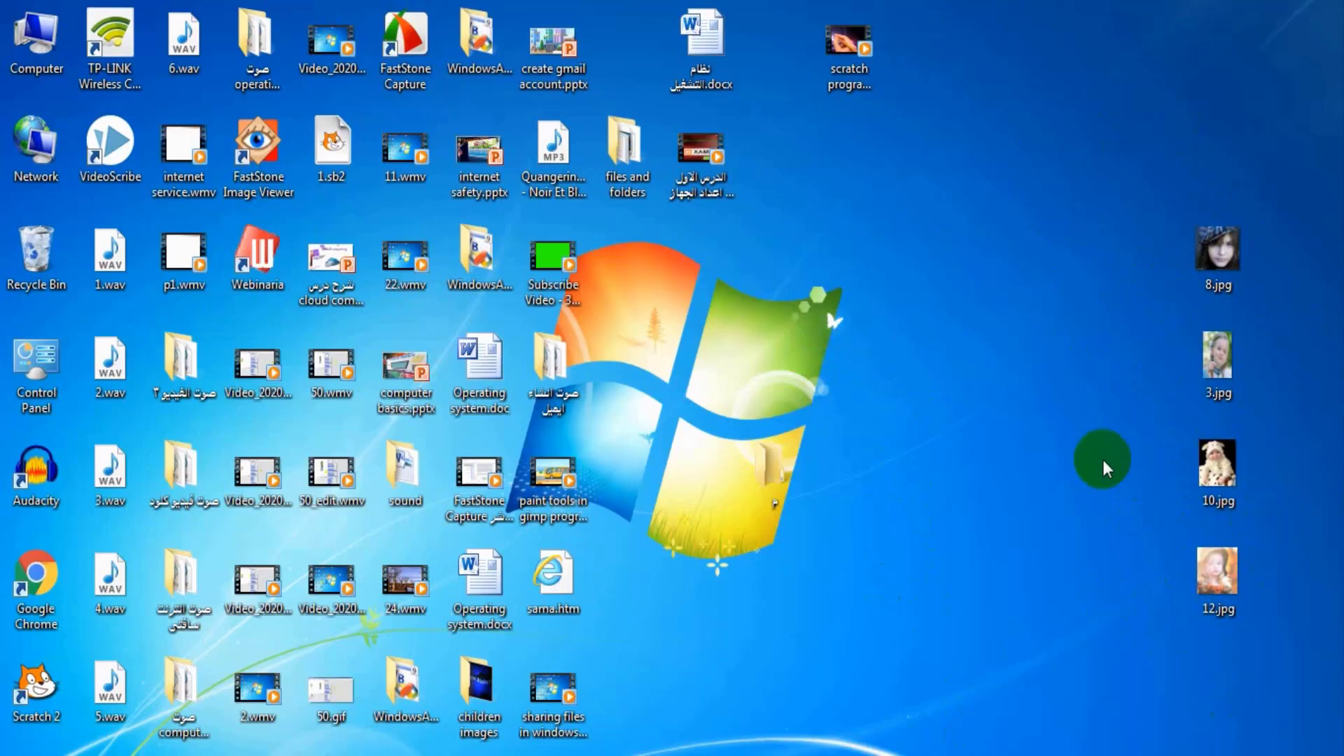
mouse_move(1184, 301)
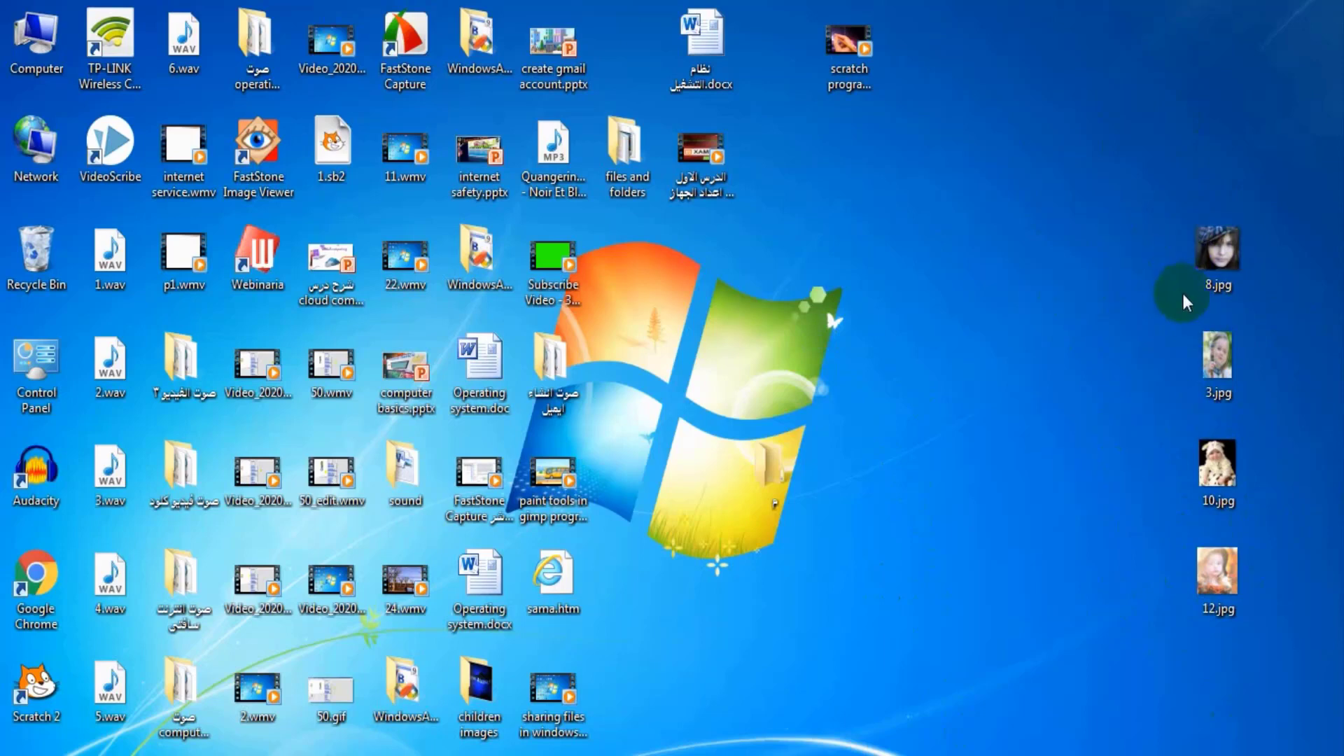
mouse_move(969, 249)
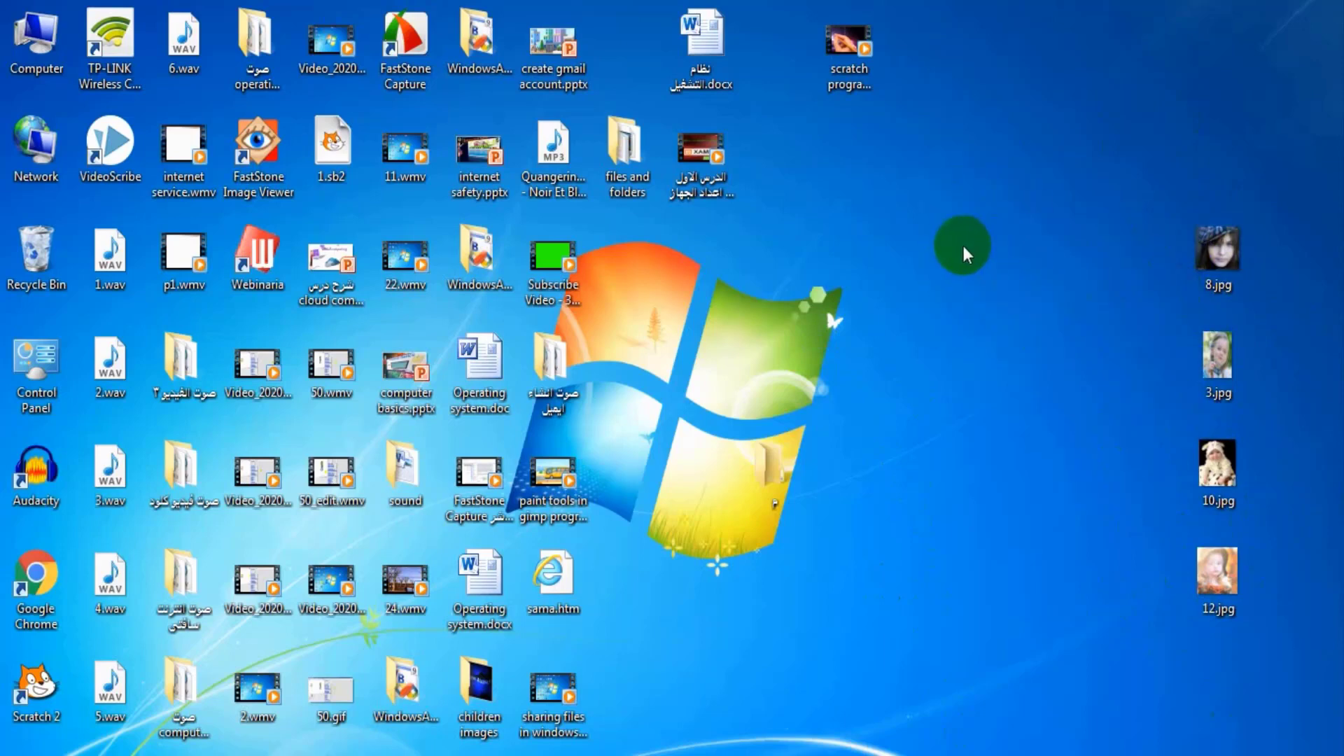
Create a new desktop folder and name it 'sharing'
right_click(960, 244)
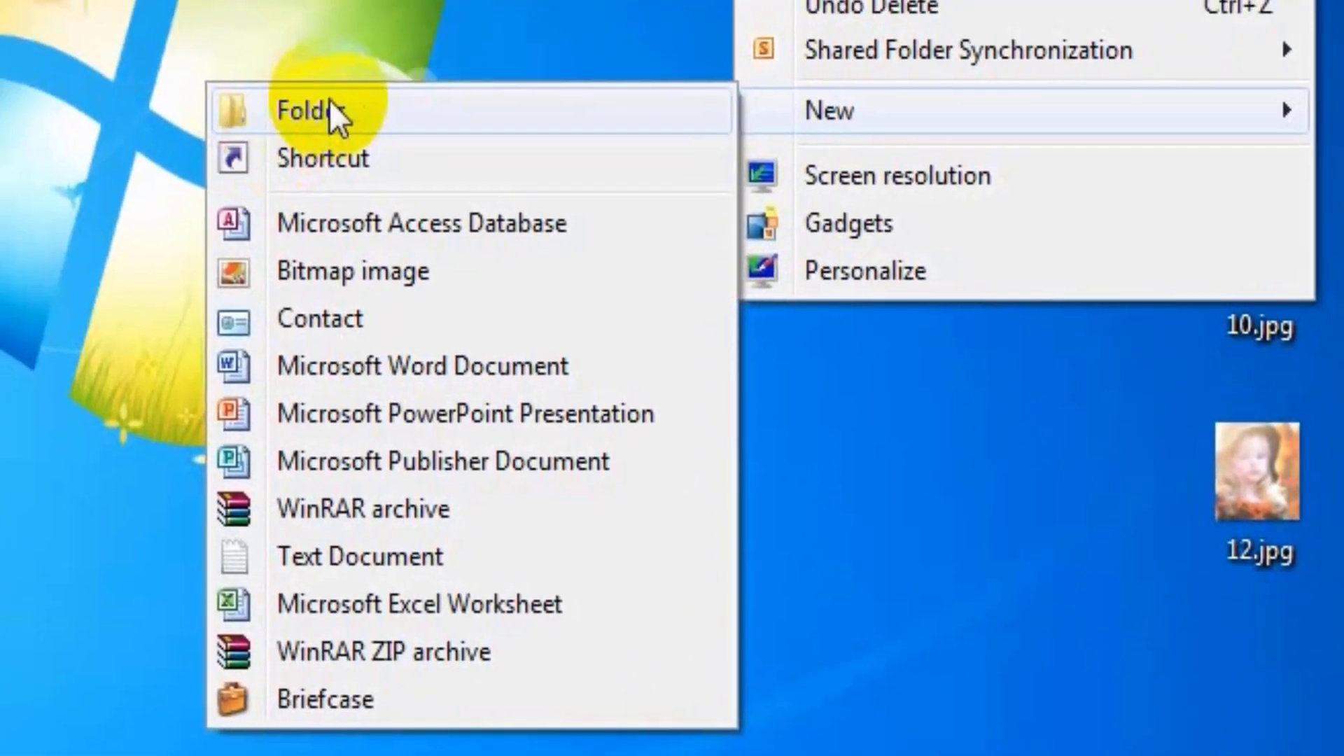
click(322, 112)
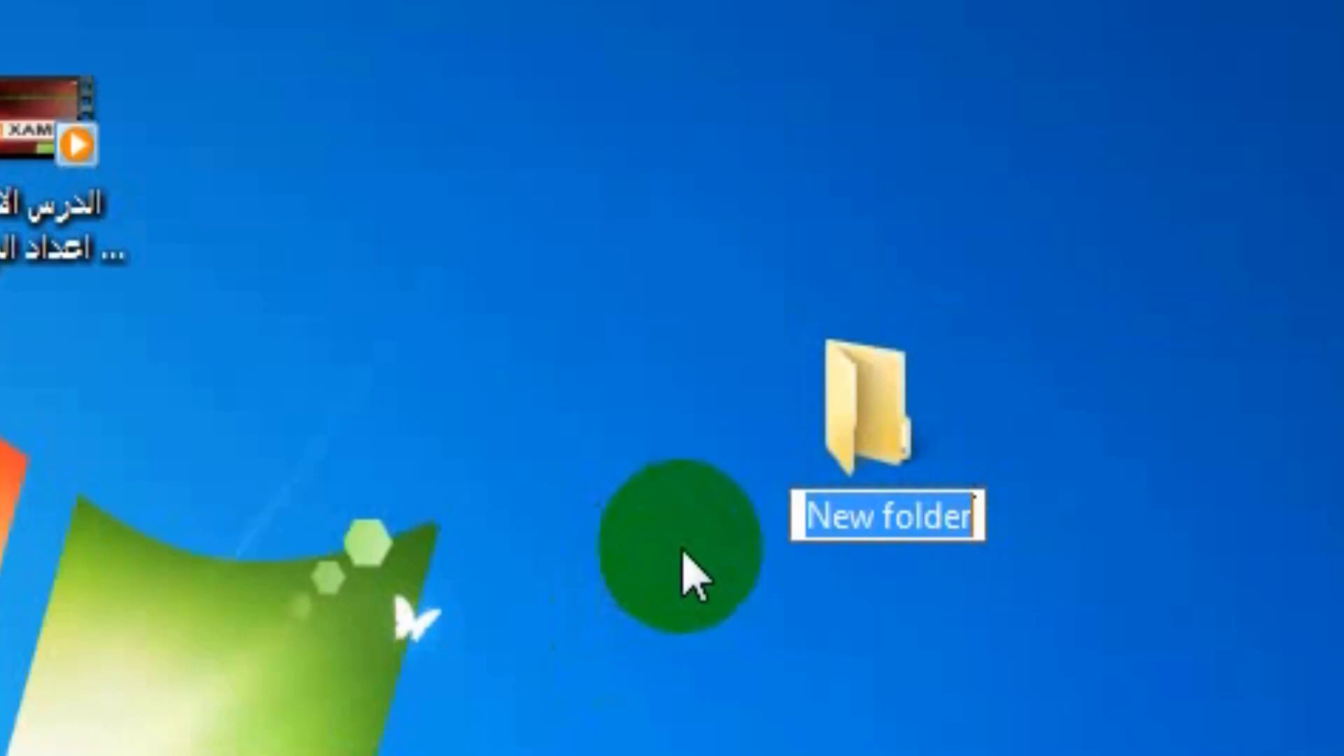
text(s)
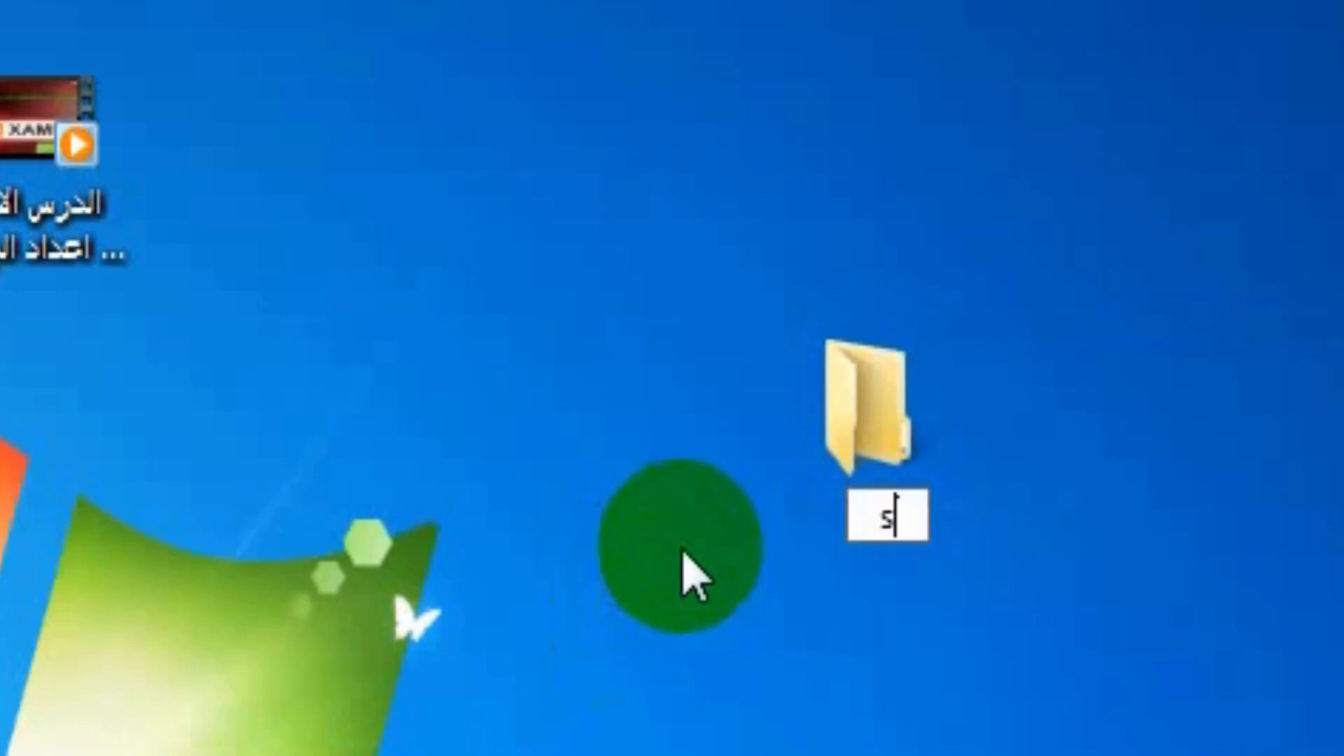
text(haring)
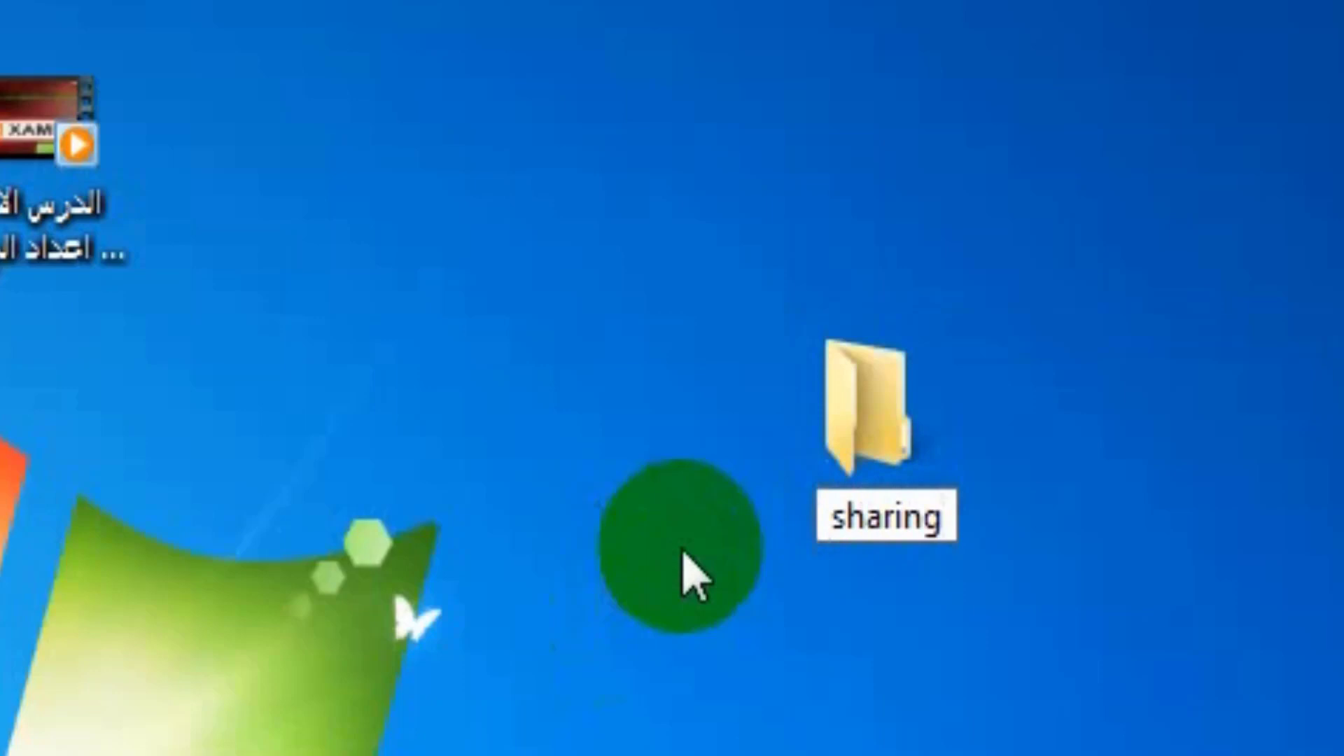
click(871, 417)
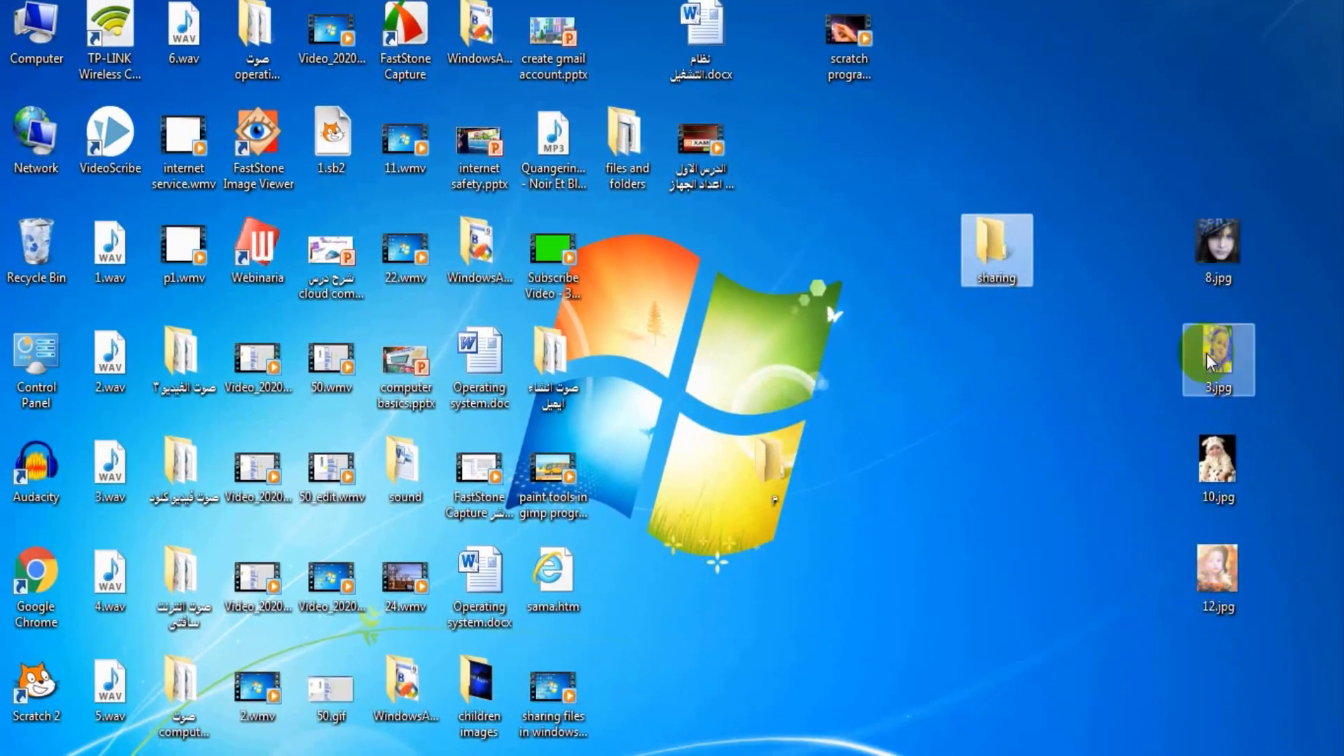
Drag 8.jpg, 3.jpg, 10.jpg and 12.jpg from the desktop into the sharing folder
click(998, 245)
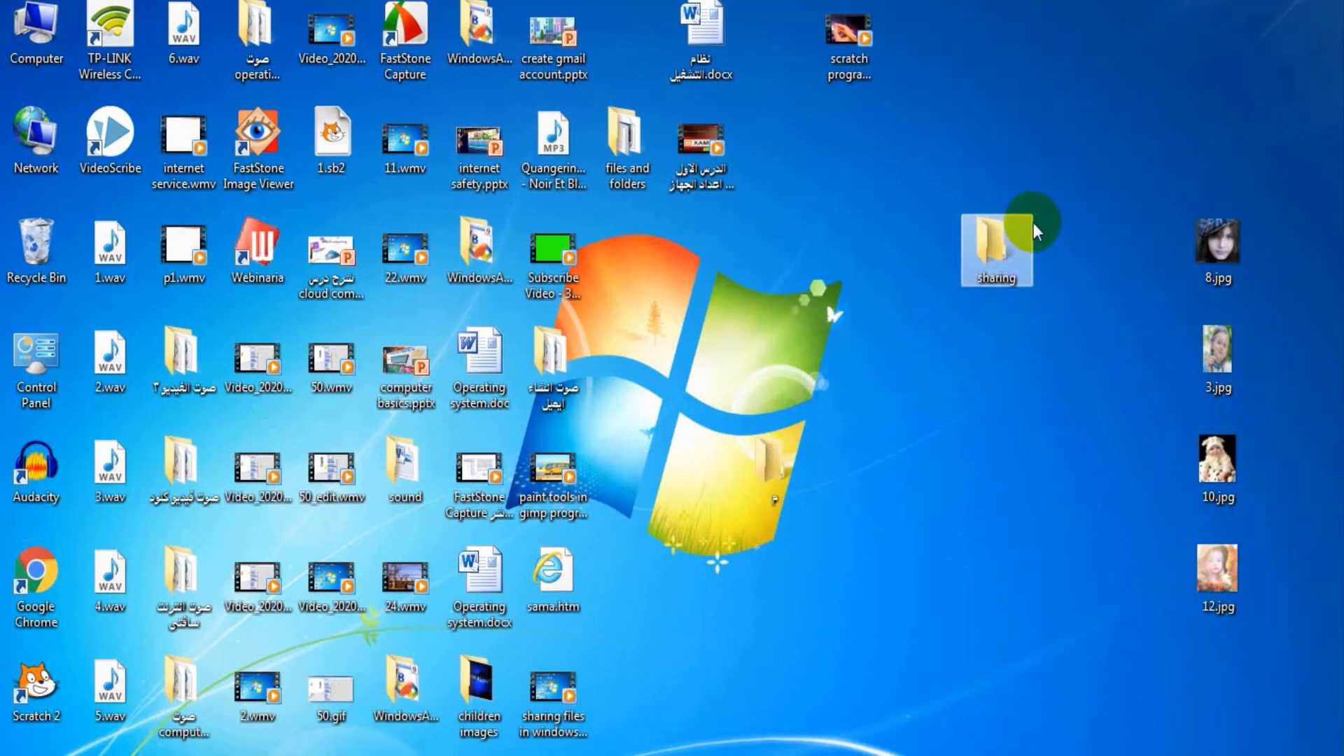
drag(1216, 242, 995, 249)
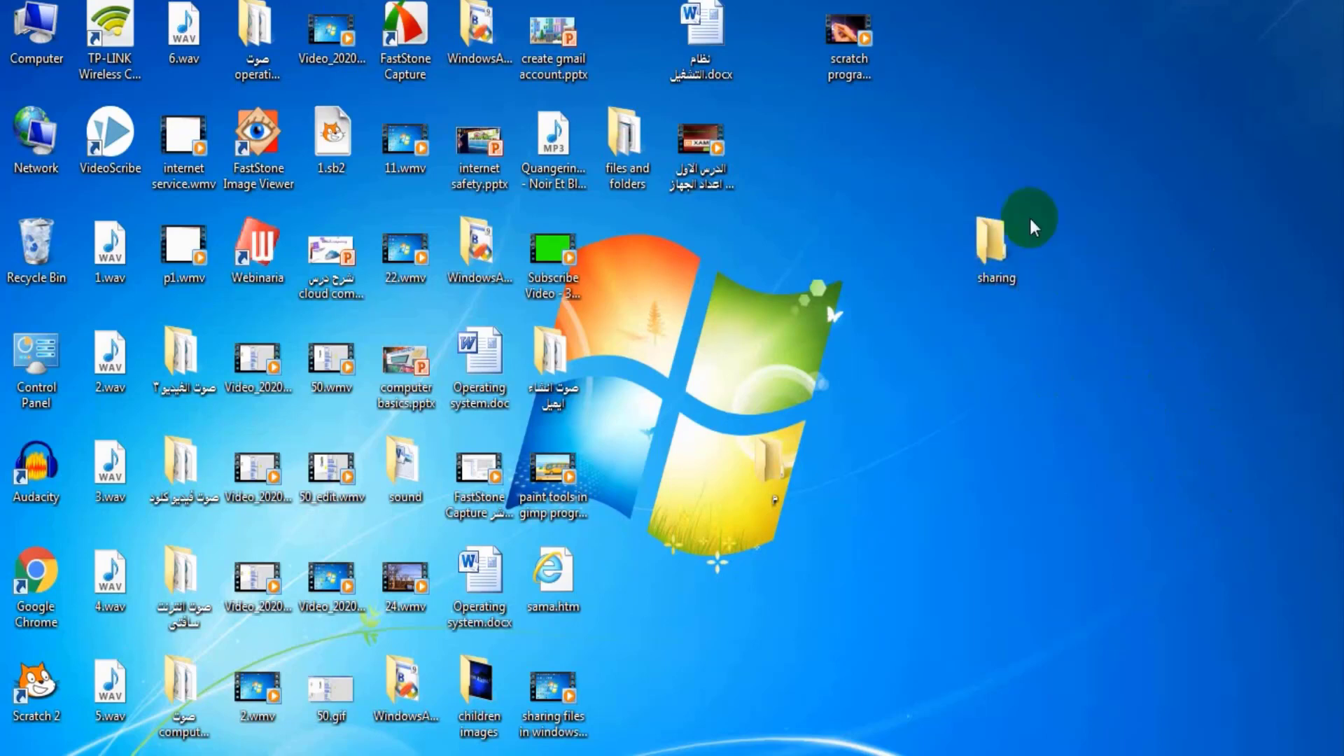
click(994, 238)
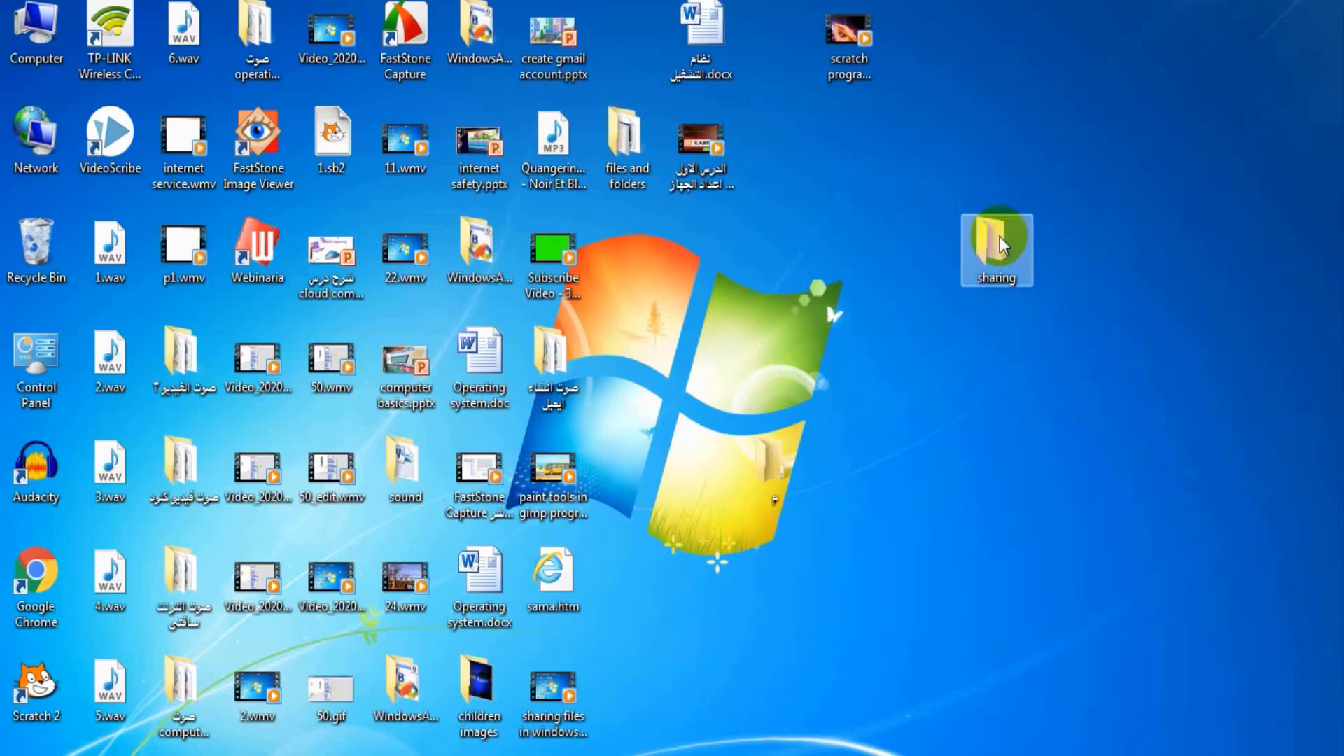
click(997, 245)
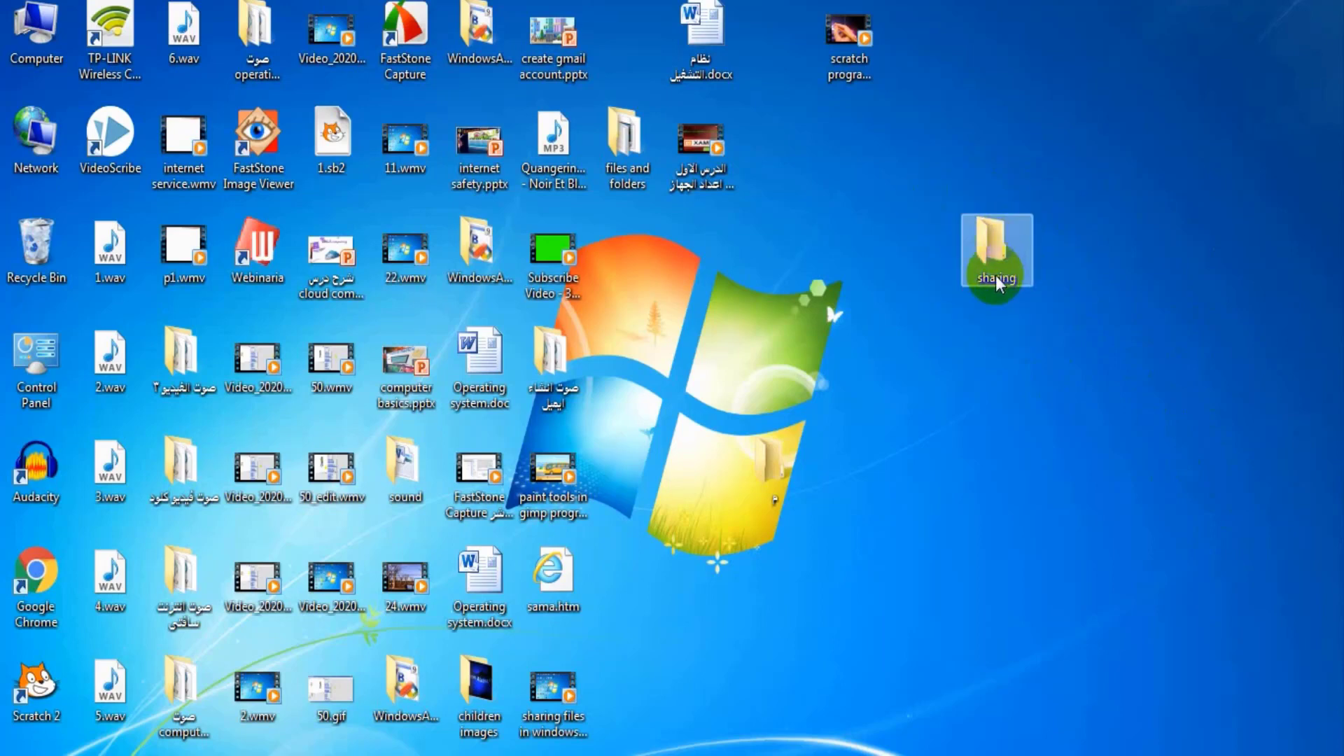
Bring up Share with > Specific people for the sharing folder and start entering a name
right_click(996, 280)
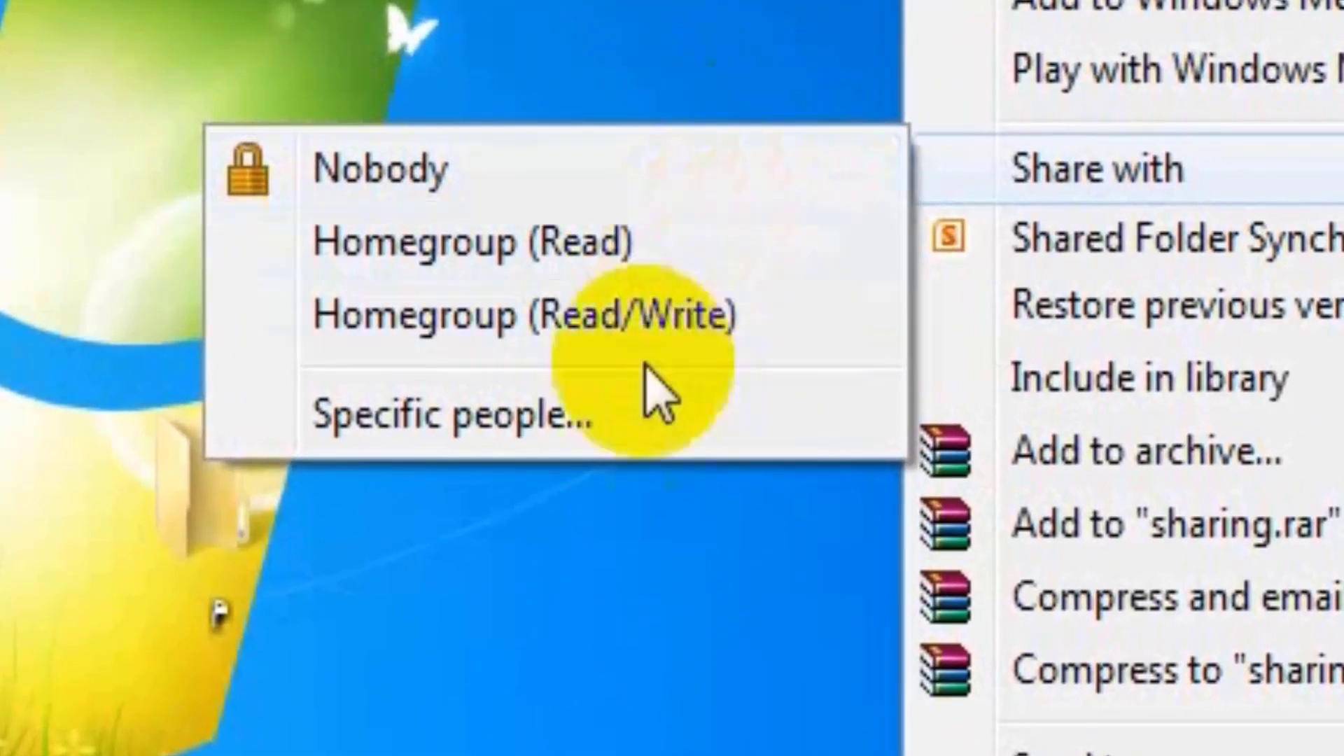
click(448, 413)
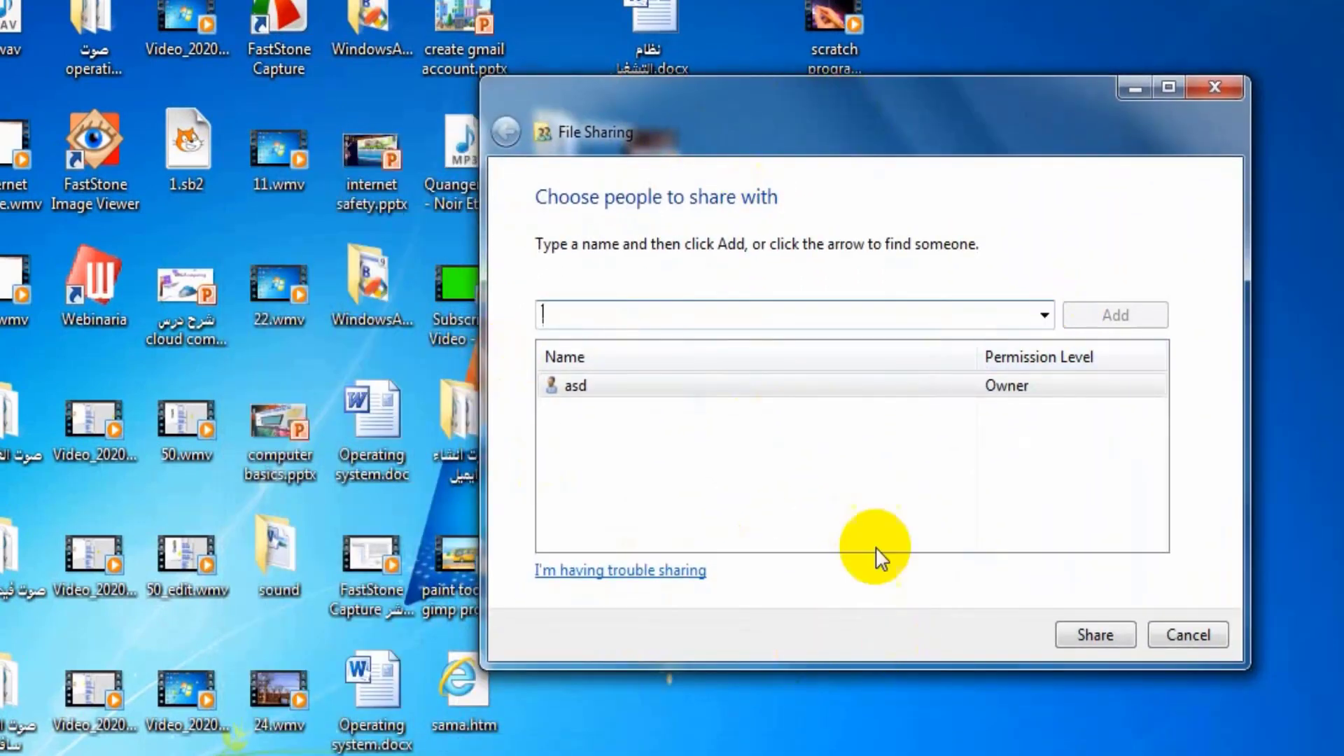
mouse_move(647, 149)
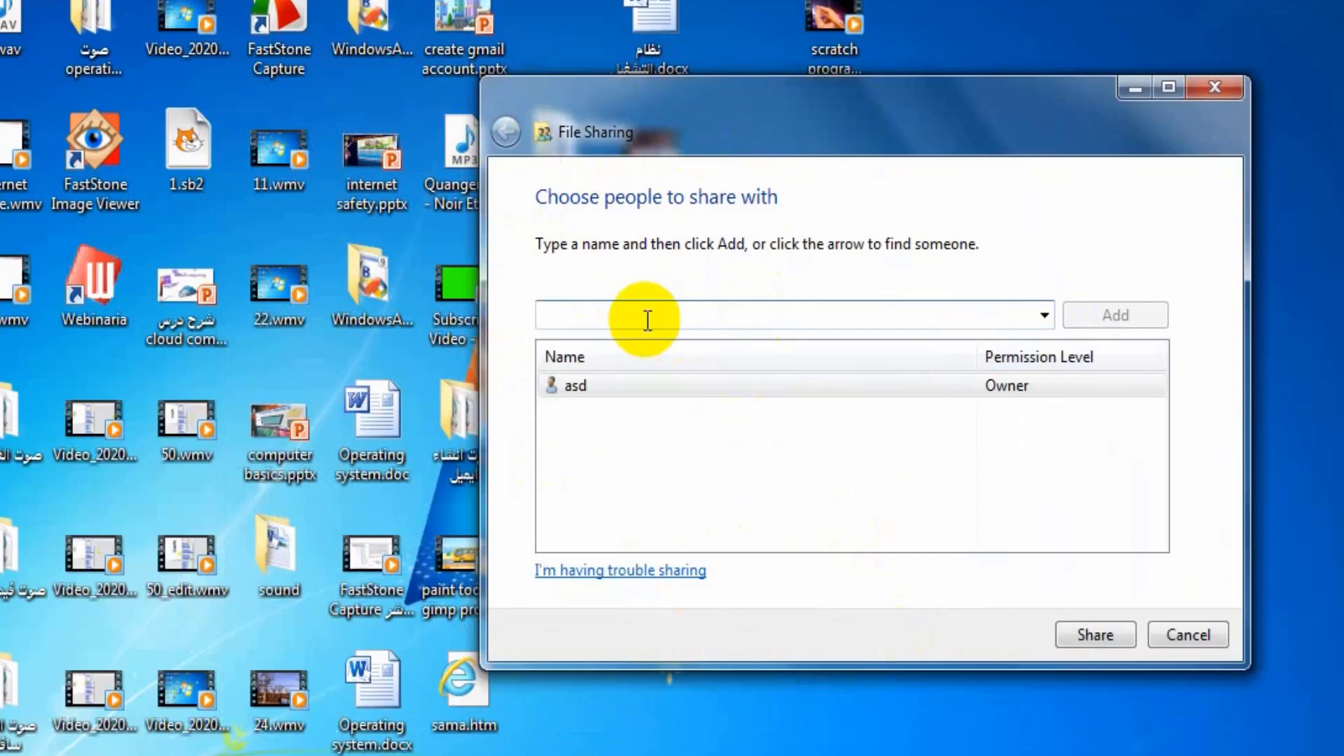
mouse_move(767, 313)
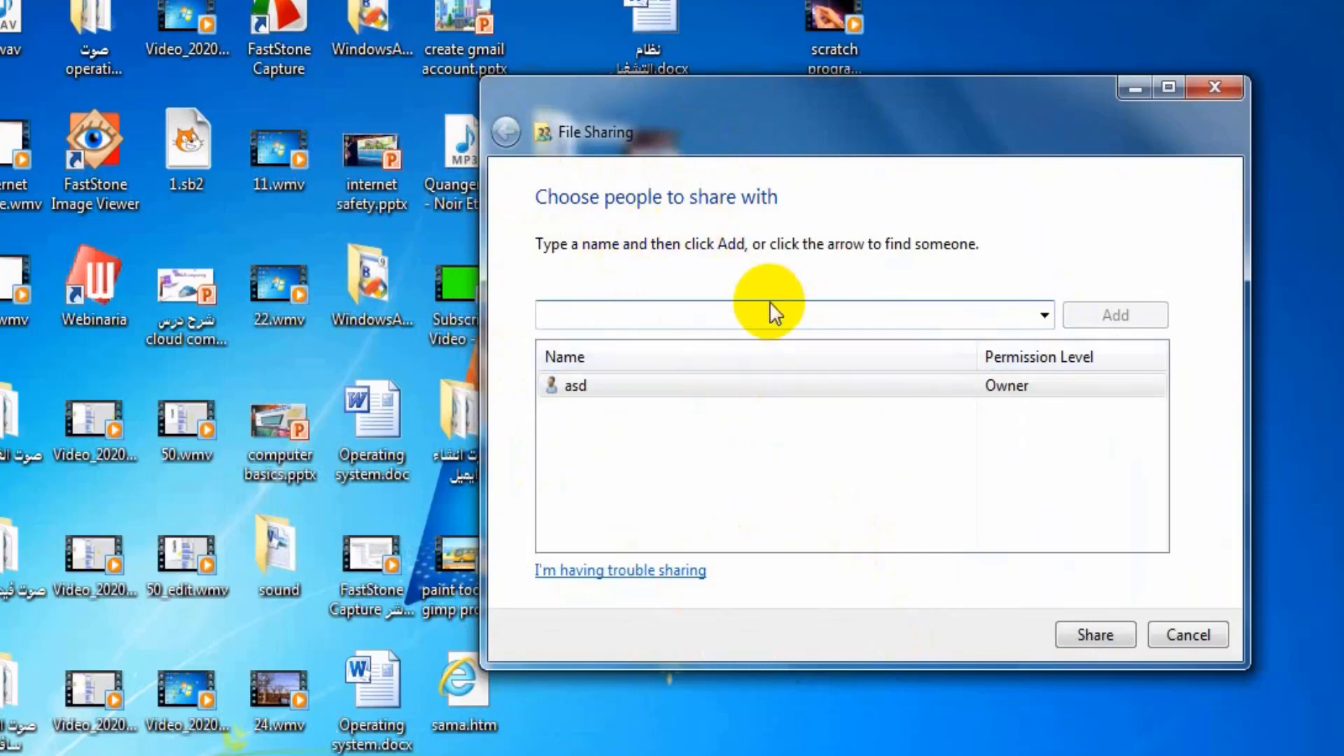
mouse_move(820, 246)
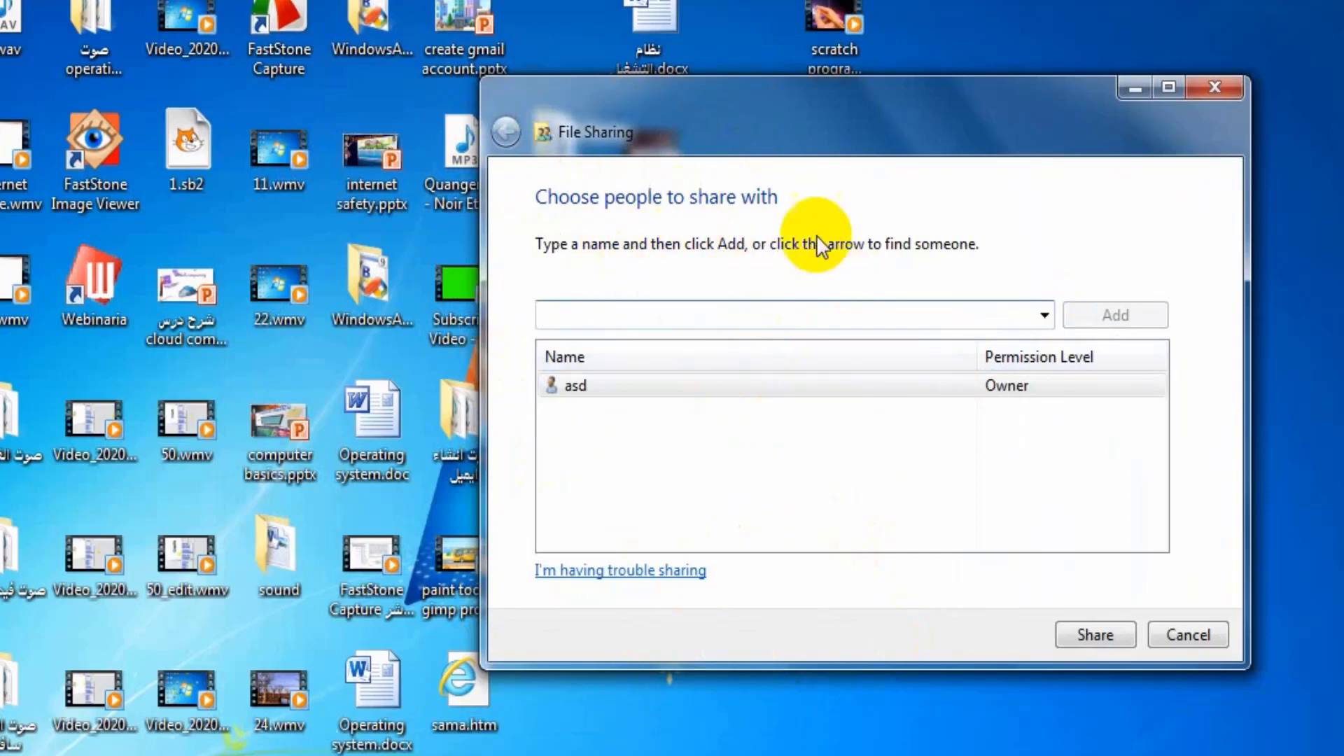
click(668, 314)
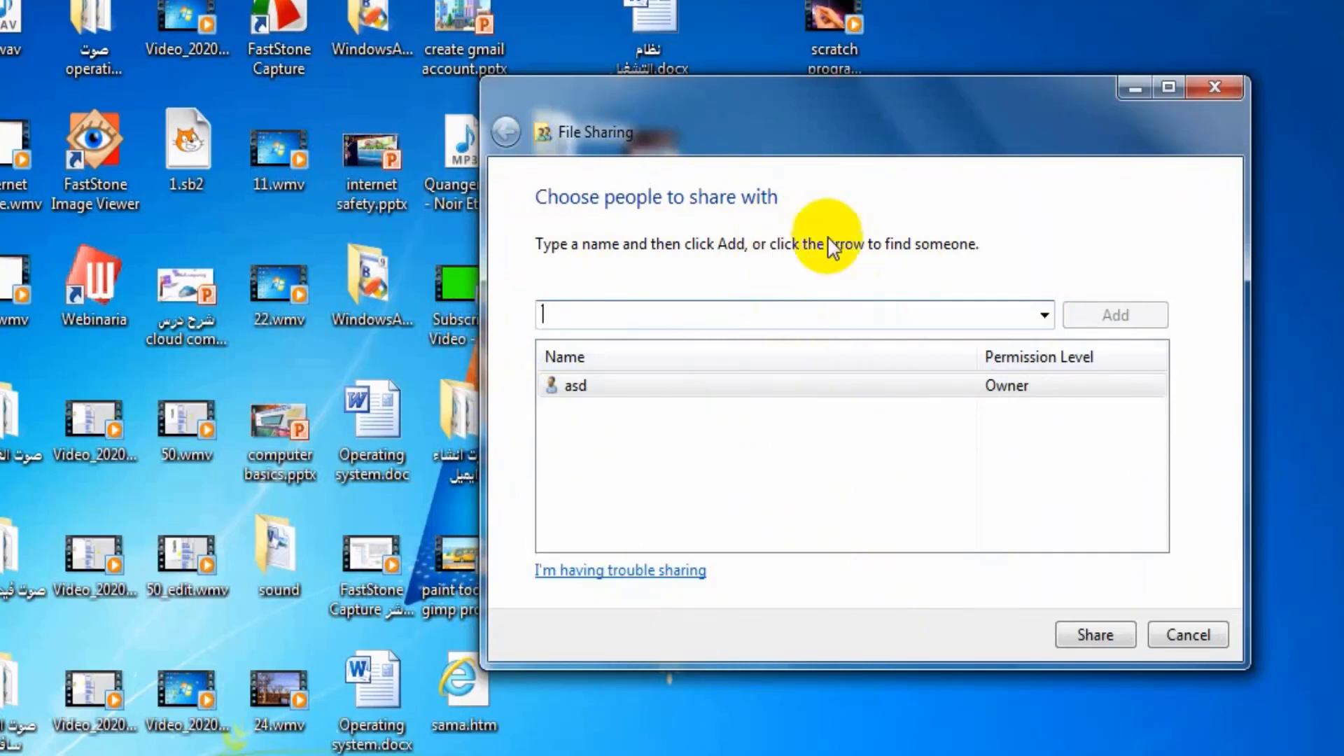
mouse_move(813, 344)
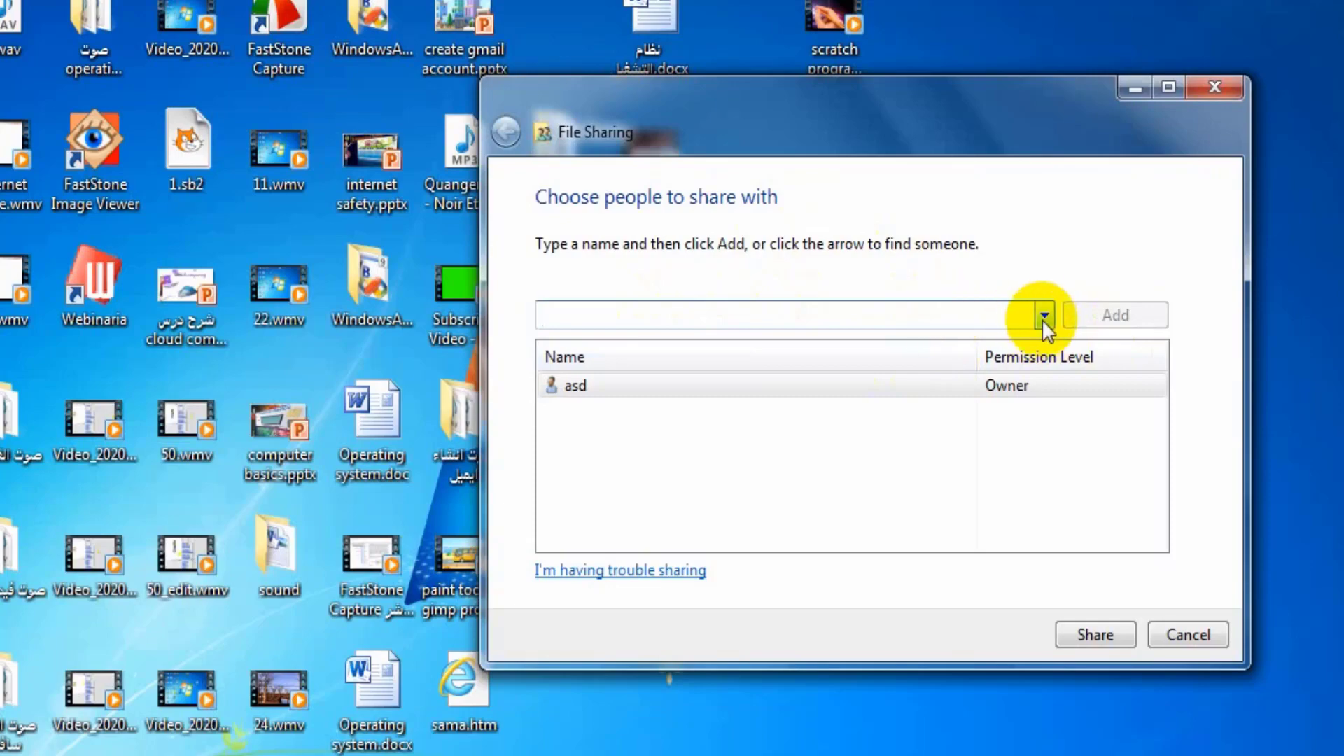
click(1043, 317)
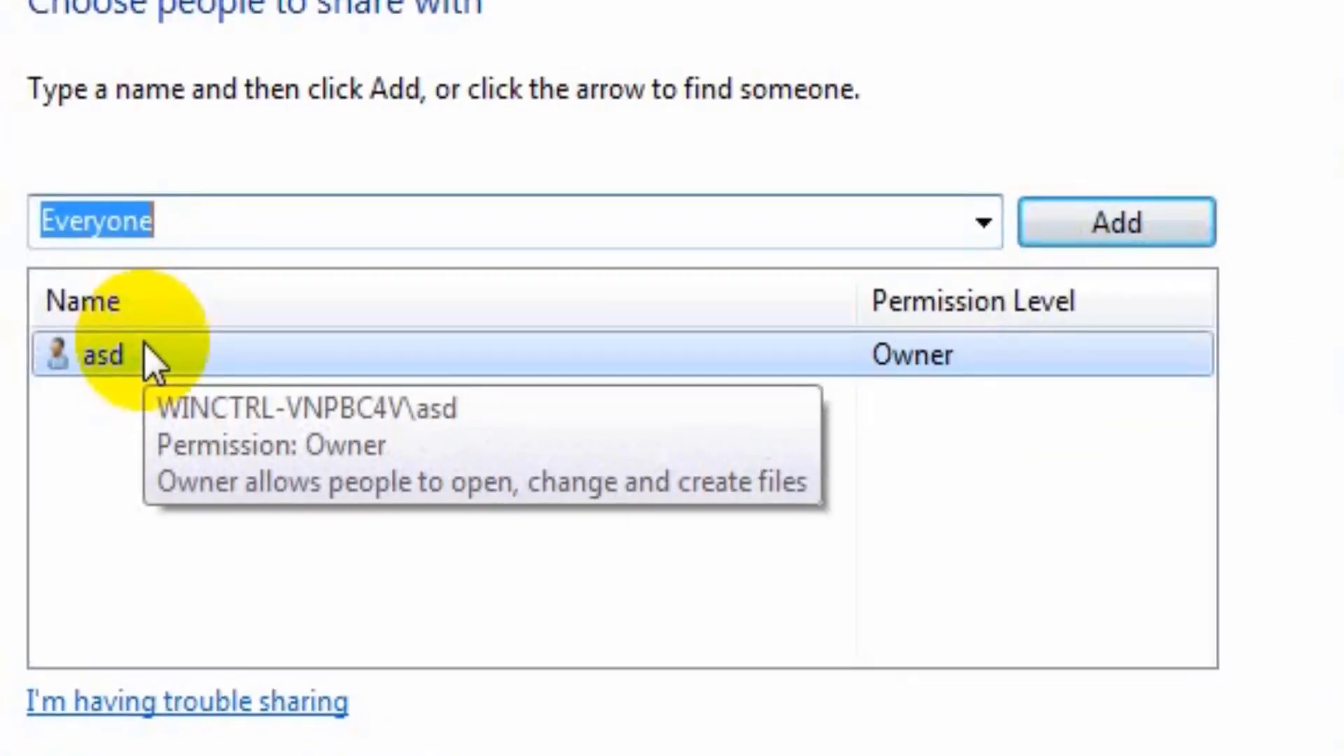
mouse_move(151, 377)
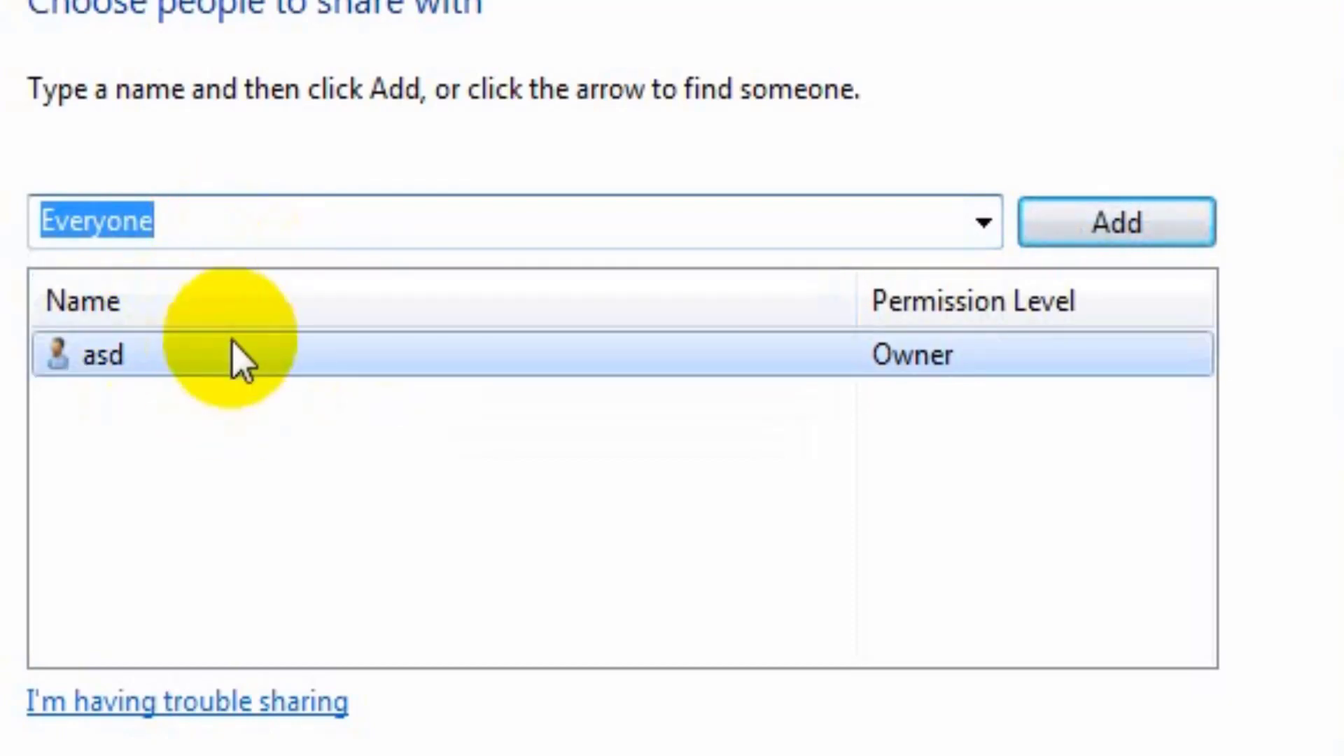
Add Everyone to the folder's share list at Read permission
click(1117, 223)
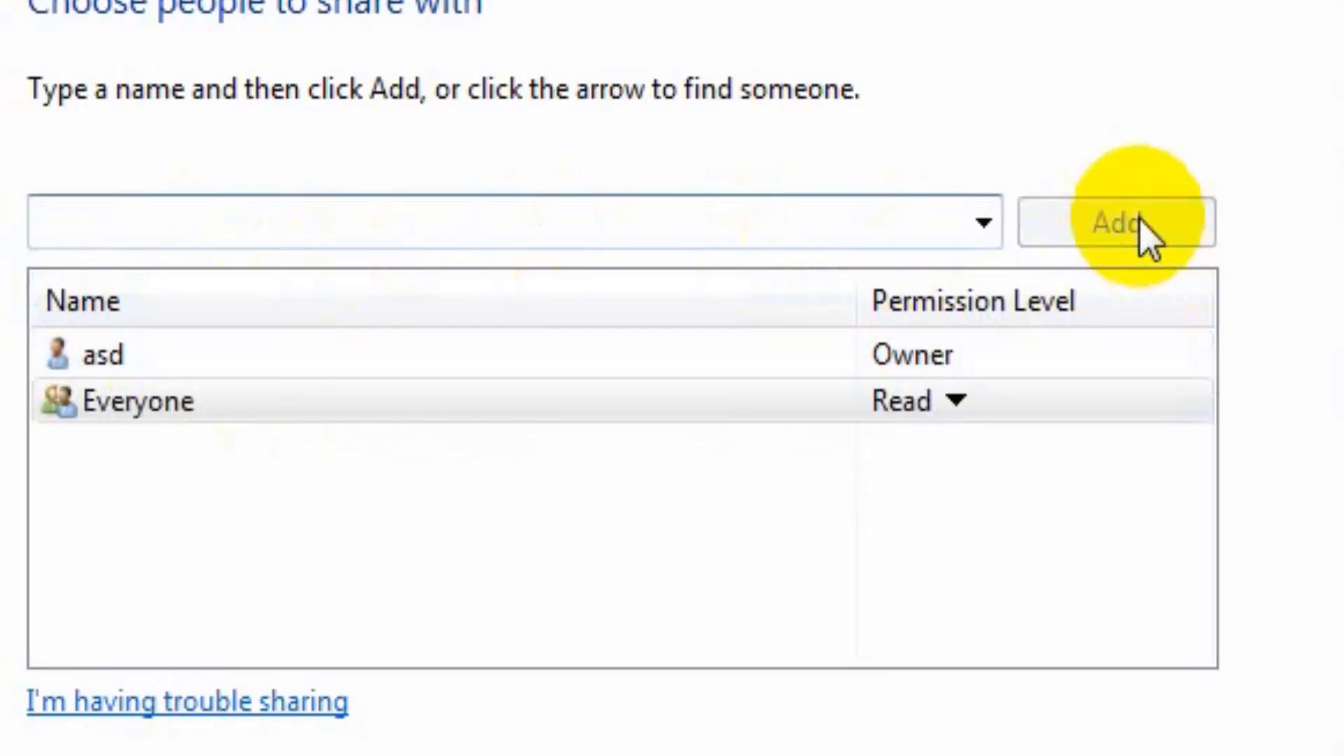
mouse_move(1110, 259)
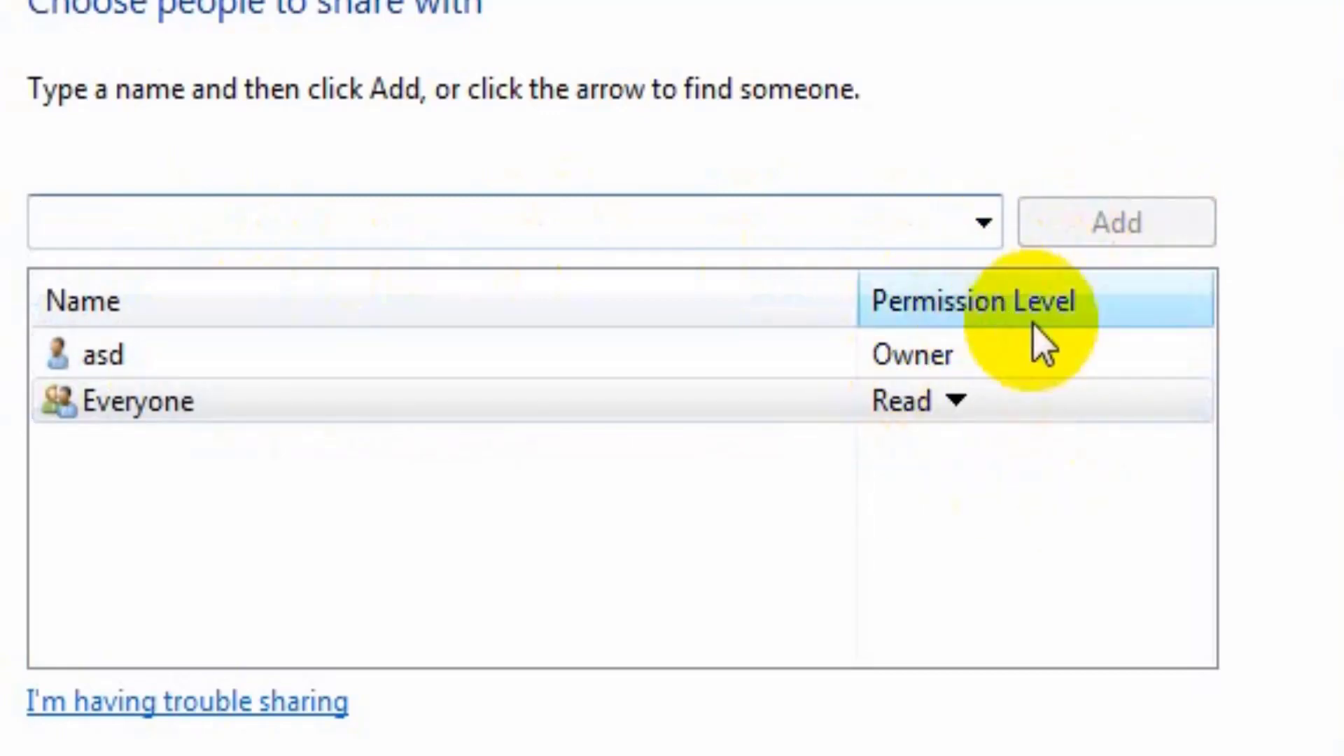
mouse_move(1063, 316)
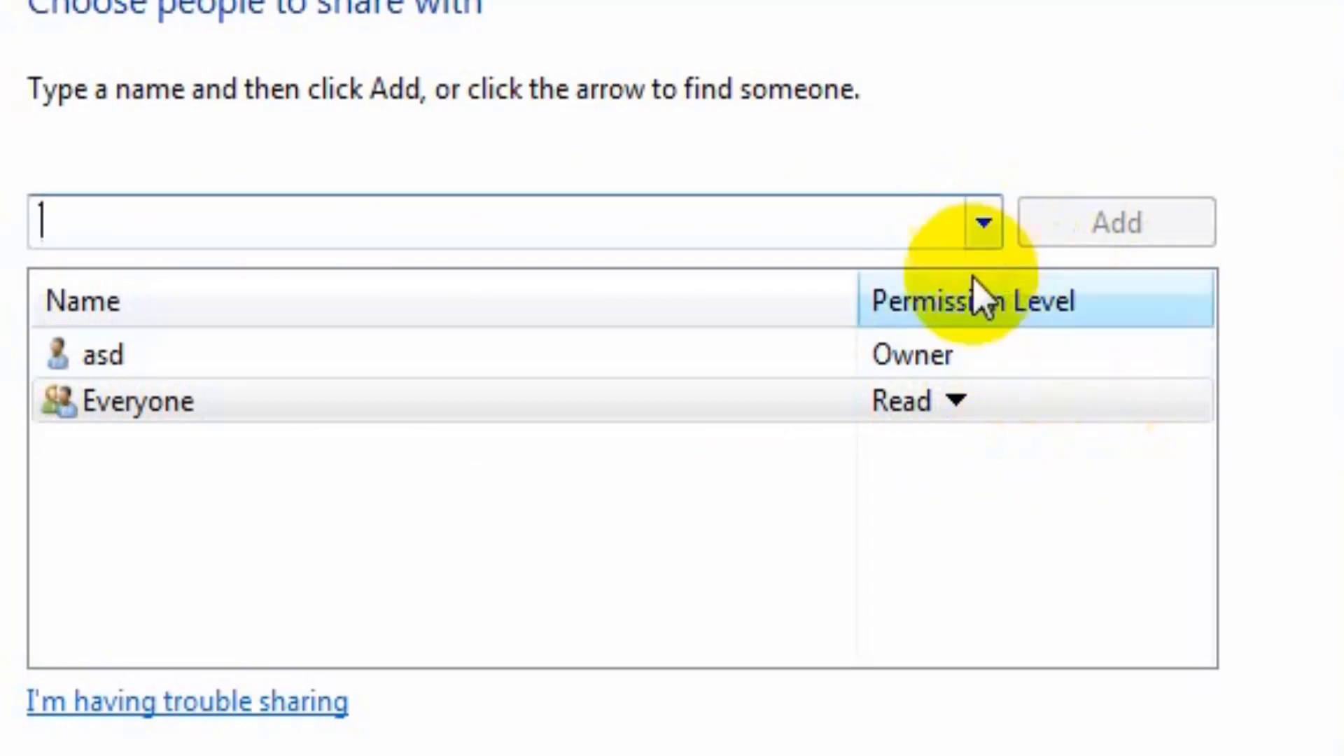
mouse_move(1033, 378)
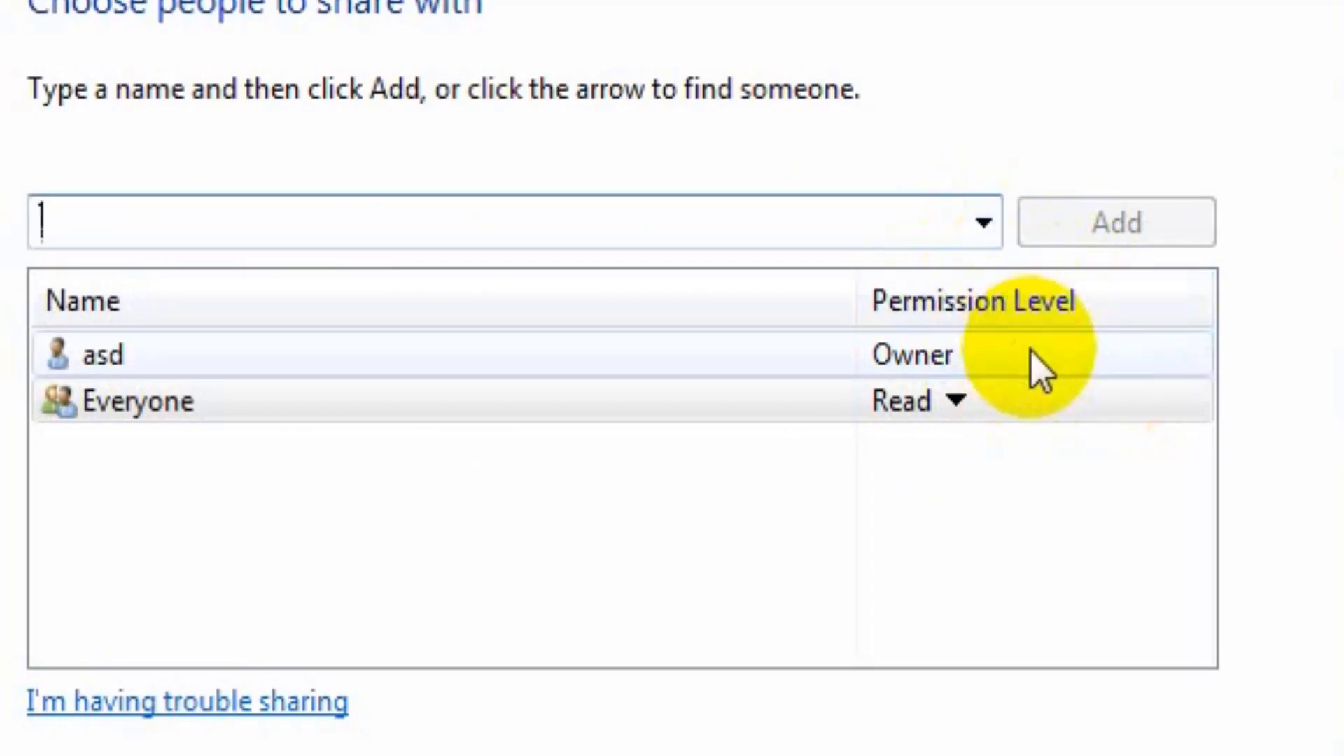
Change Everyone's permission level on the share to Read/Write
click(137, 400)
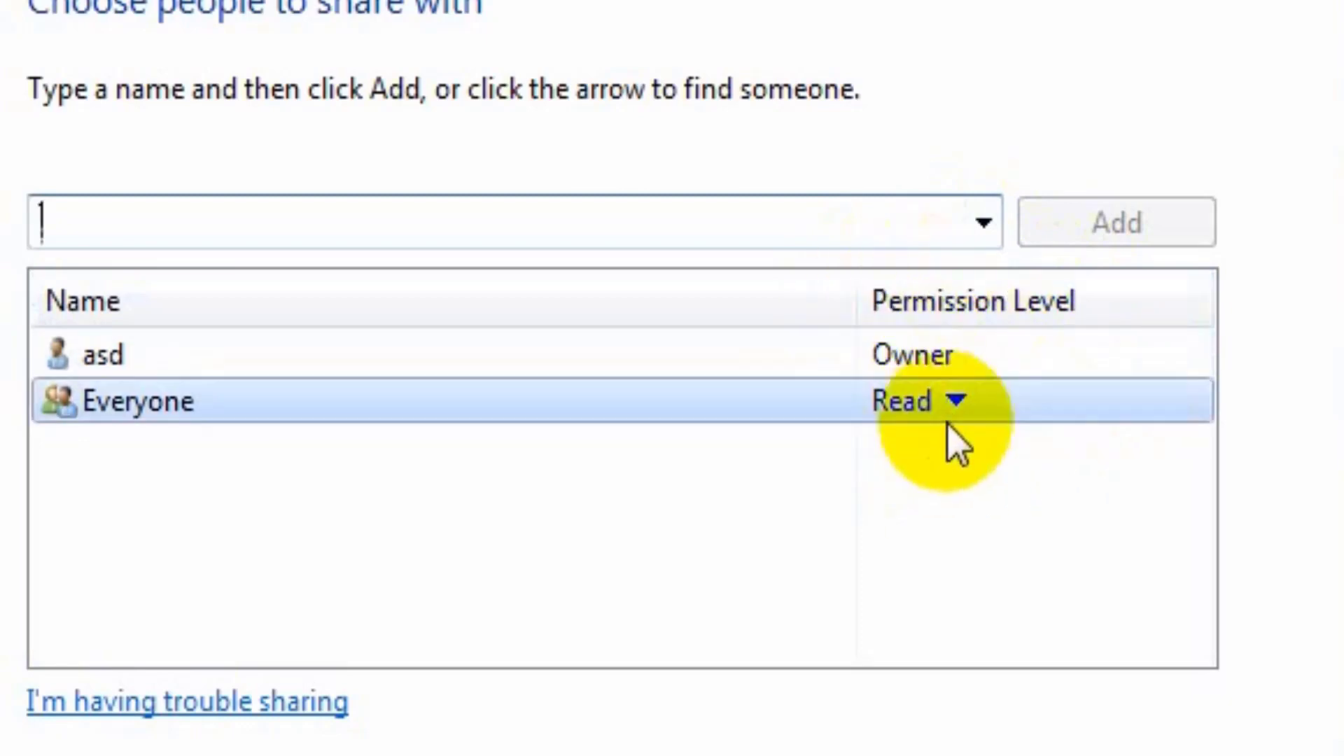
click(955, 400)
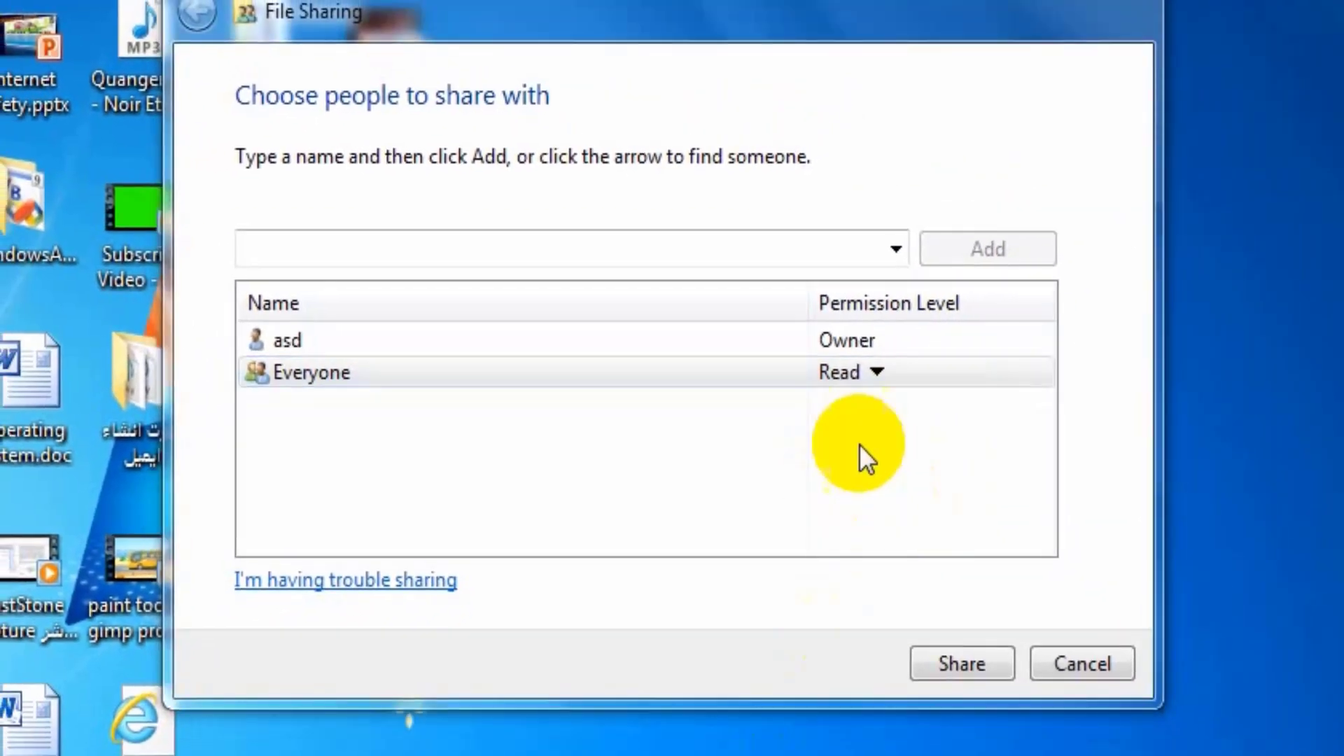
mouse_move(884, 441)
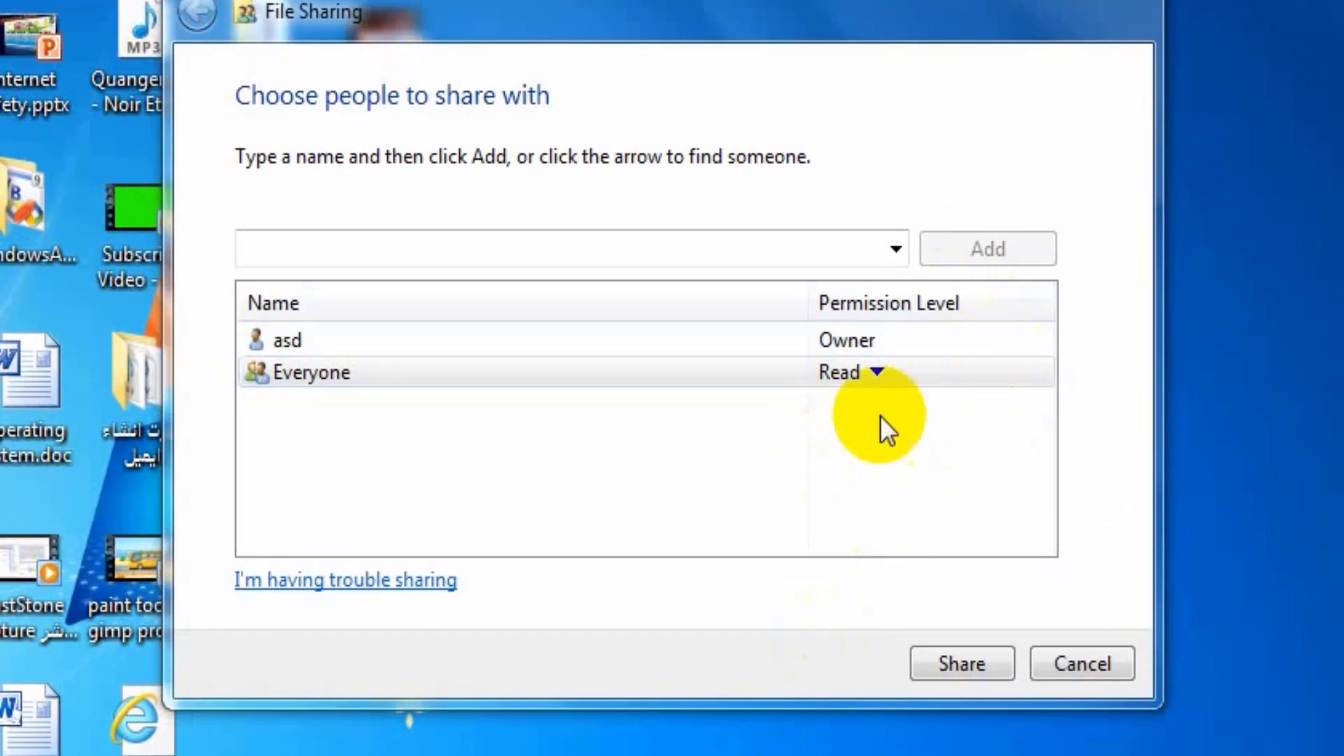
click(876, 372)
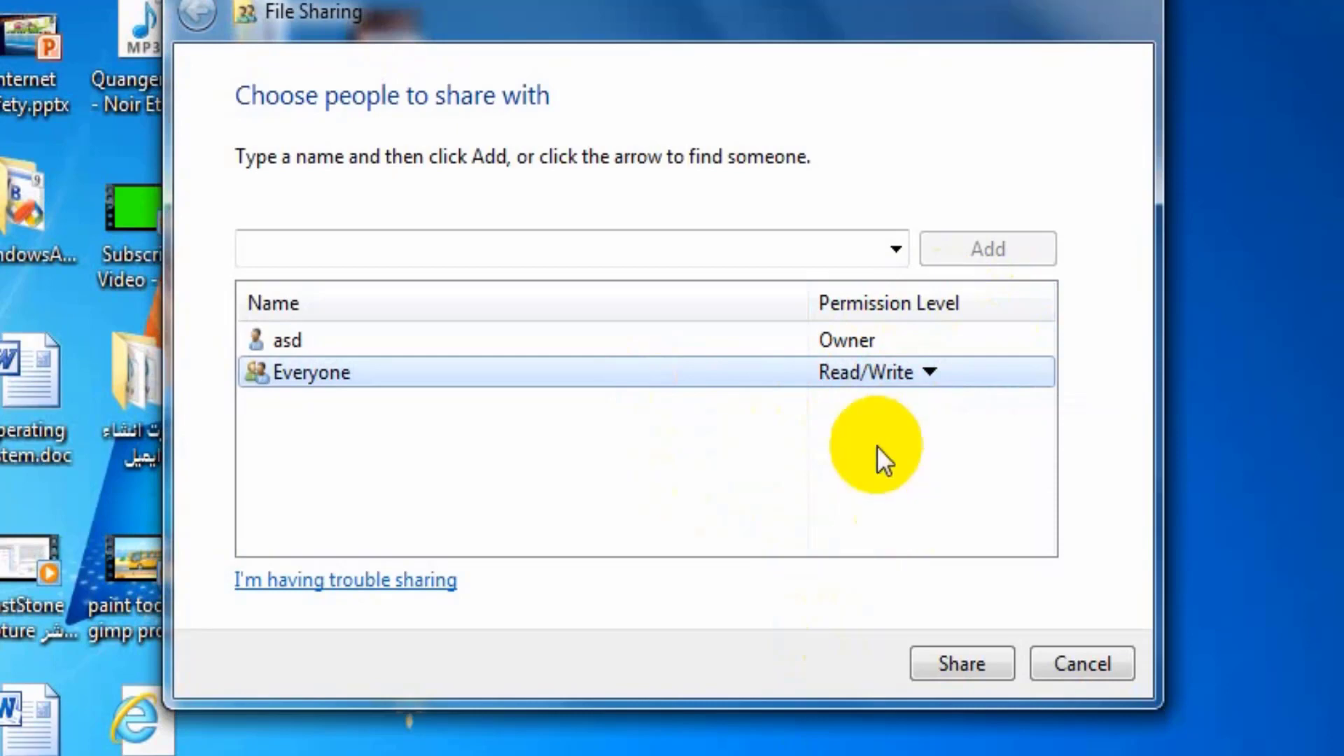
mouse_move(893, 582)
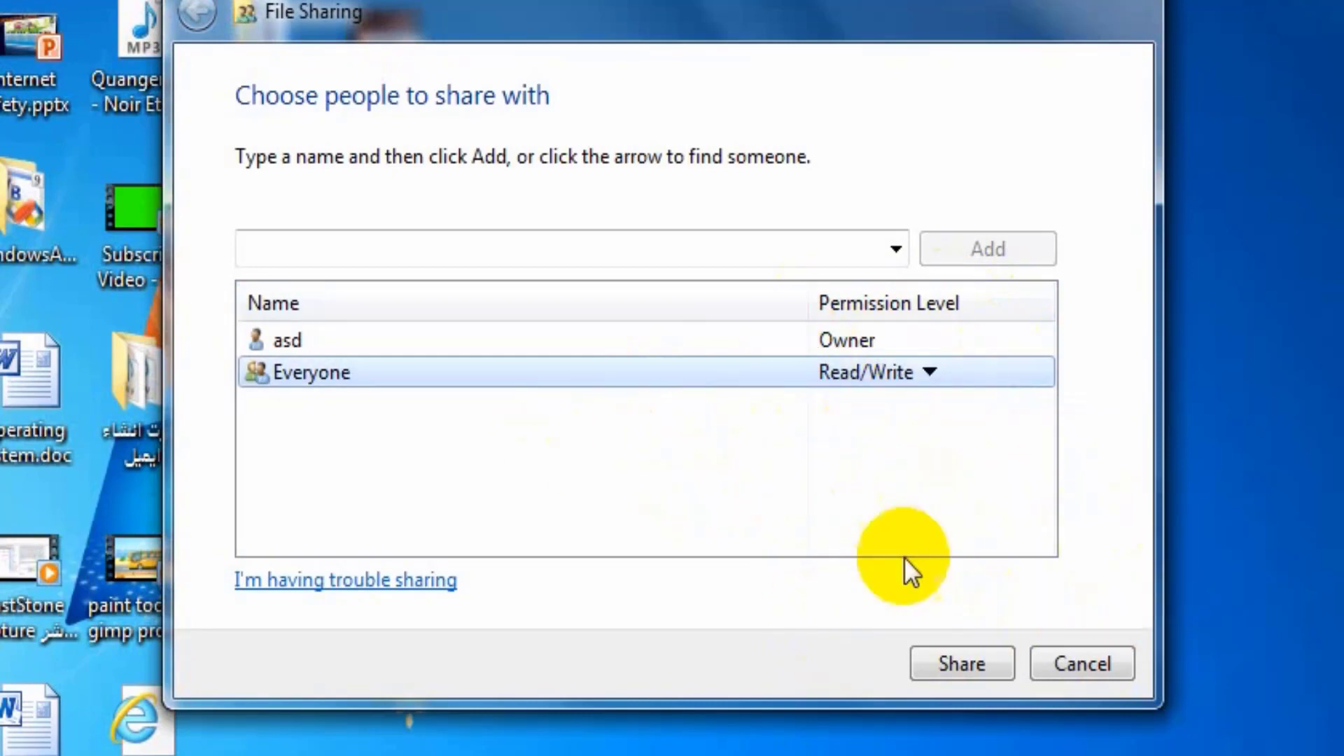
mouse_move(904, 456)
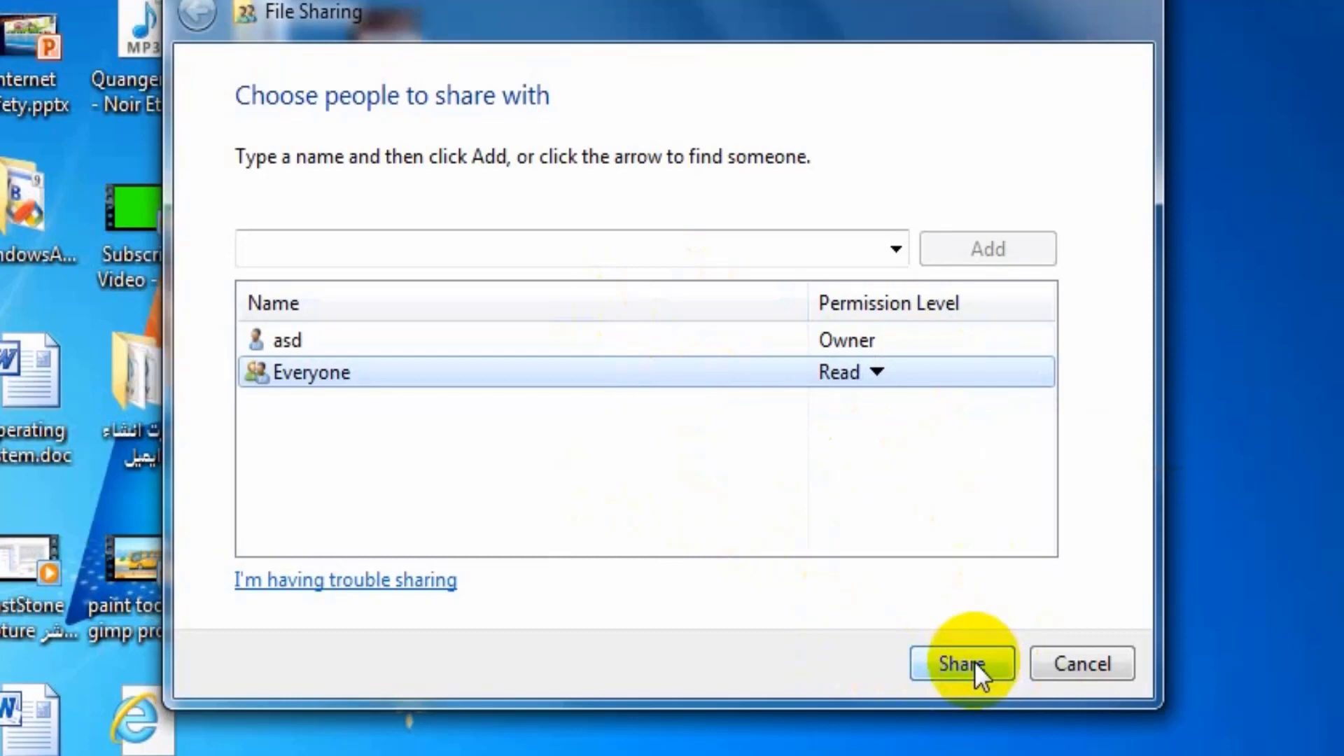
Confirm the share and dismiss the 'Your folder is shared' page
click(963, 663)
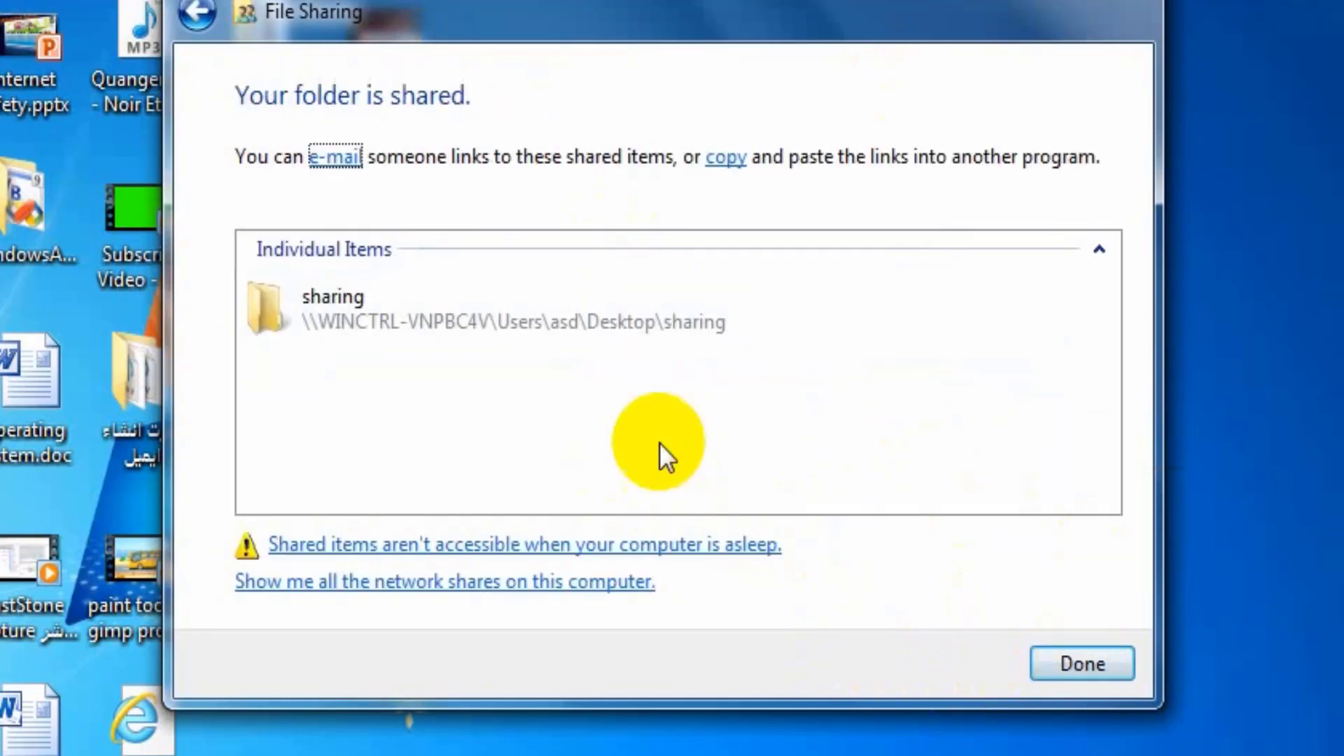
click(1082, 663)
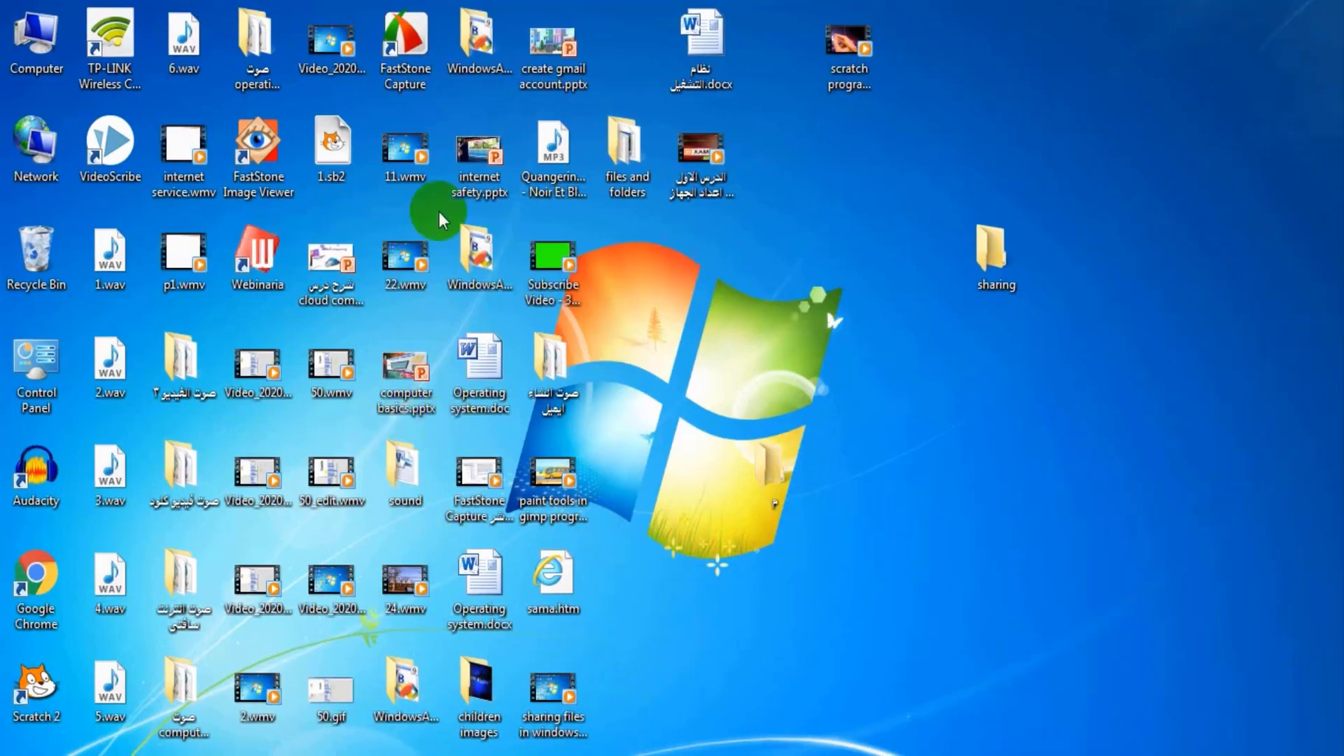
mouse_move(994, 473)
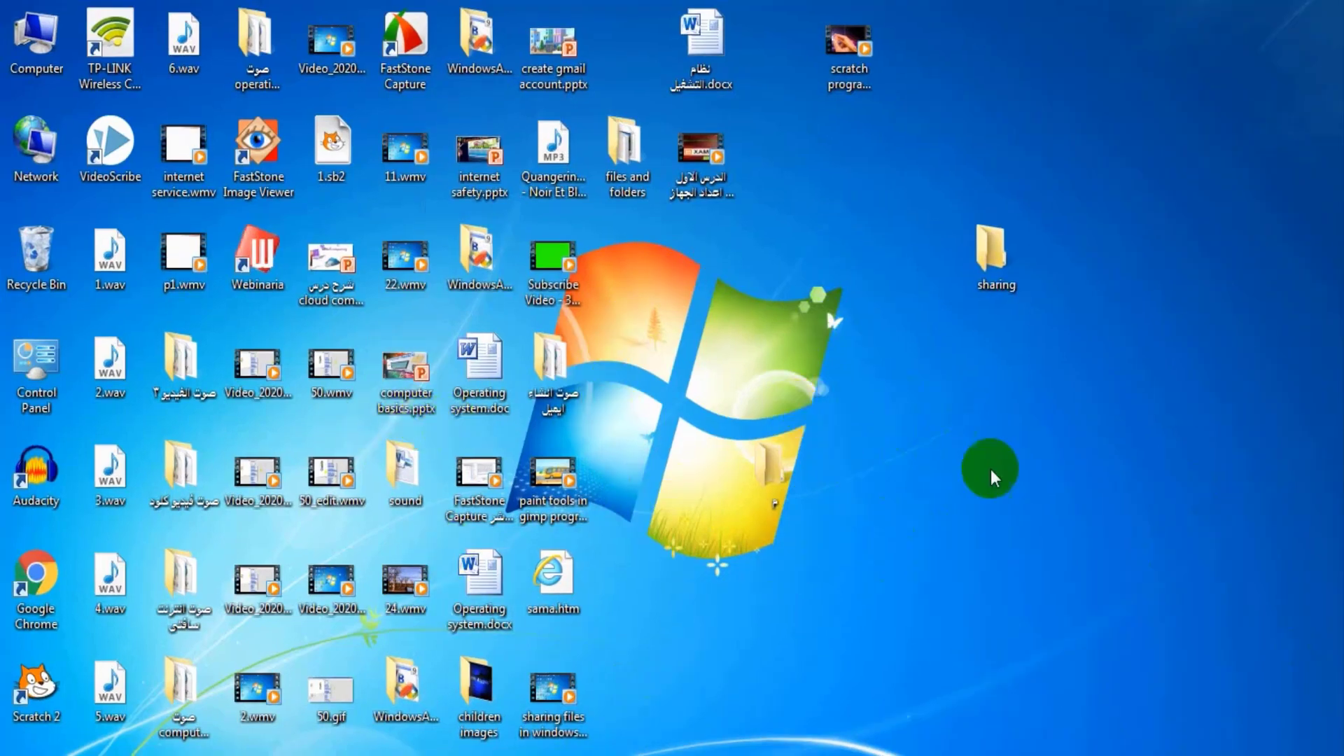
mouse_move(729, 451)
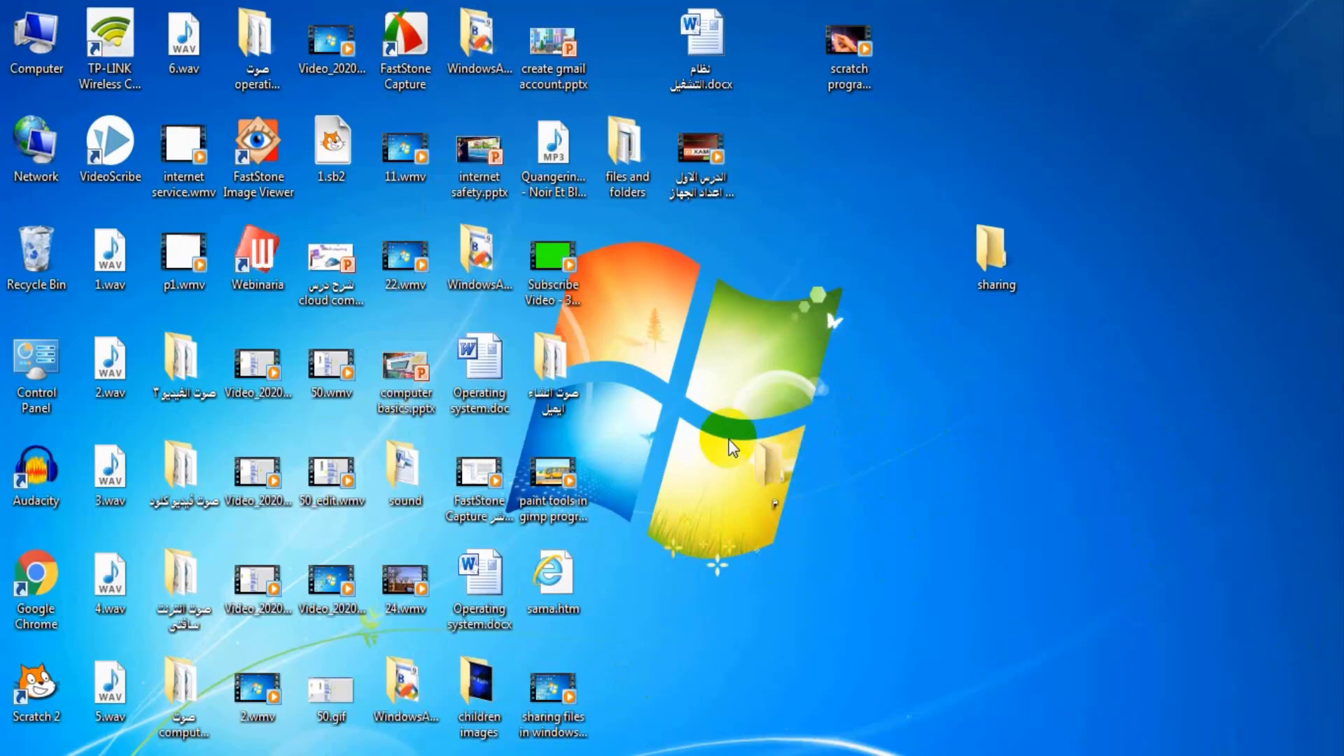
mouse_move(759, 411)
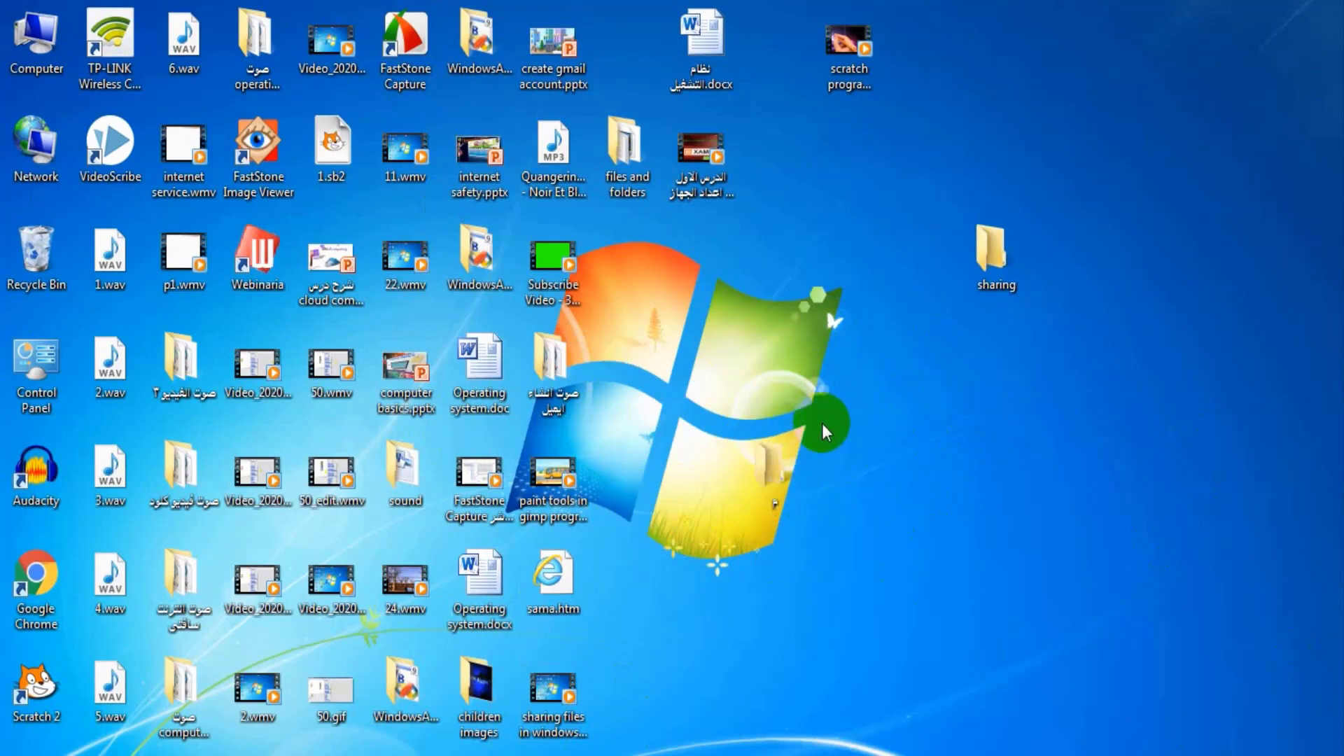
Browse Network to computer WINCTRL-VNPBC4V and enter its Users share
click(36, 147)
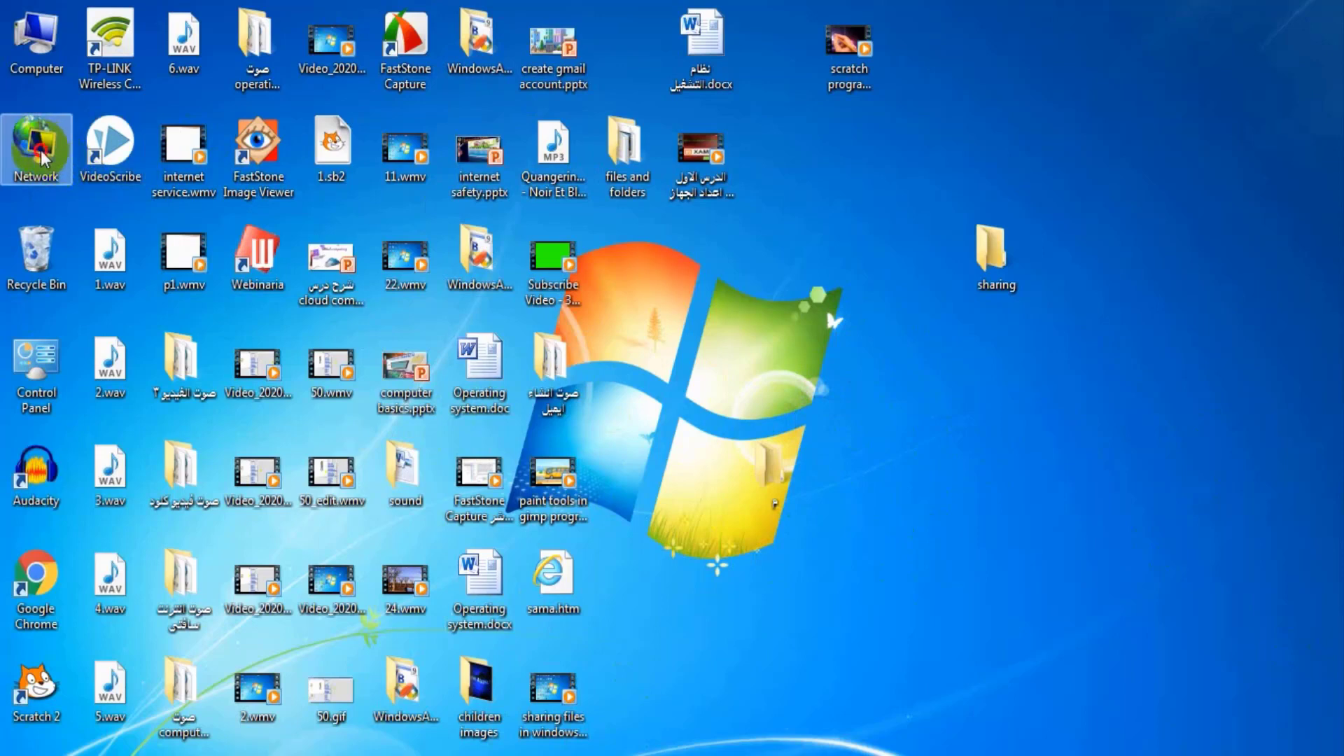
double_click(37, 144)
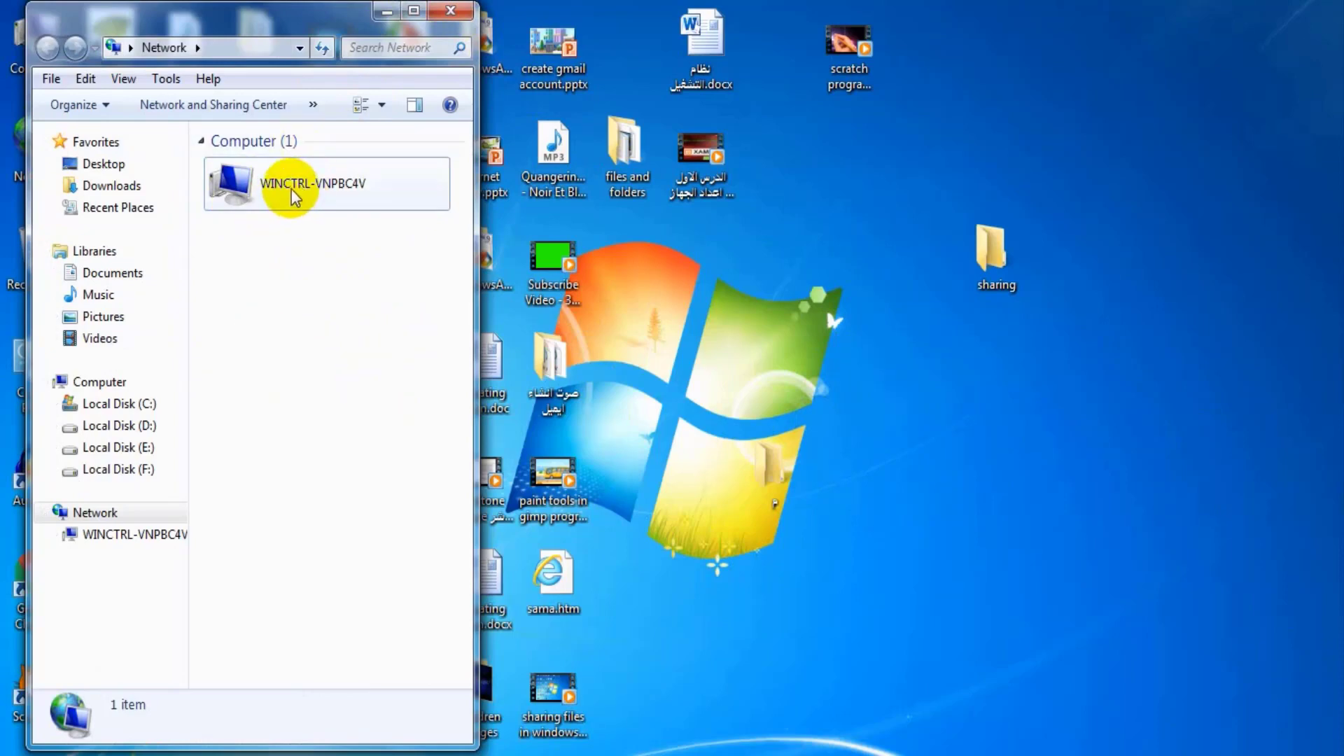
double_click(294, 192)
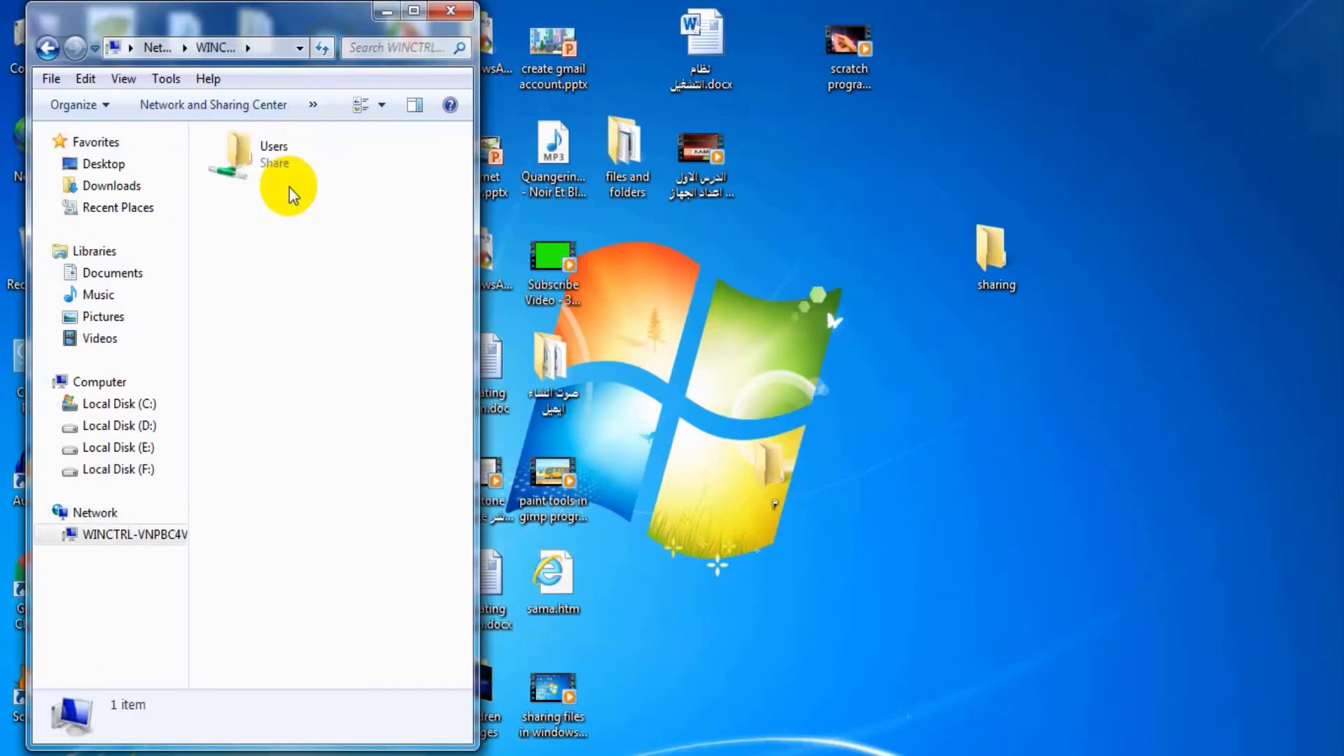
click(260, 161)
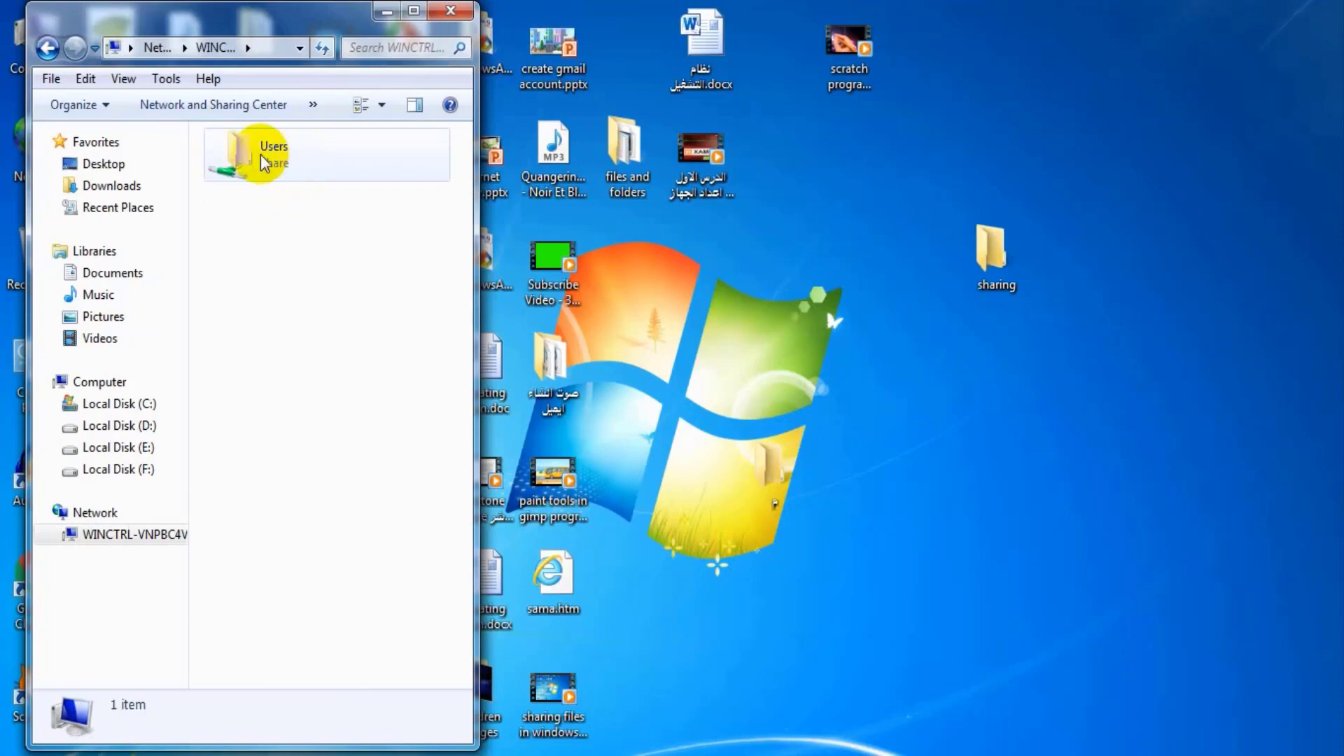
double_click(257, 151)
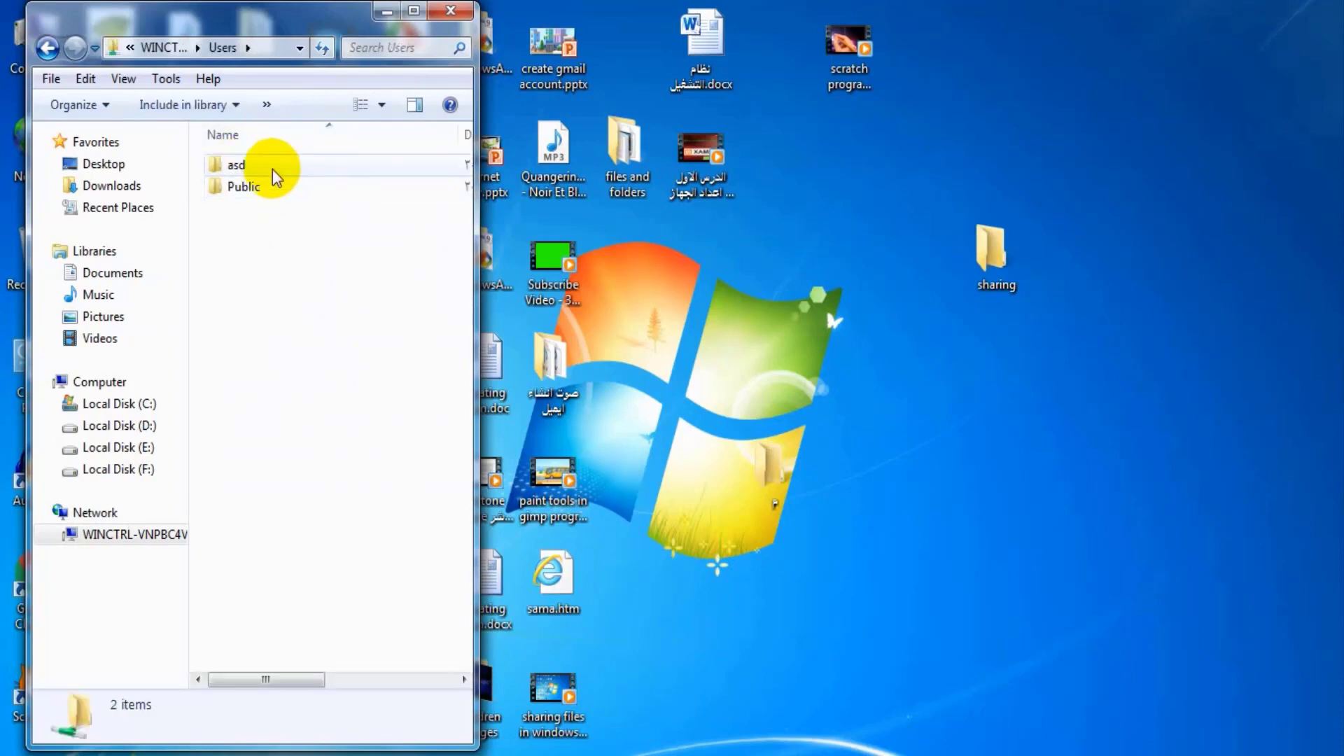
Navigate asd > Desktop > sharing to list the four shared pictures
double_click(233, 165)
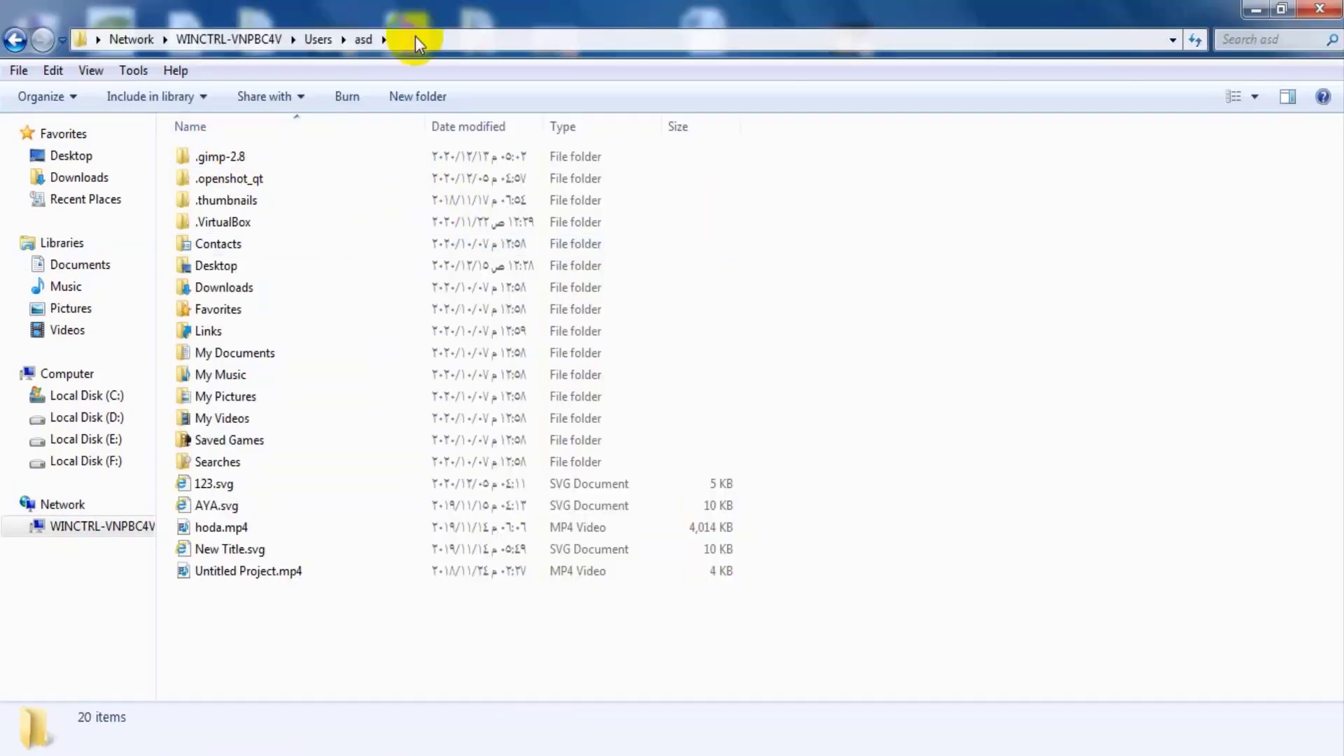
click(217, 266)
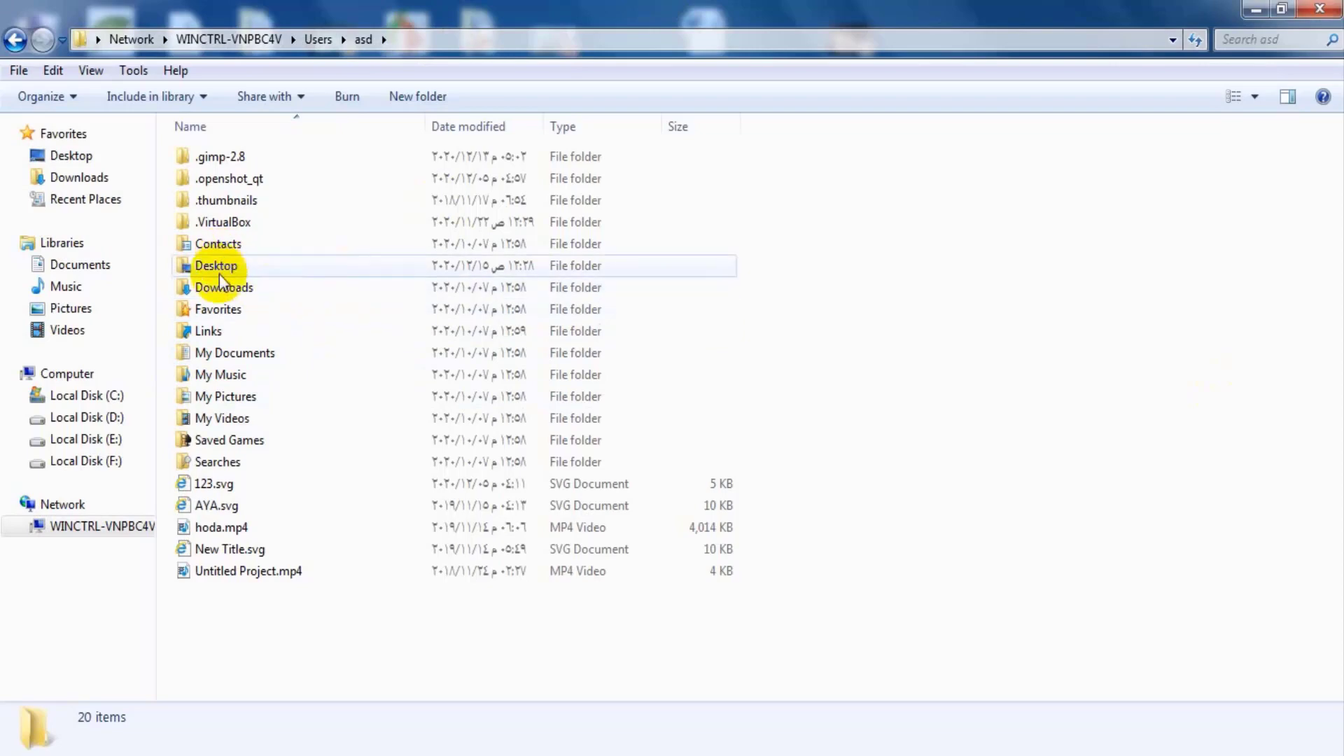
double_click(215, 266)
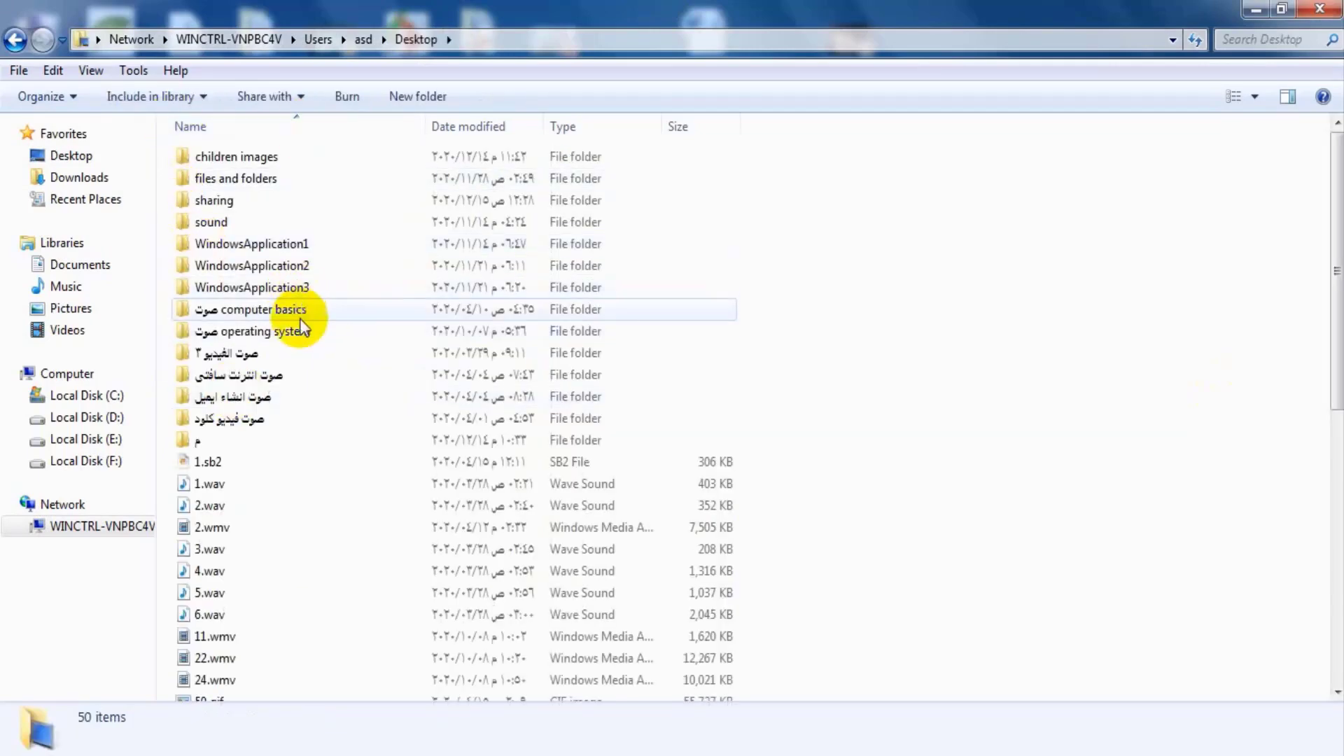
mouse_move(304, 218)
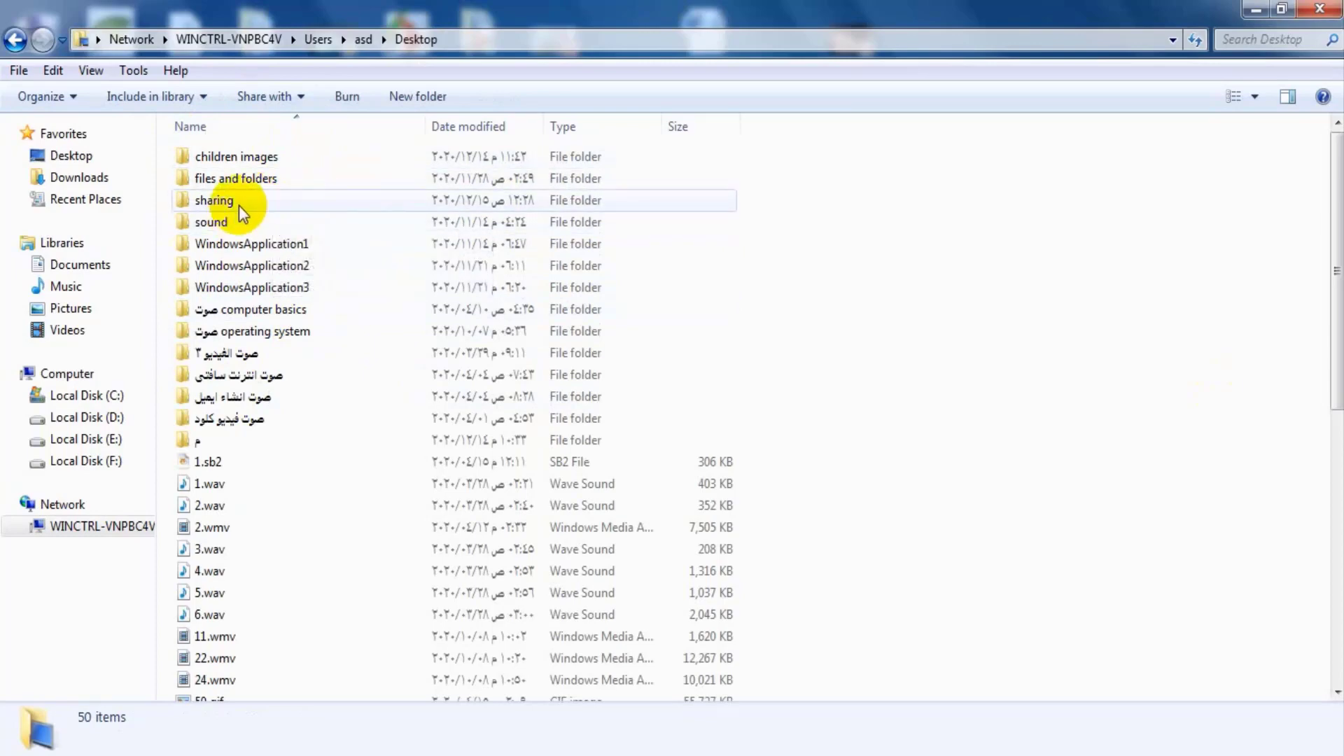
double_click(213, 201)
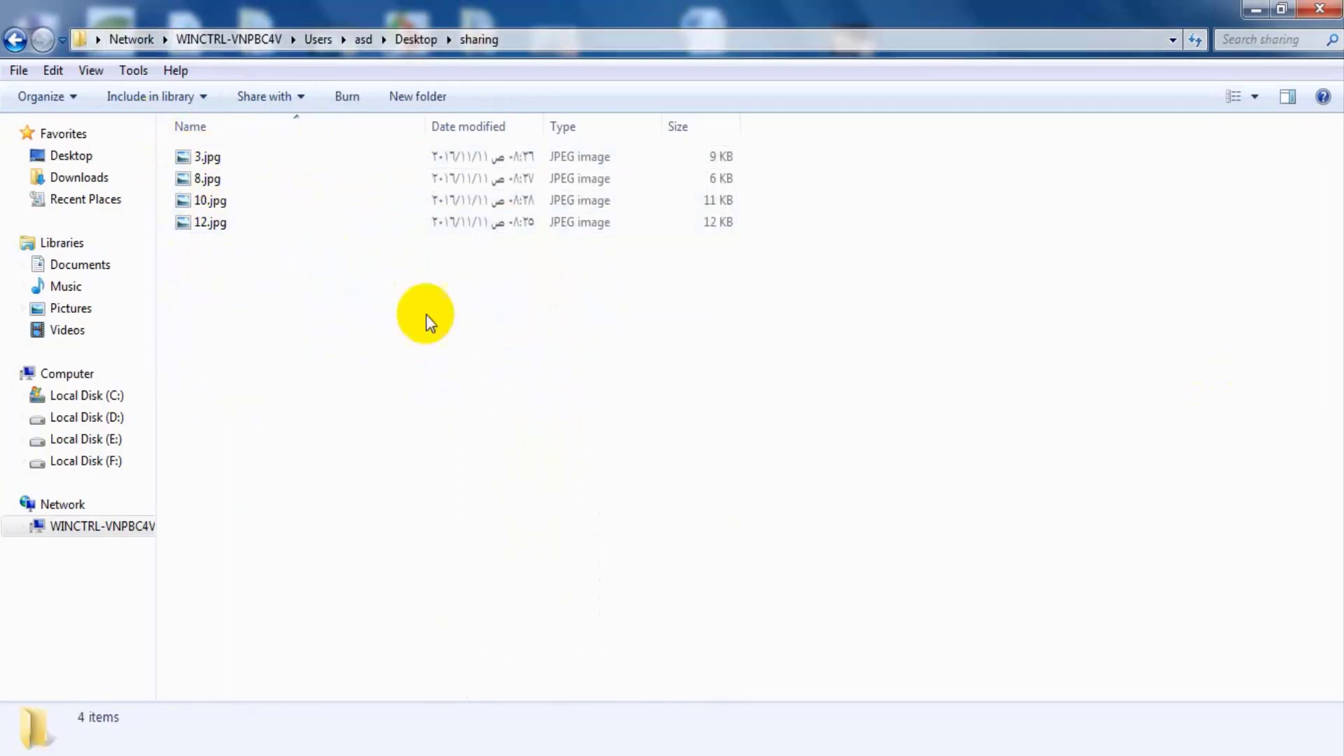
mouse_move(778, 648)
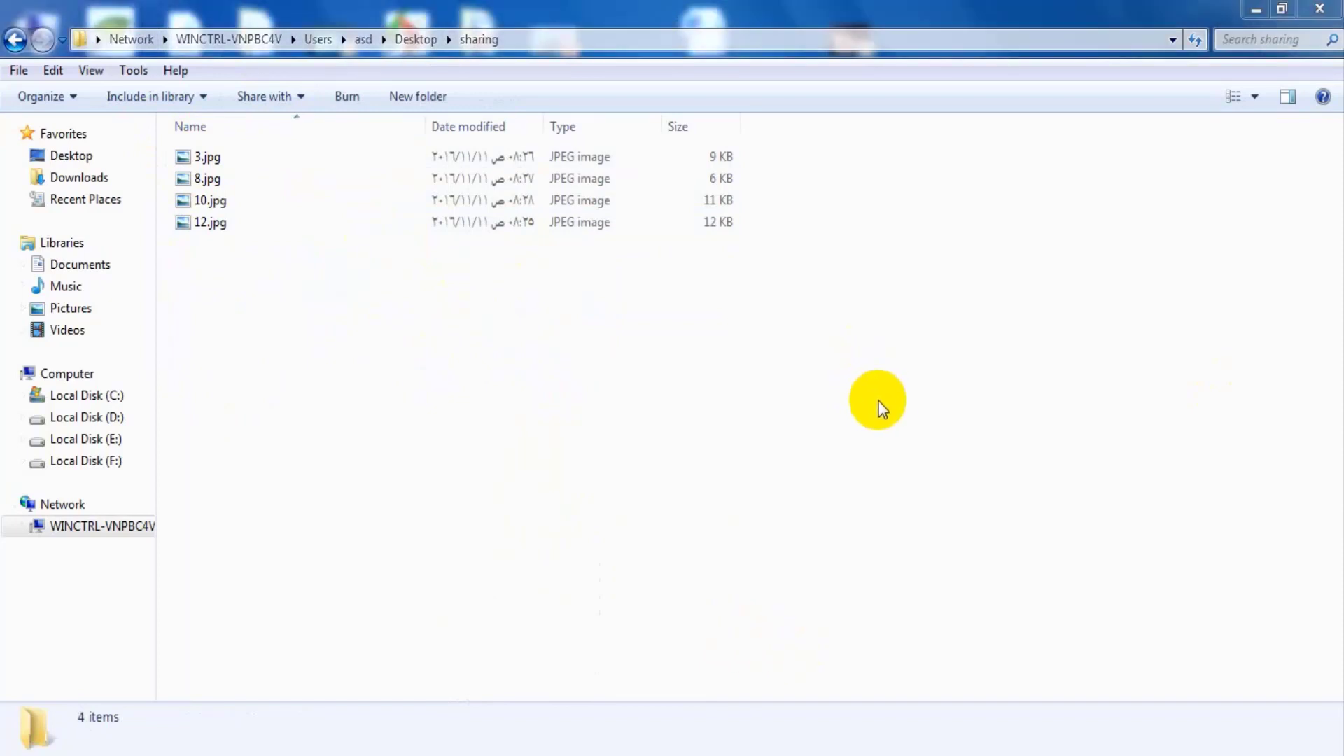
mouse_move(707, 457)
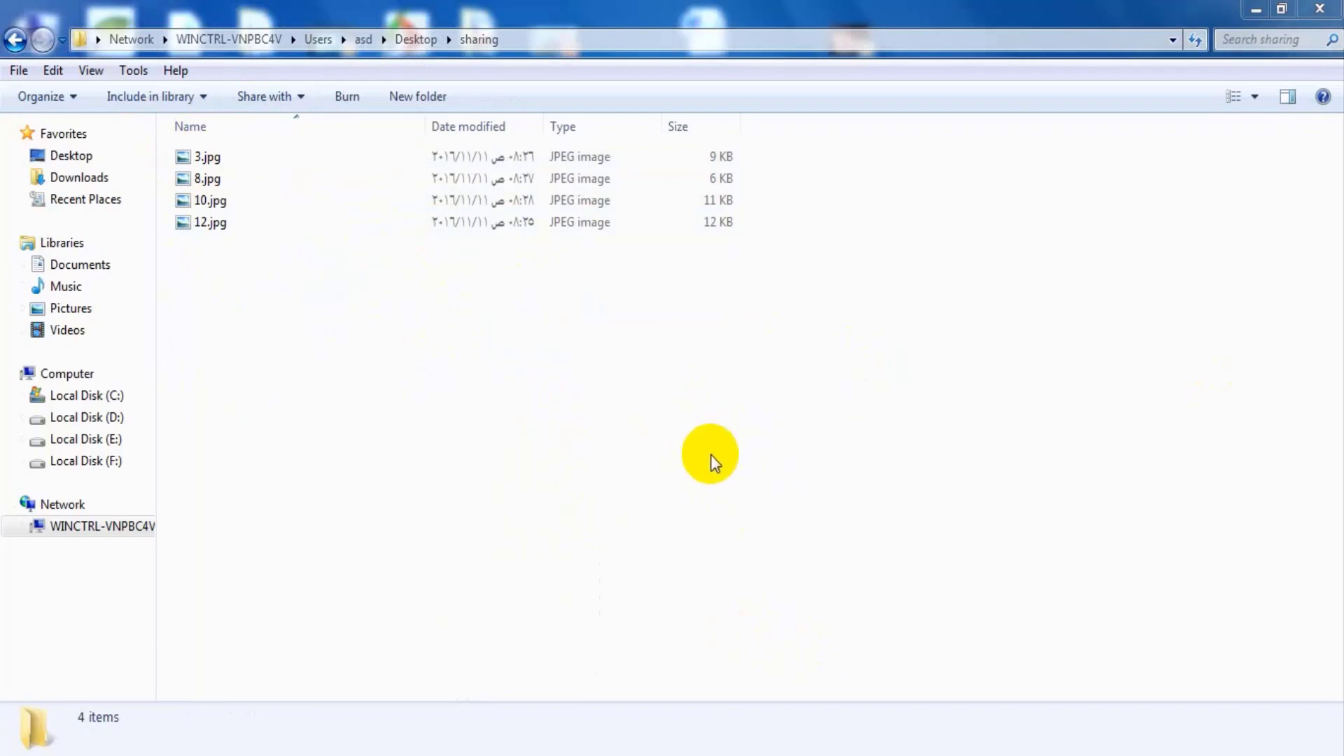
mouse_move(781, 410)
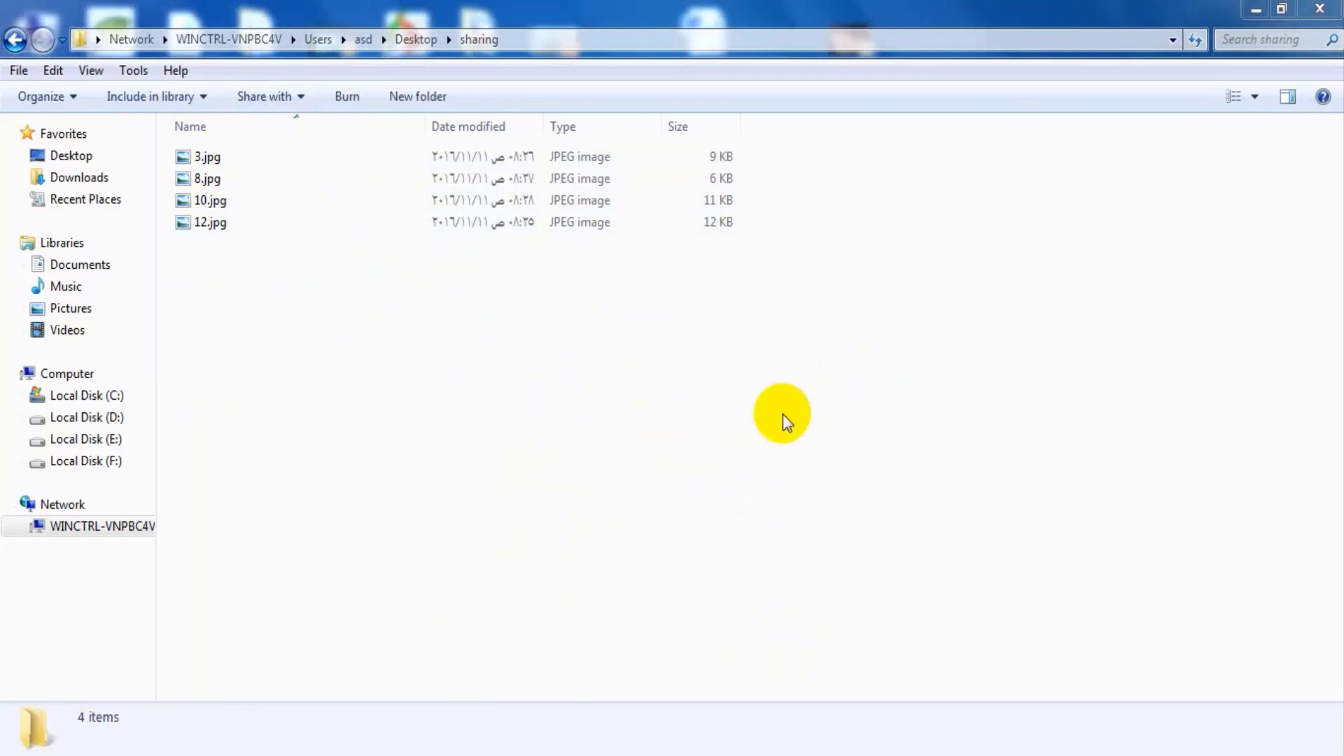
mouse_move(772, 295)
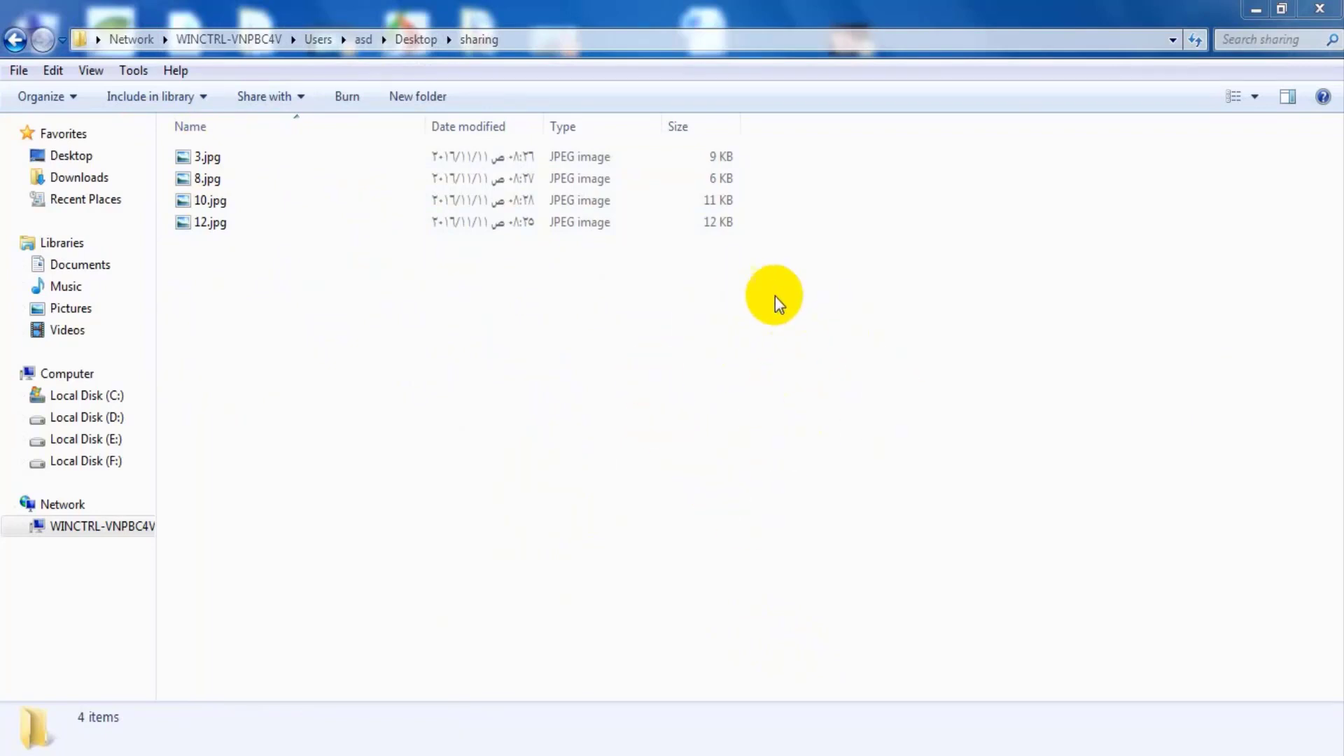
mouse_move(799, 325)
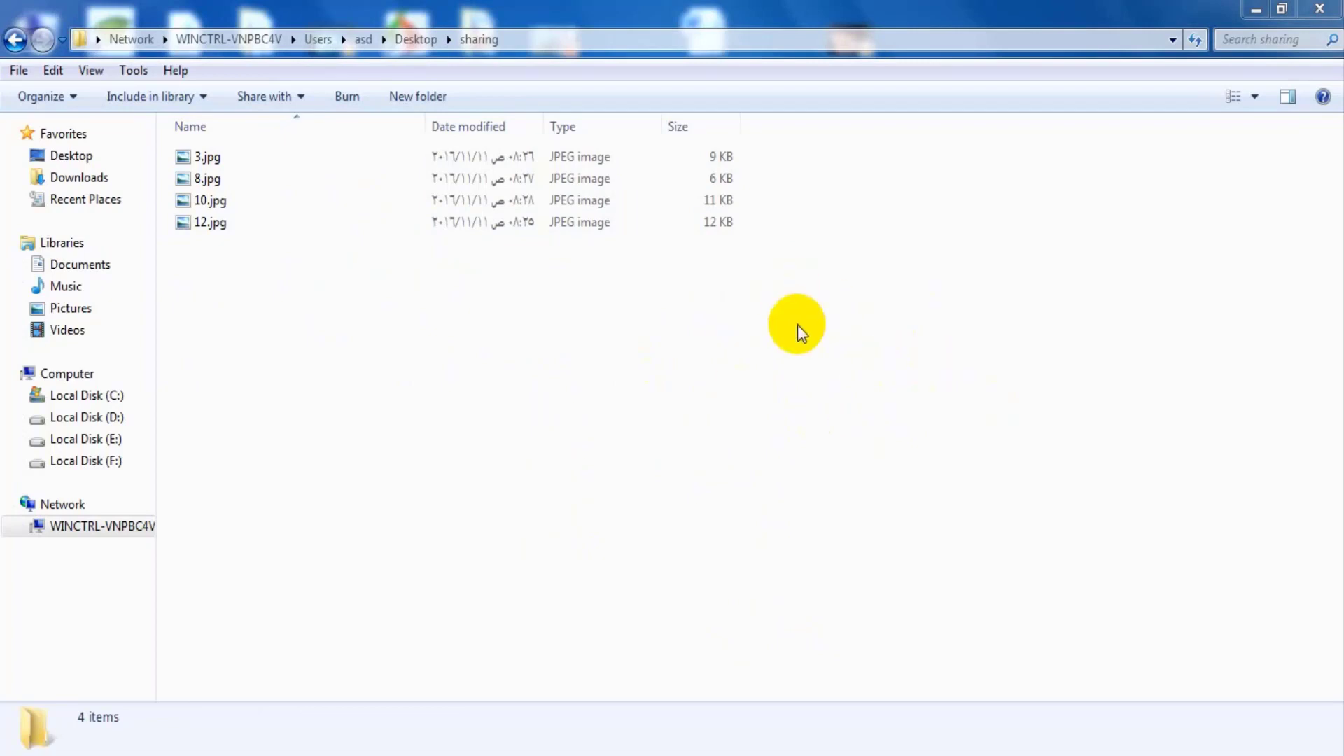
mouse_move(909, 161)
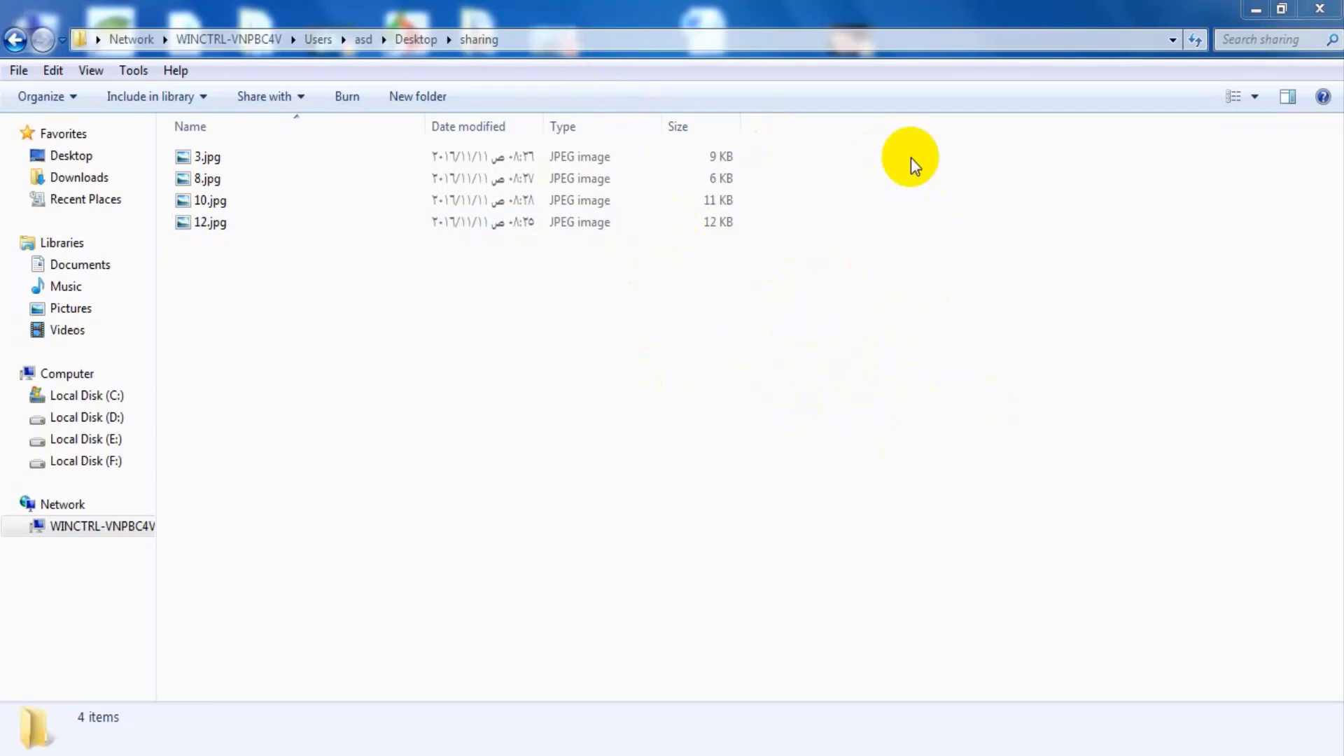
mouse_move(630, 373)
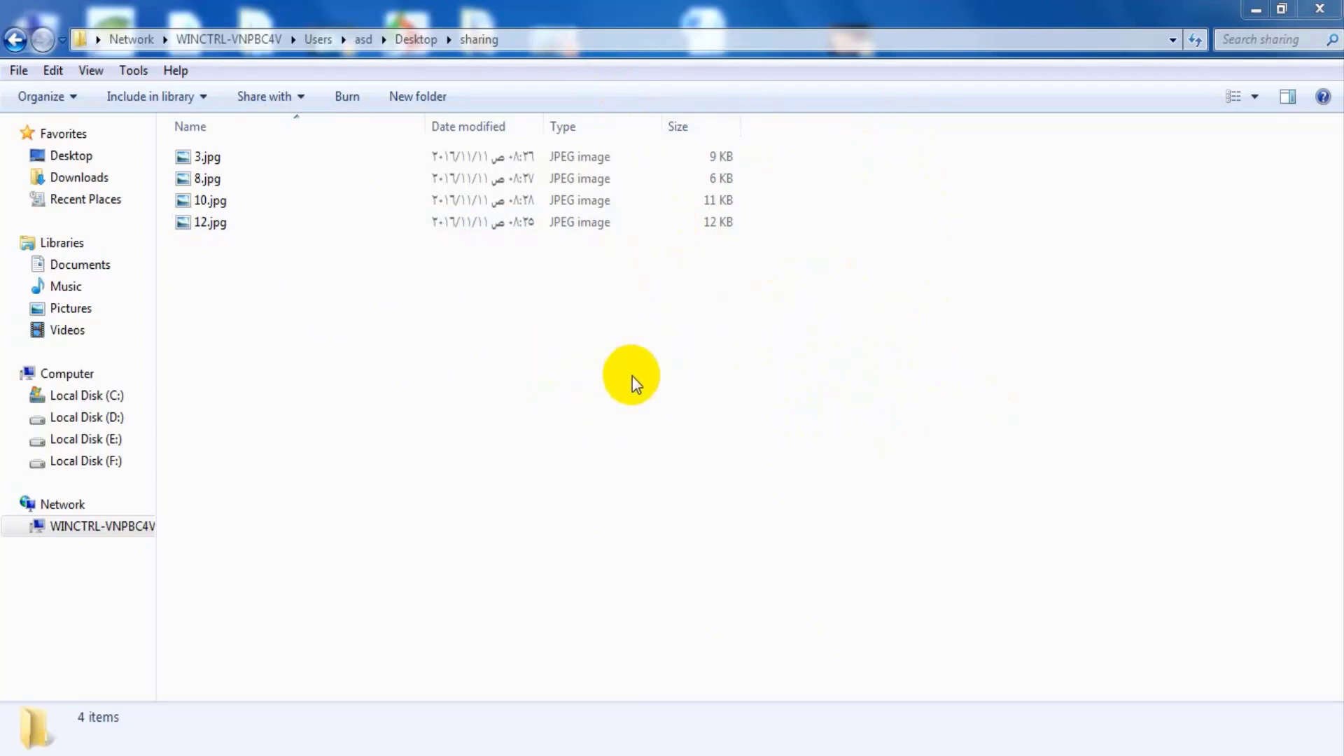
mouse_move(1156, 158)
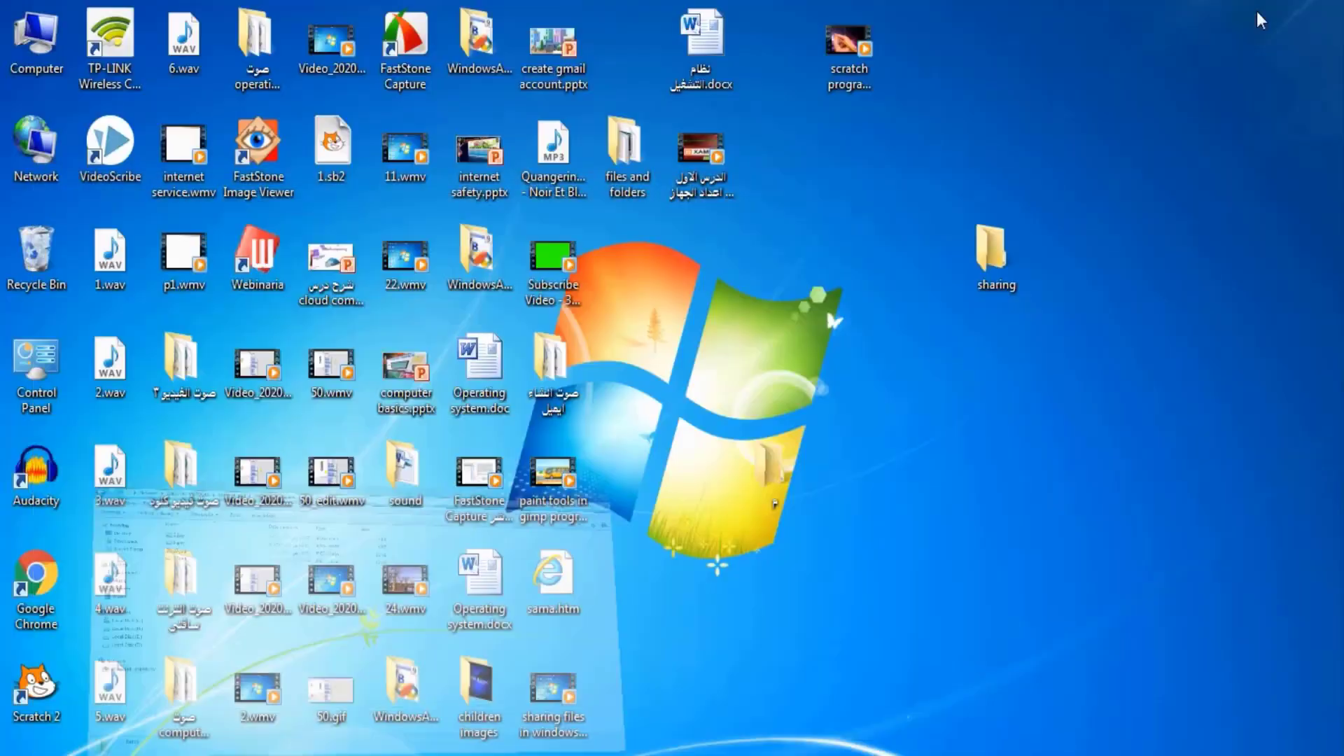
Show Computer's Properties with name WINCTRL-VNPBC4V and workgroup WORKGROUP
click(35, 34)
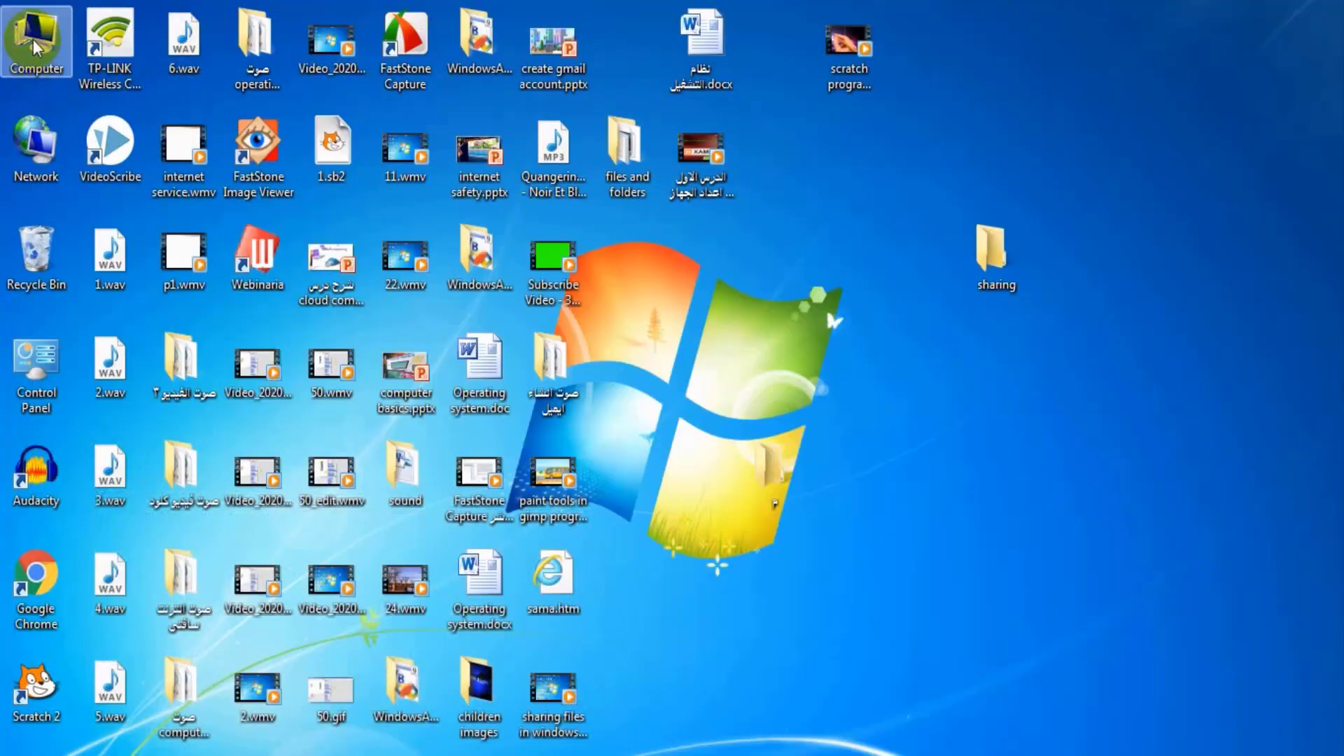
right_click(33, 33)
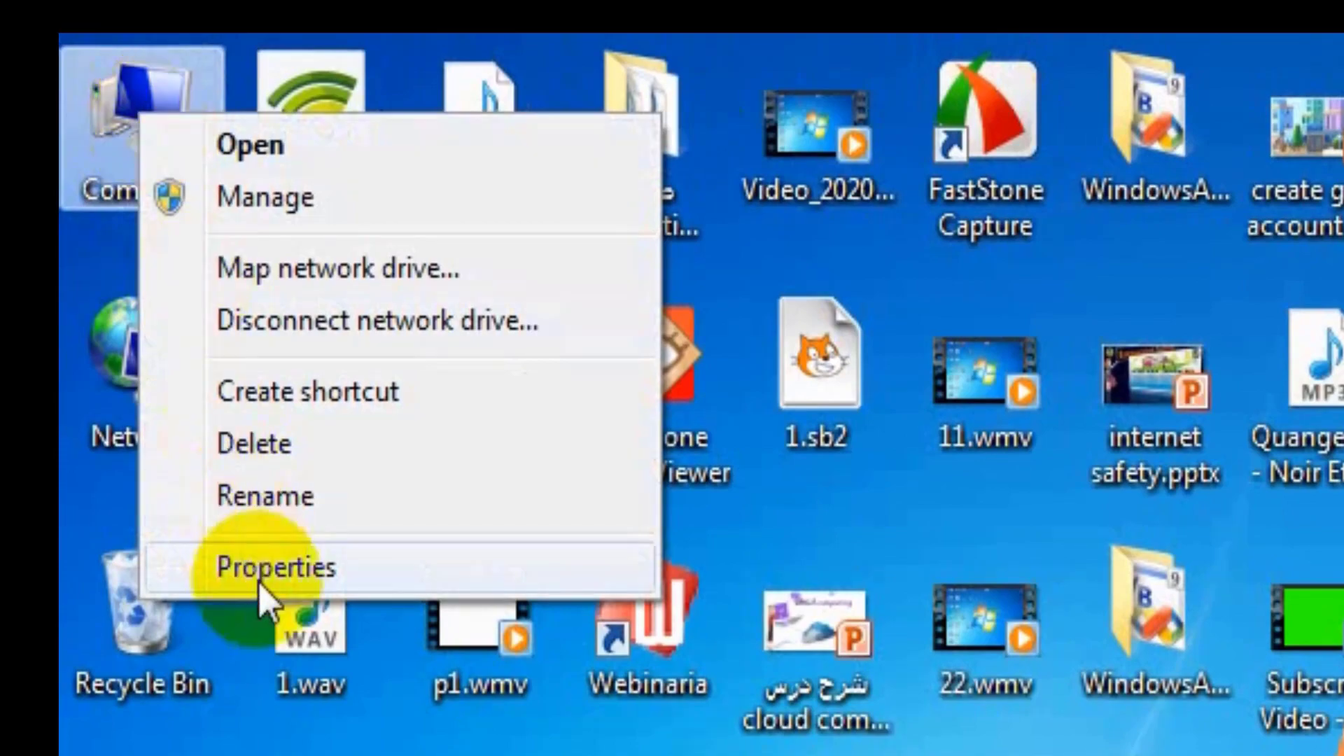
click(277, 568)
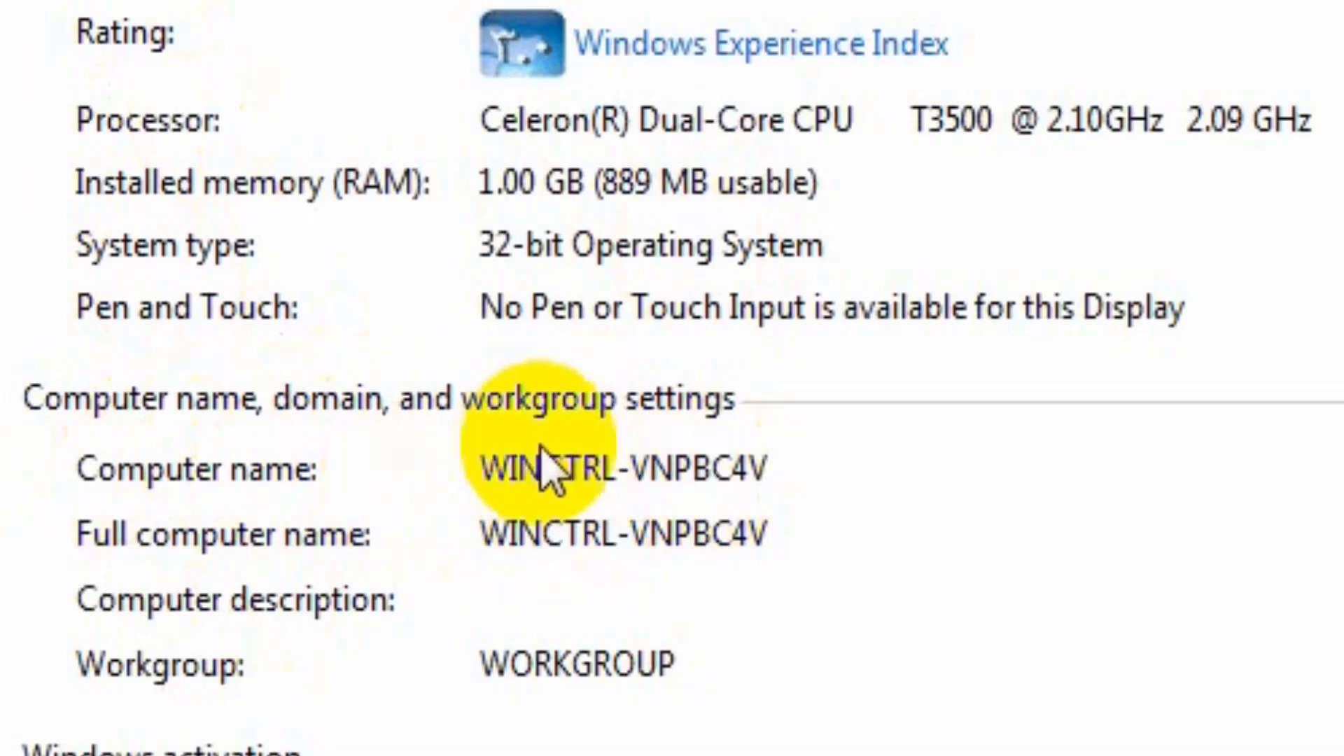
mouse_move(851, 619)
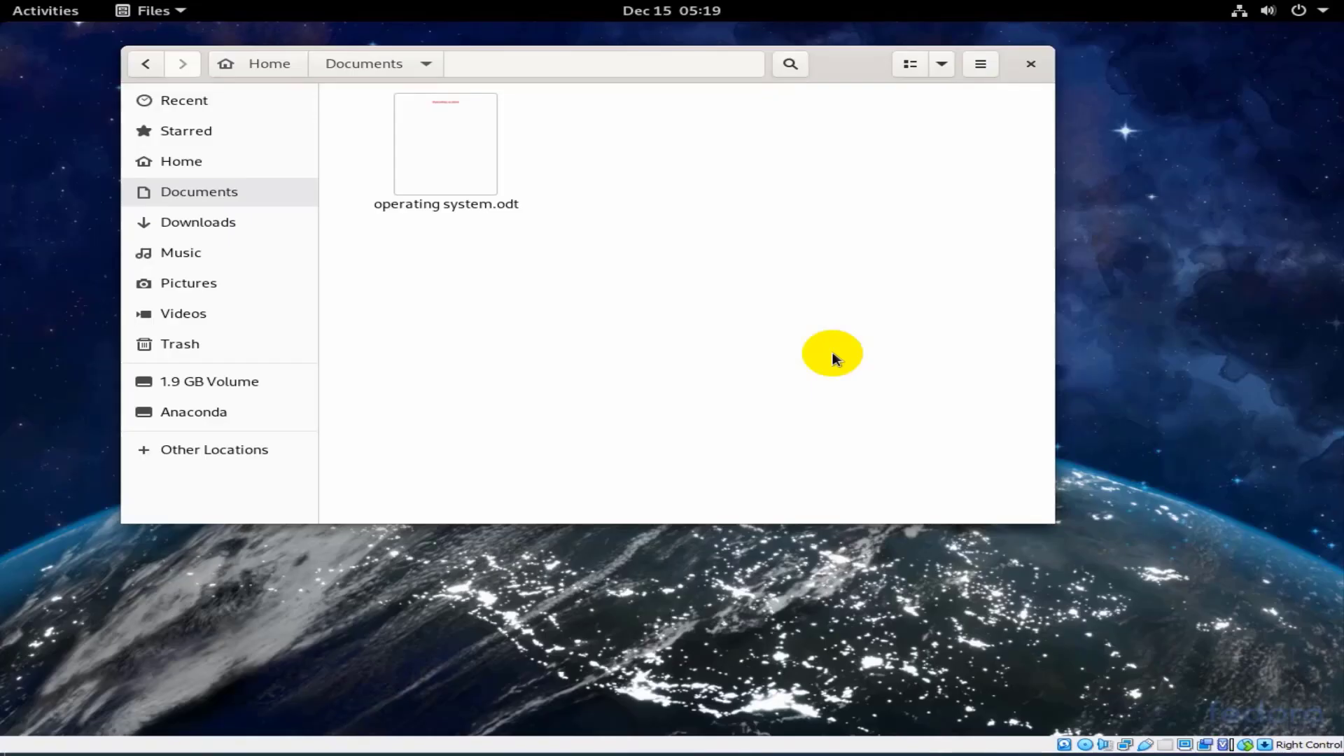
mouse_move(828, 367)
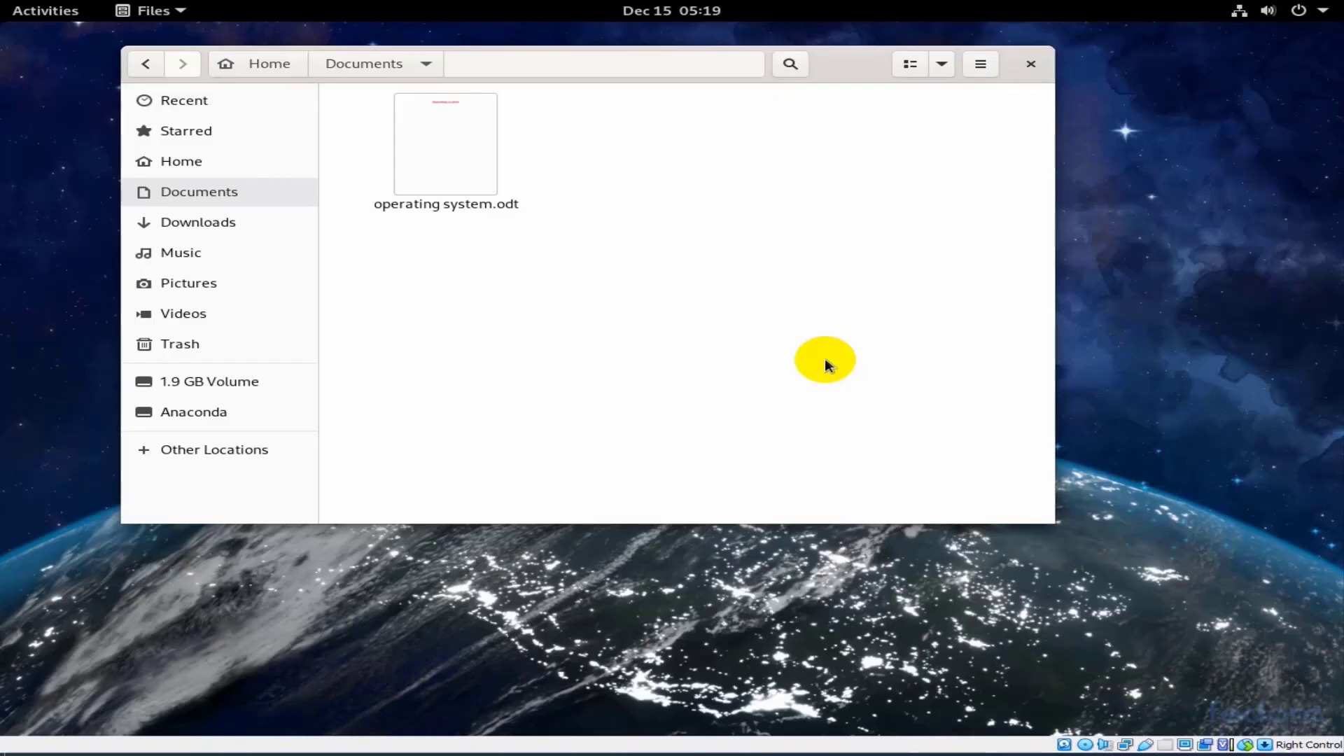
mouse_move(350, 232)
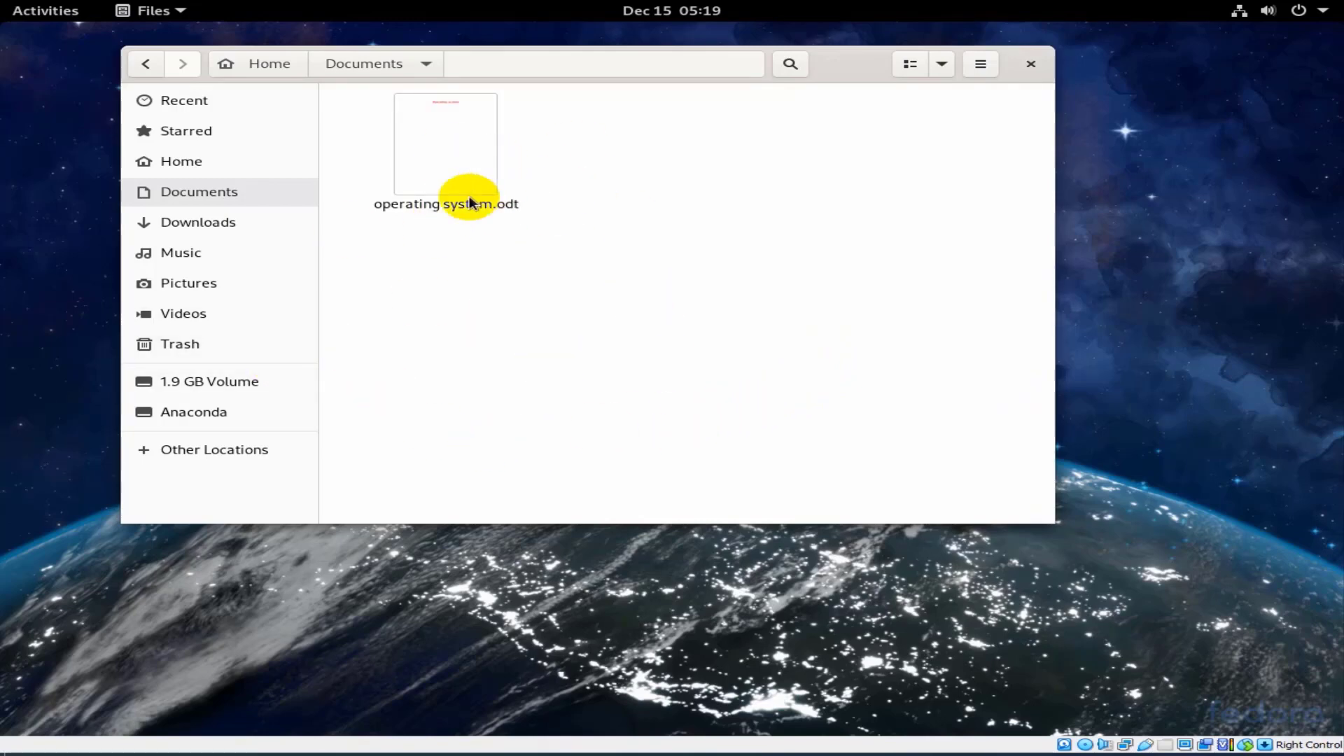
mouse_move(558, 249)
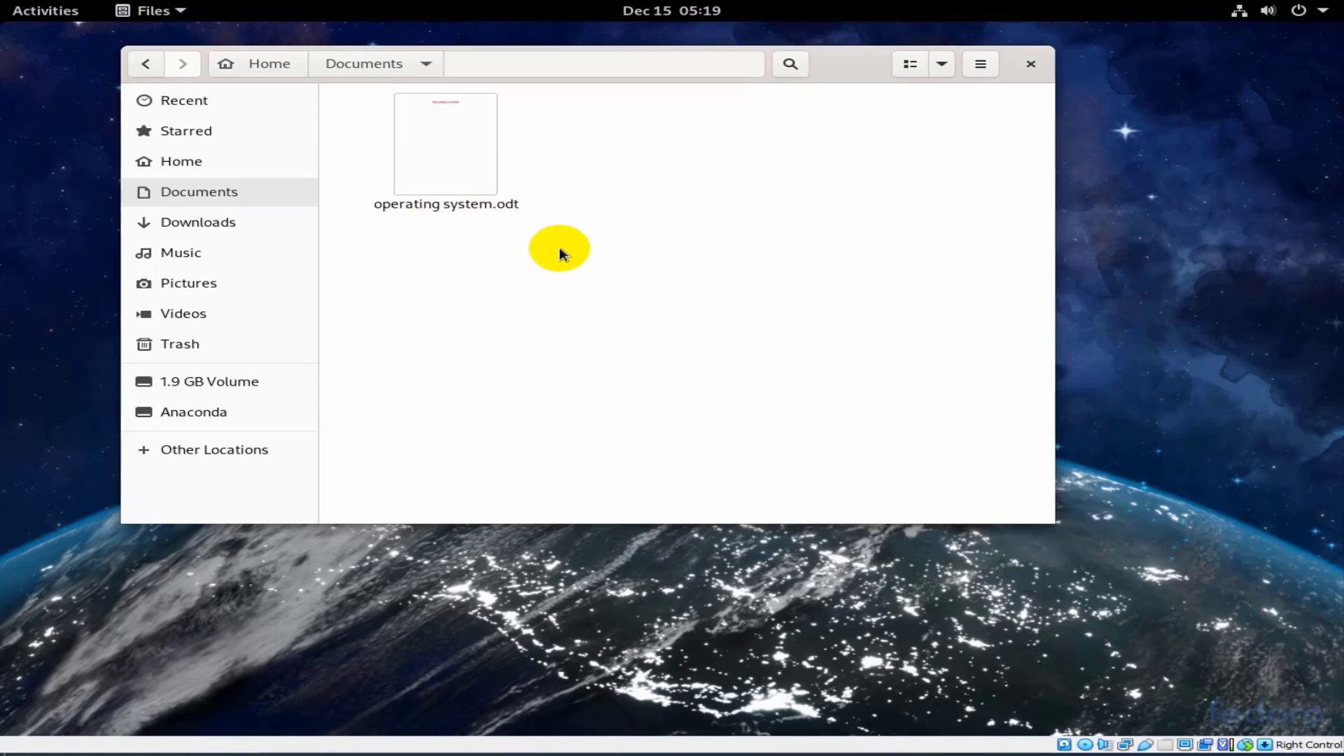
mouse_move(534, 280)
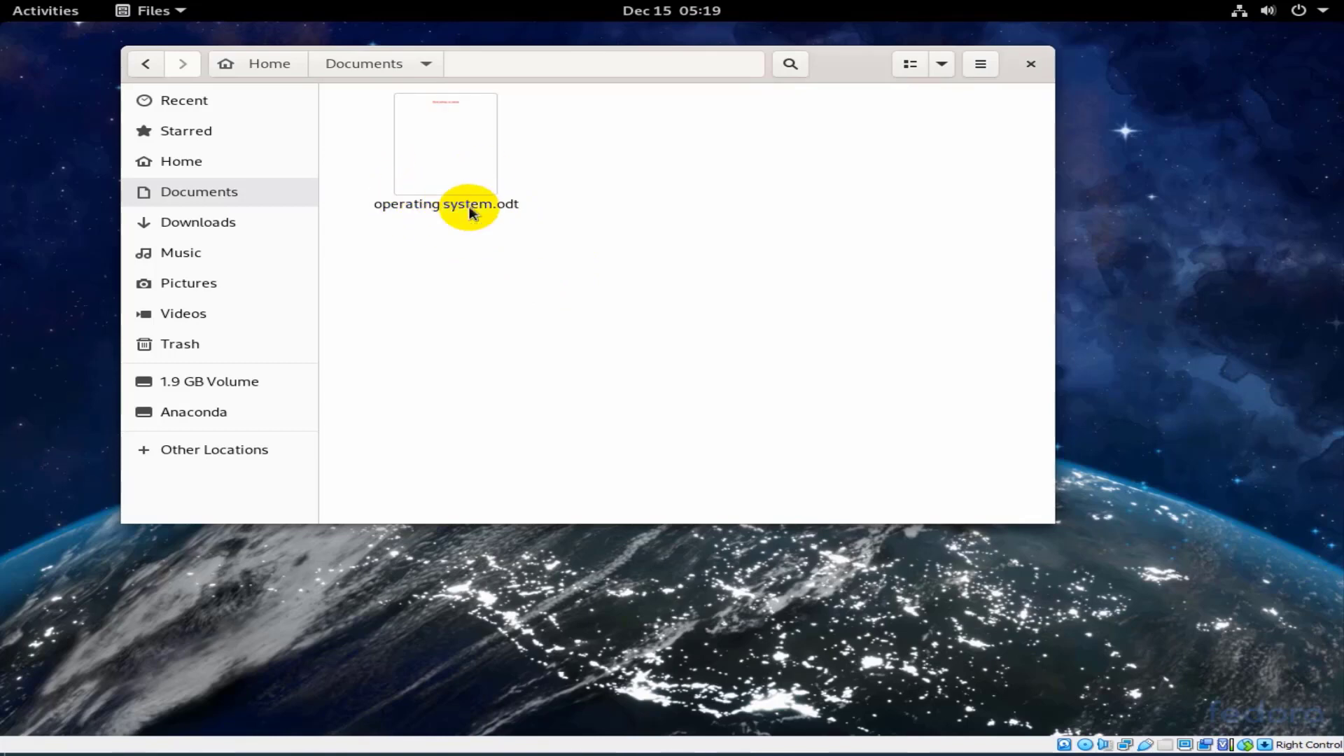
mouse_move(457, 186)
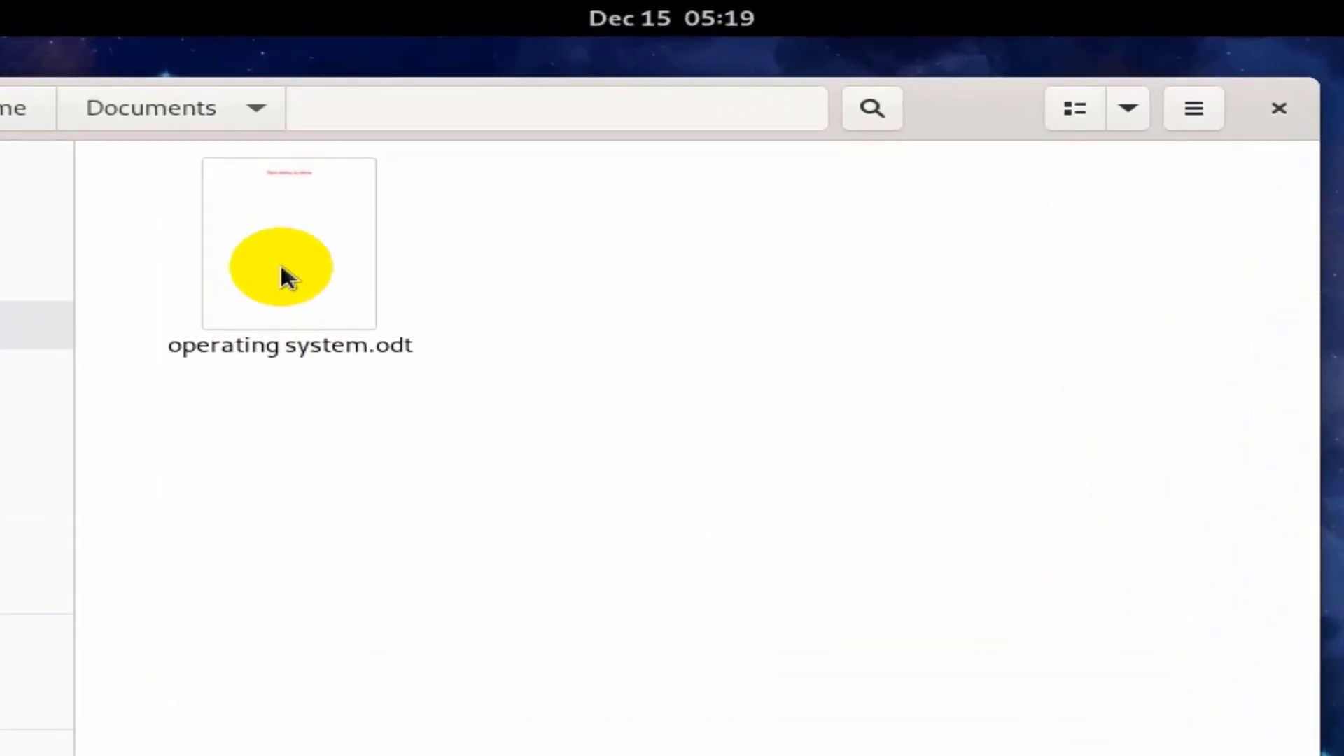
Copy operating system.odt from Documents and paste it into the Public folder in Home
right_click(283, 273)
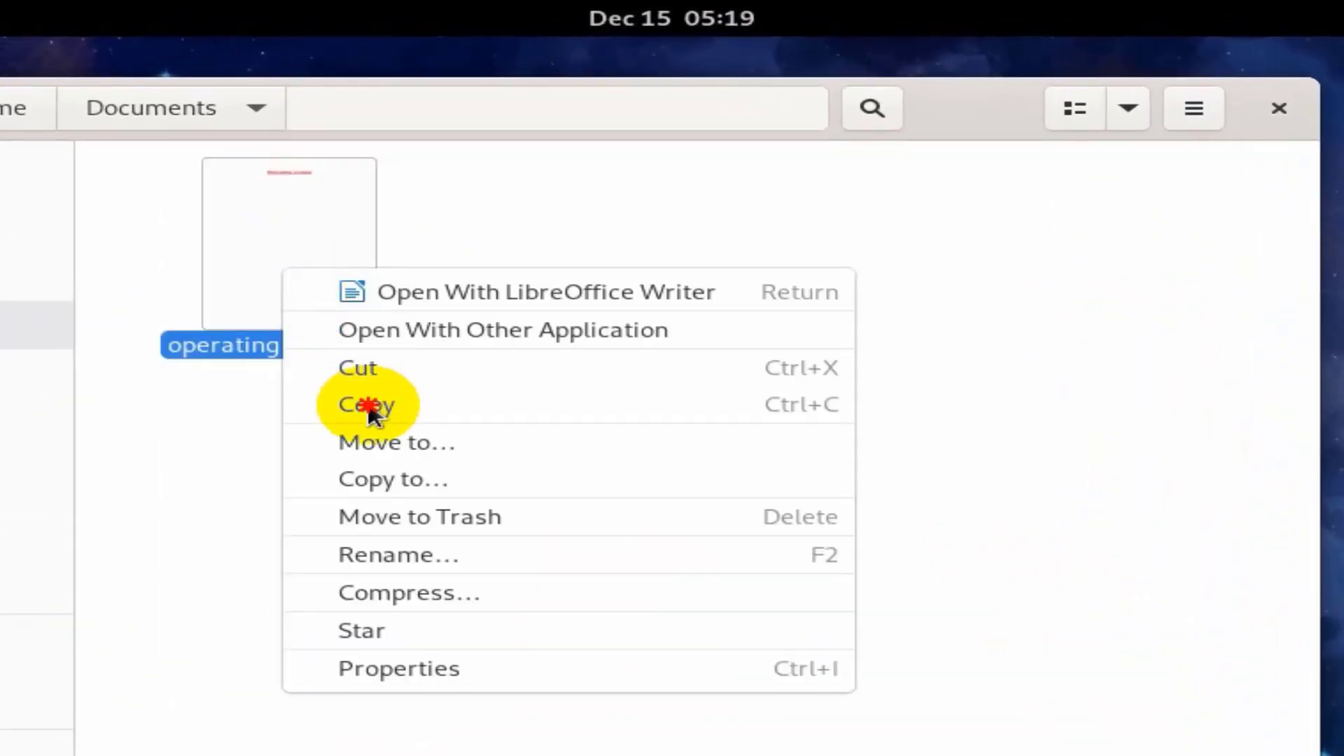
click(367, 406)
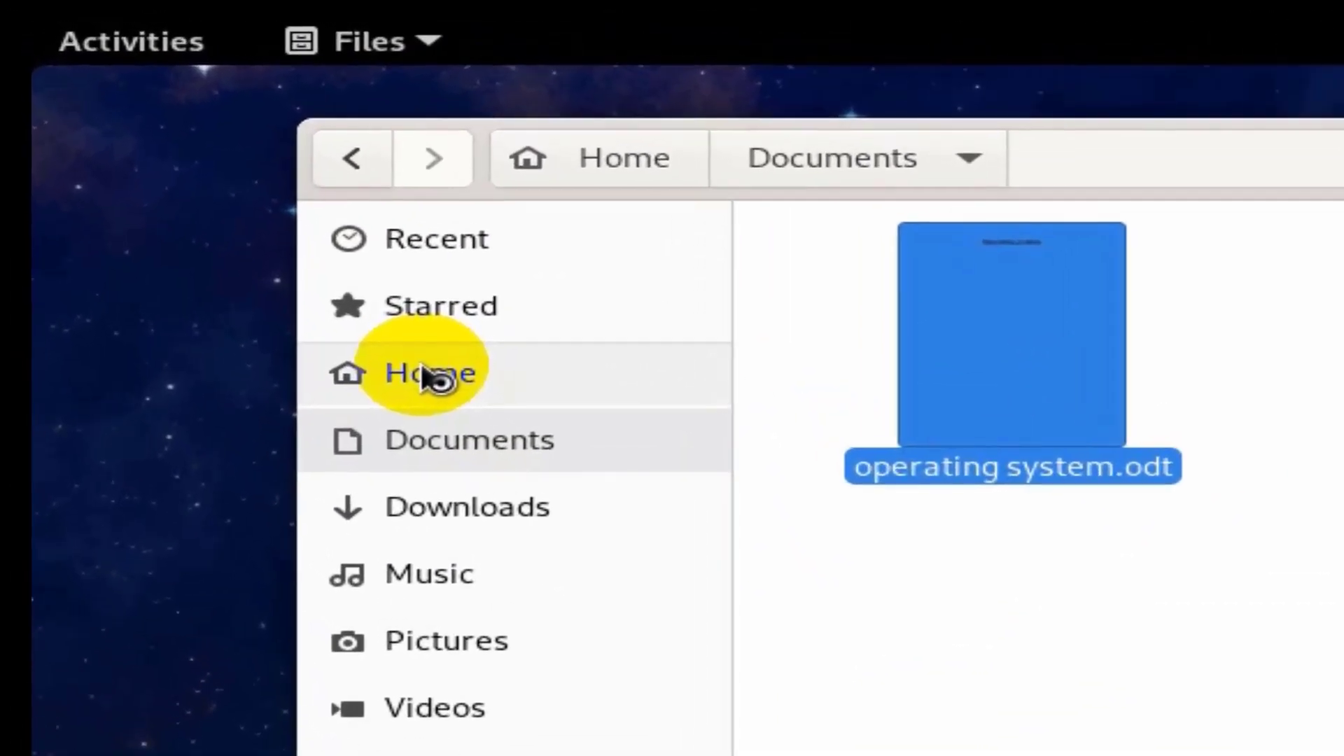
click(429, 373)
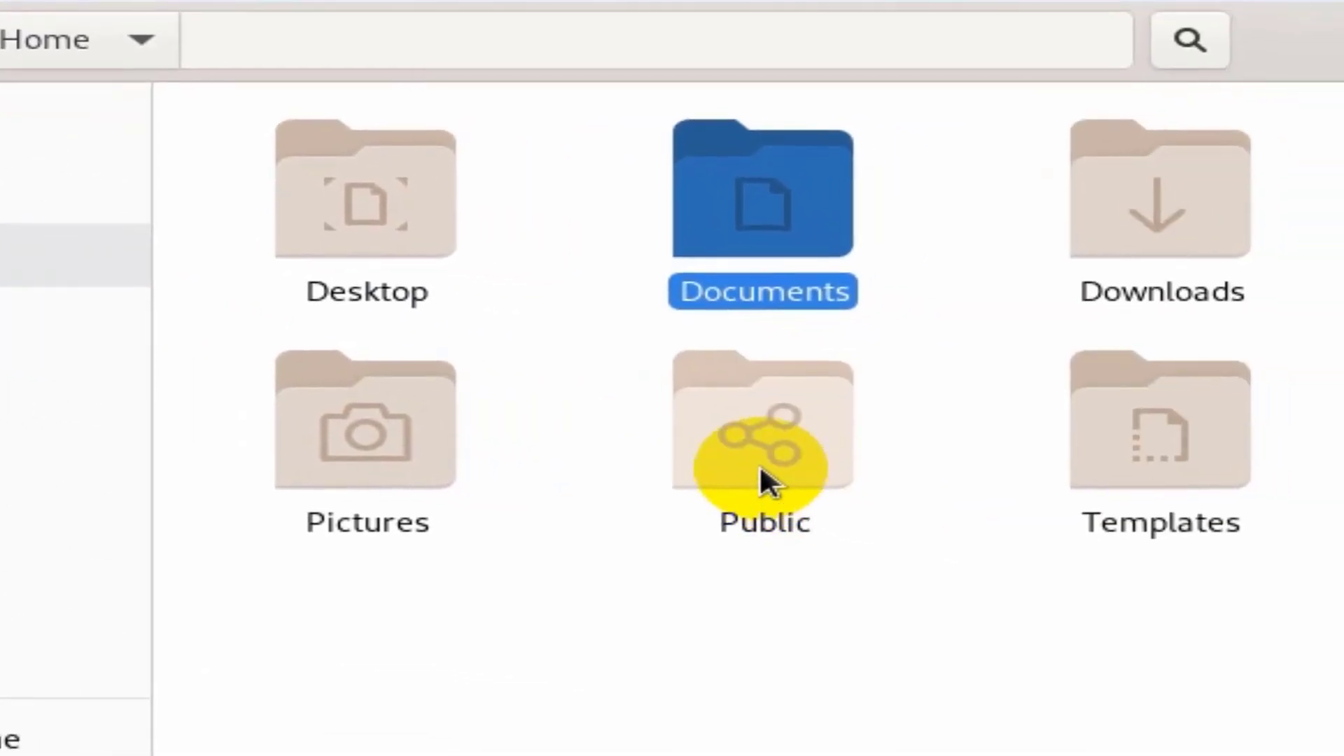
click(765, 431)
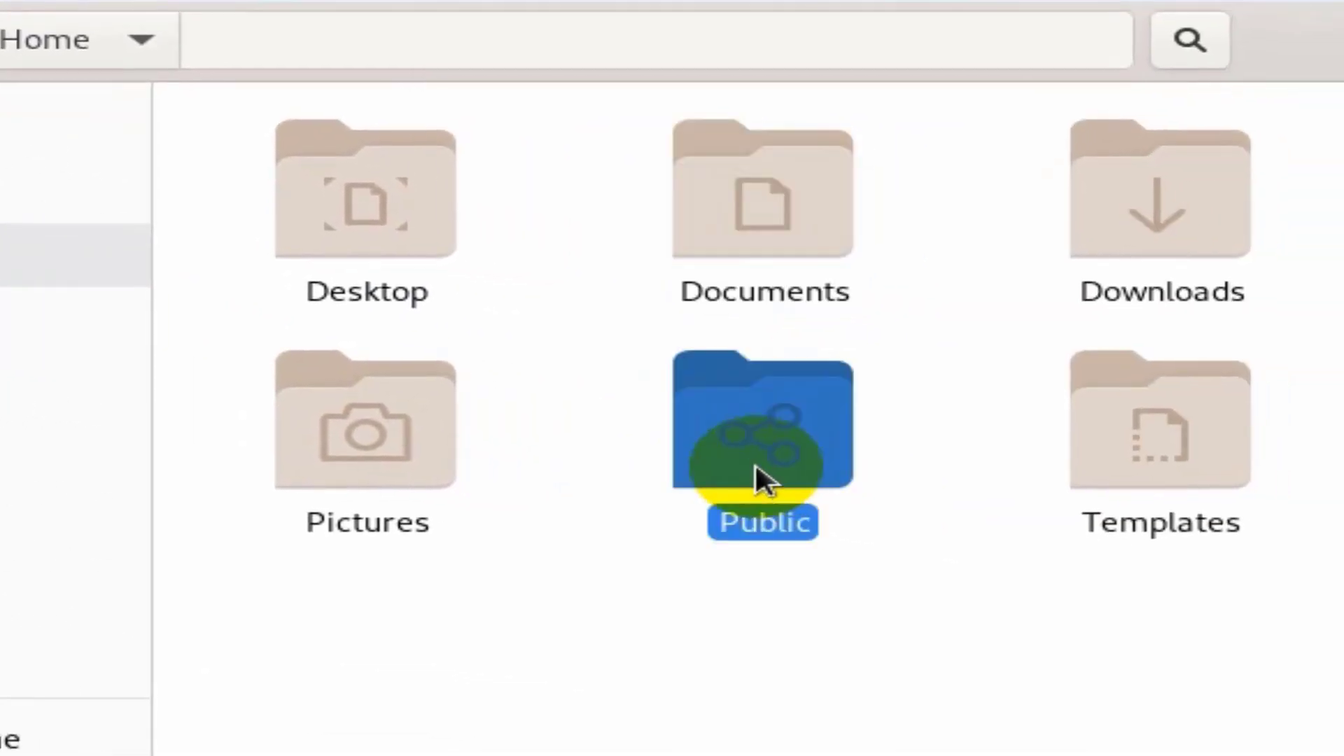
right_click(764, 451)
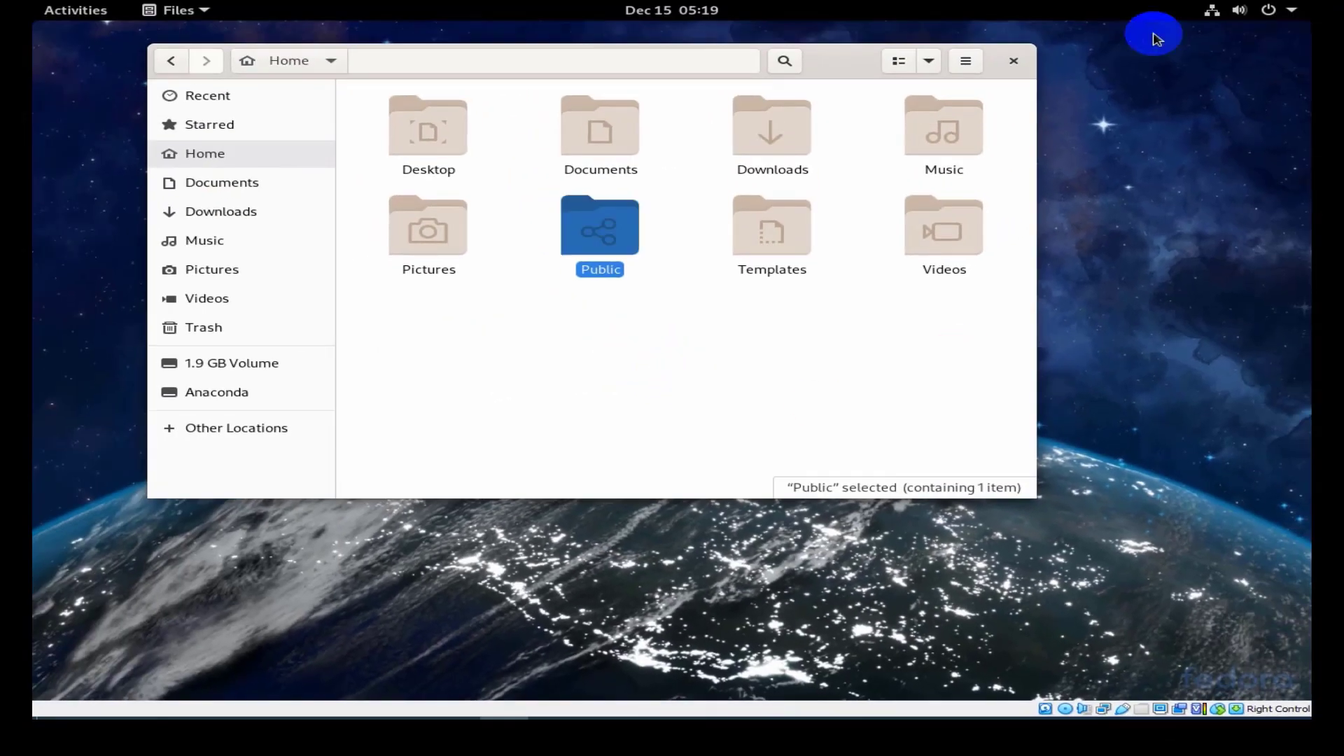
Close Files and search 'sh' from Activities to reach the Sharing settings
click(1013, 60)
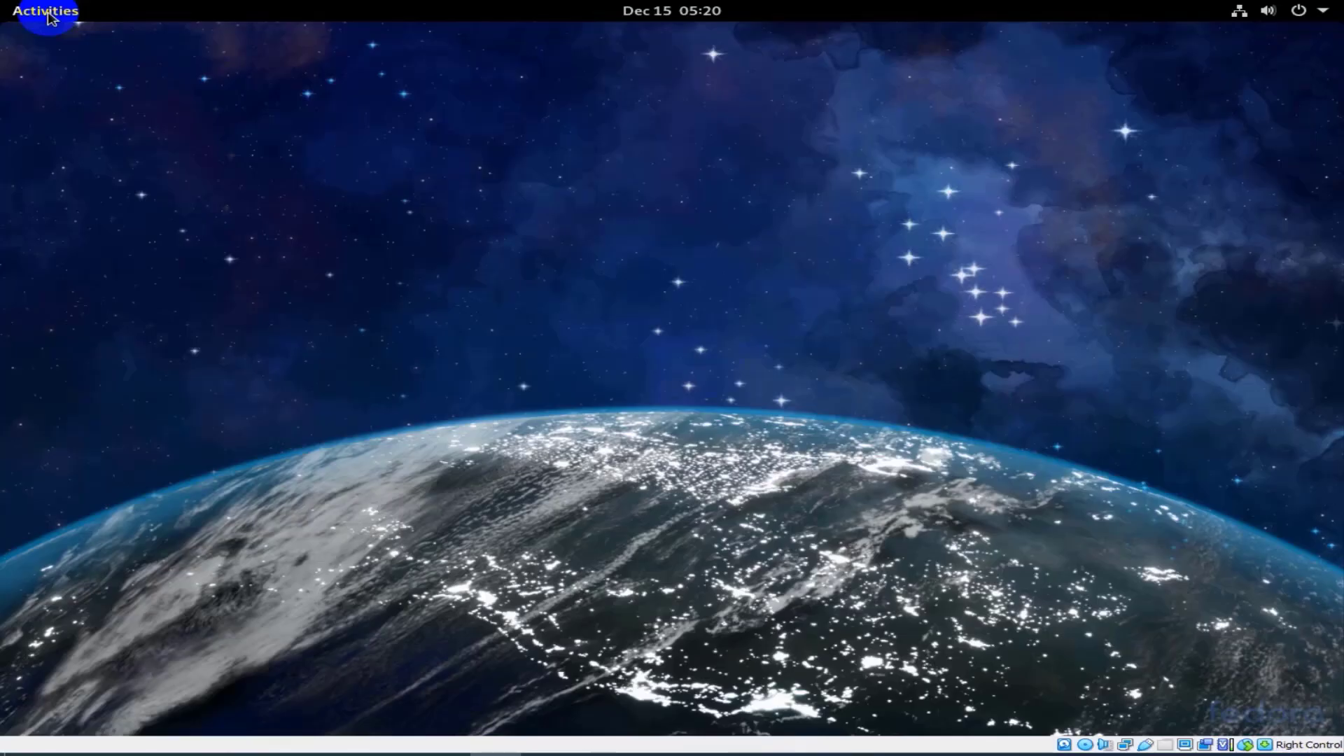
click(40, 12)
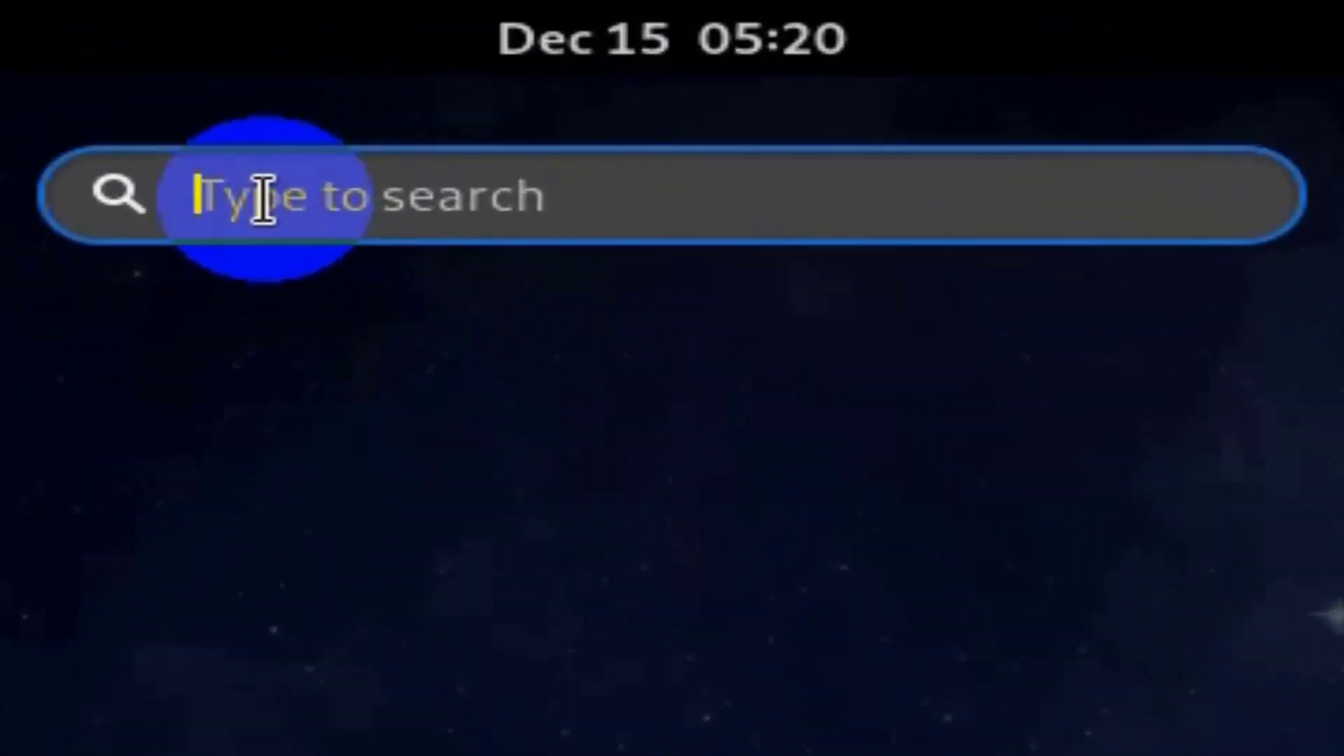
text(sh)
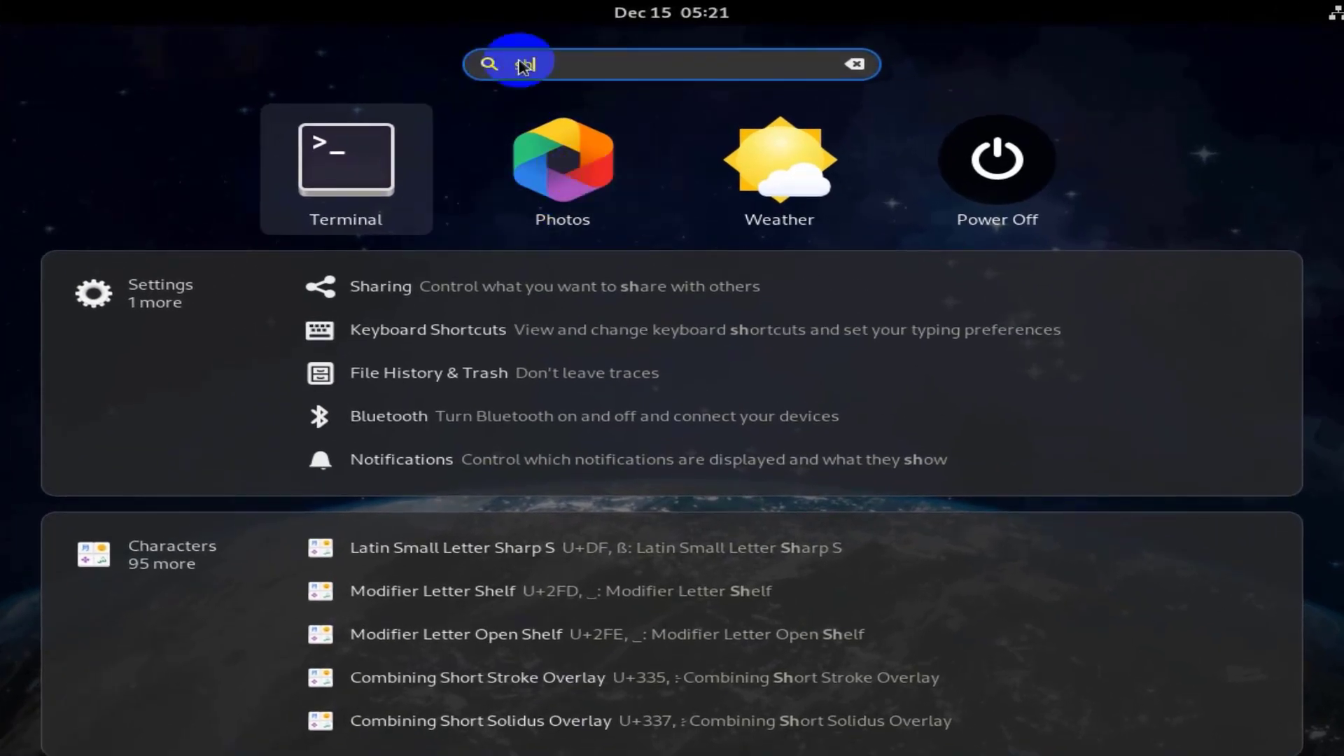
text(sh)
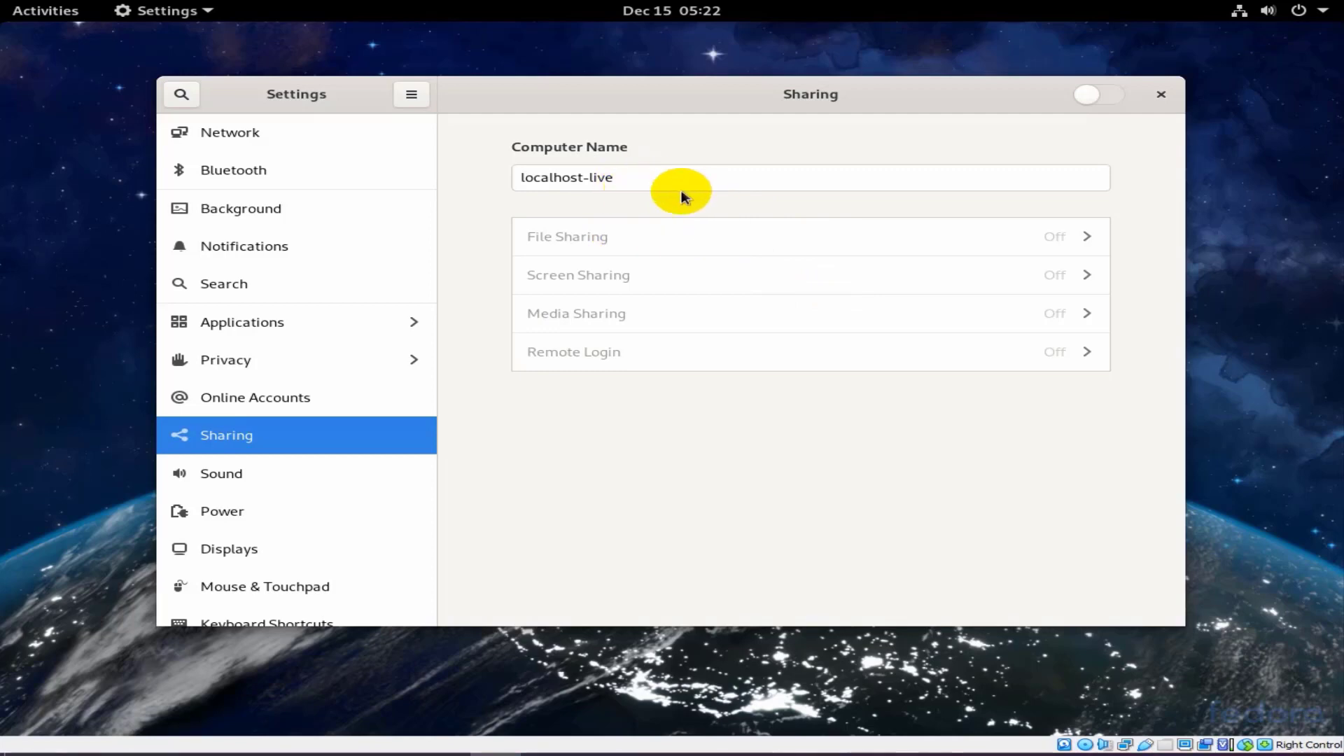
mouse_move(814, 202)
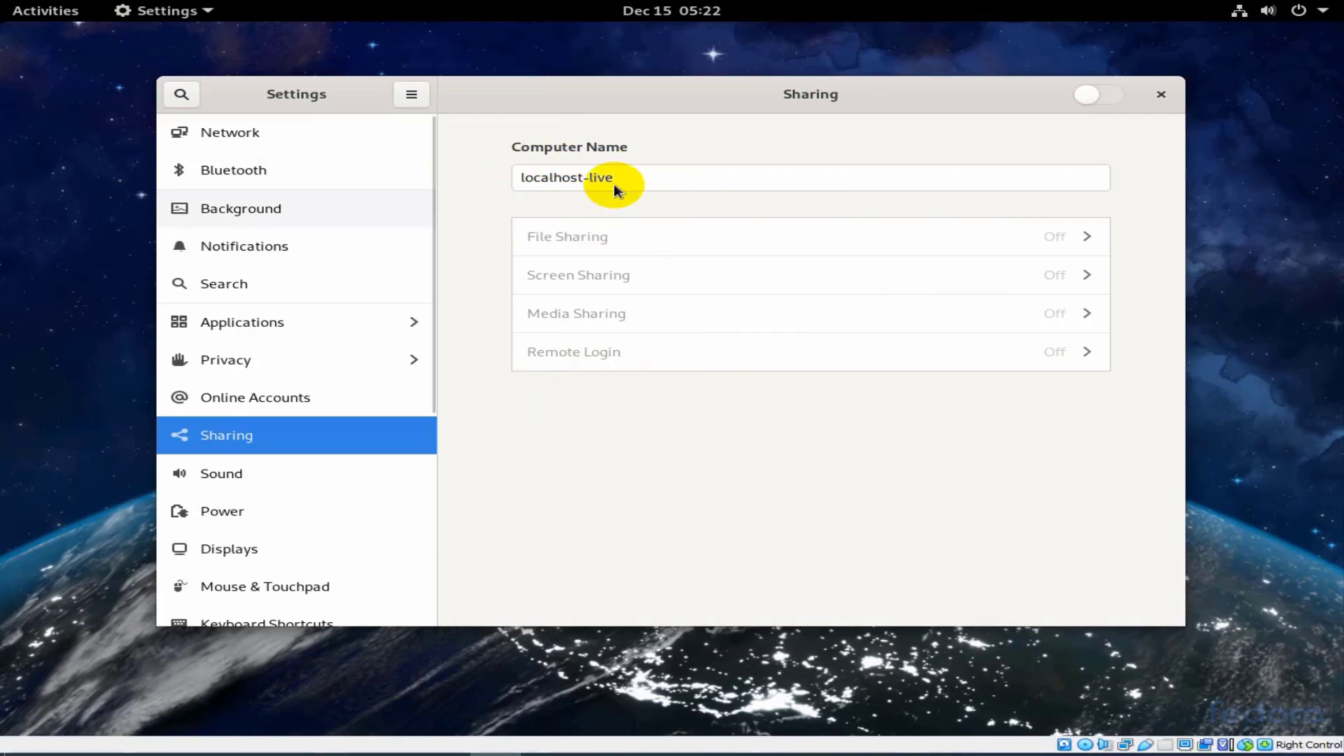
Enable Sharing and make File Sharing active on Wired connection 1 without a password
click(1097, 95)
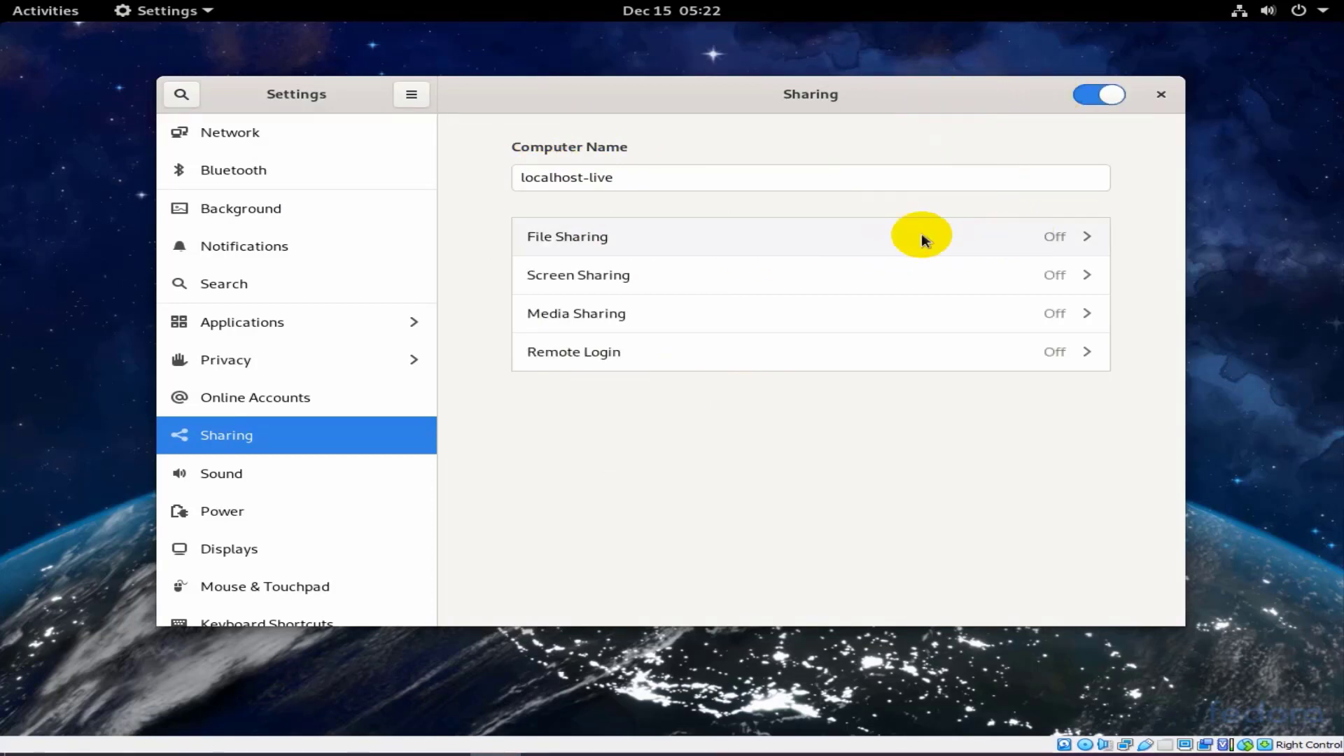
mouse_move(1087, 241)
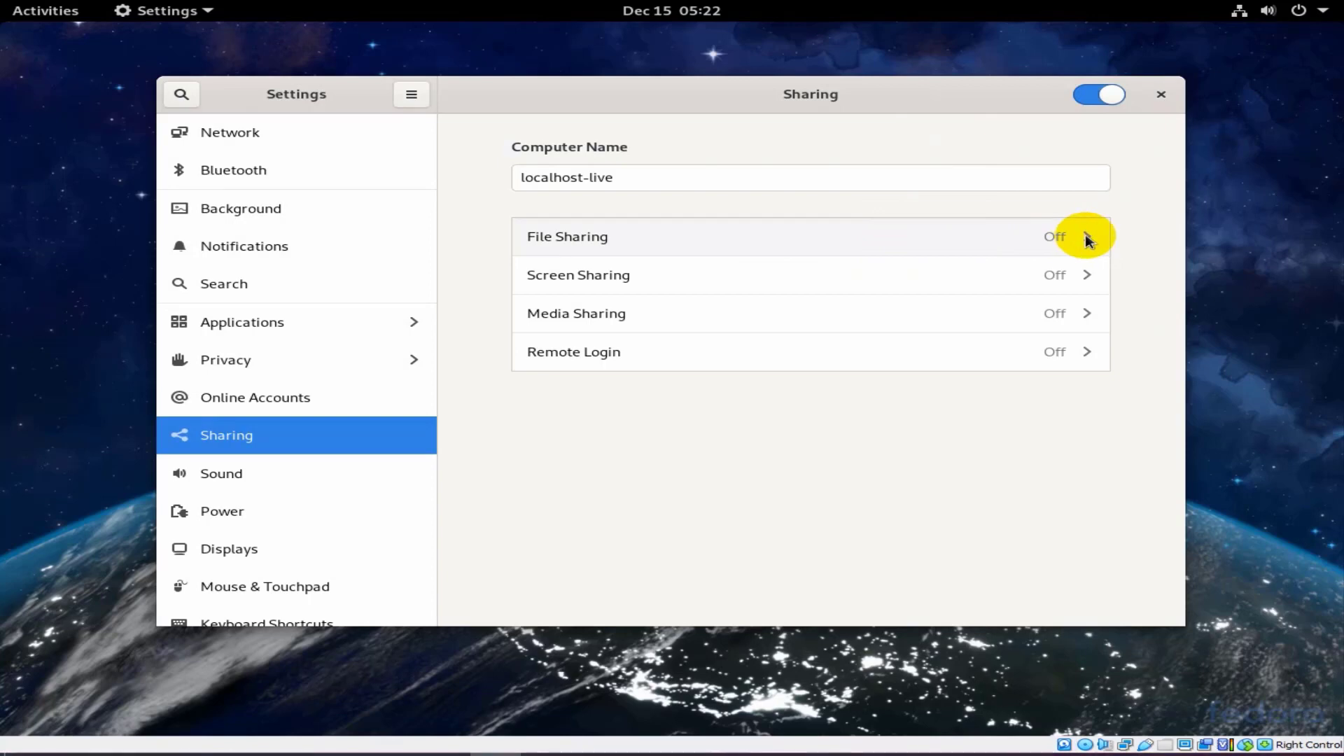
click(1088, 237)
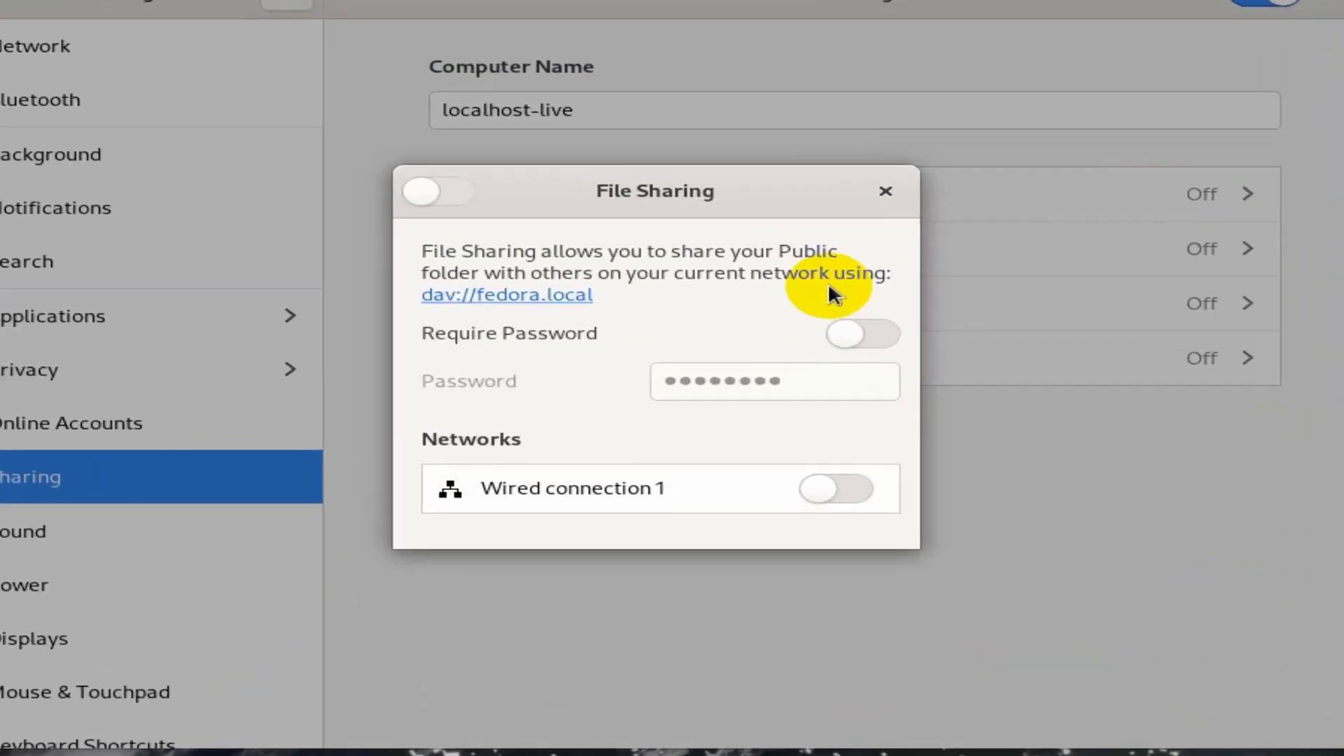
click(437, 190)
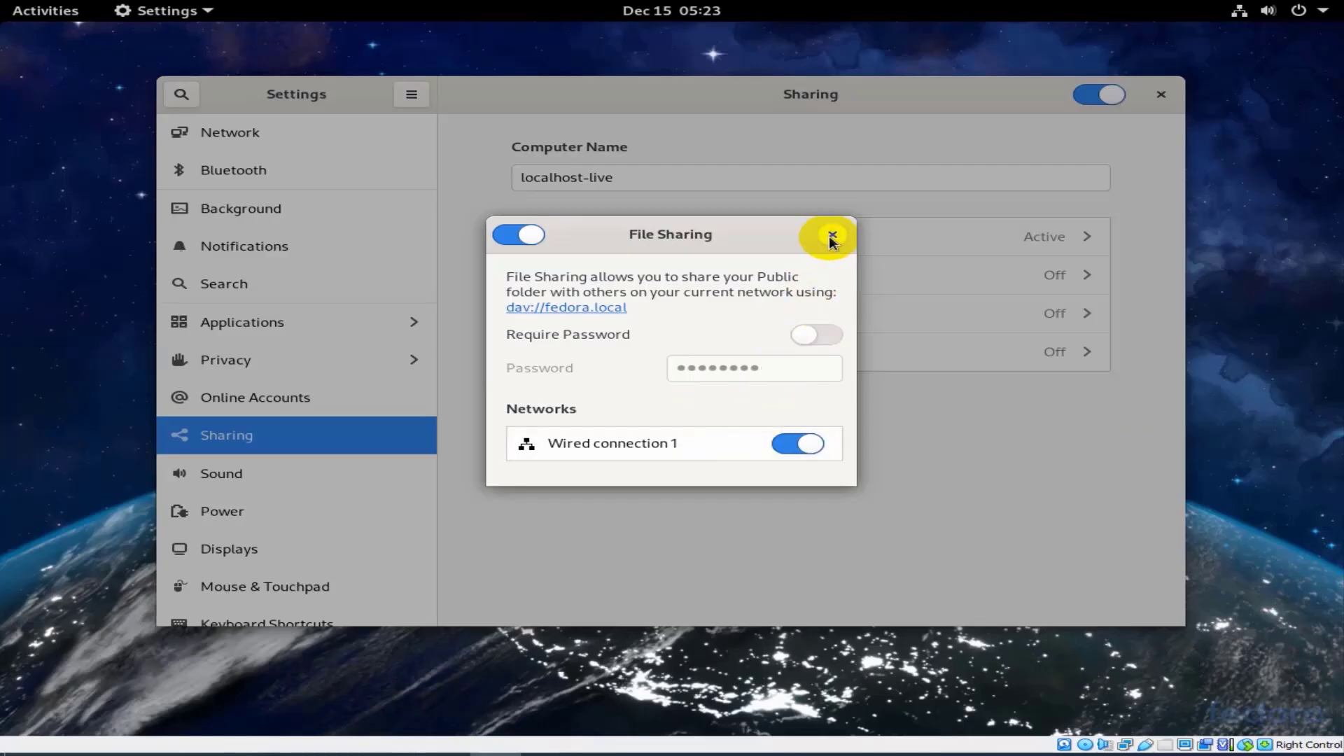
click(831, 235)
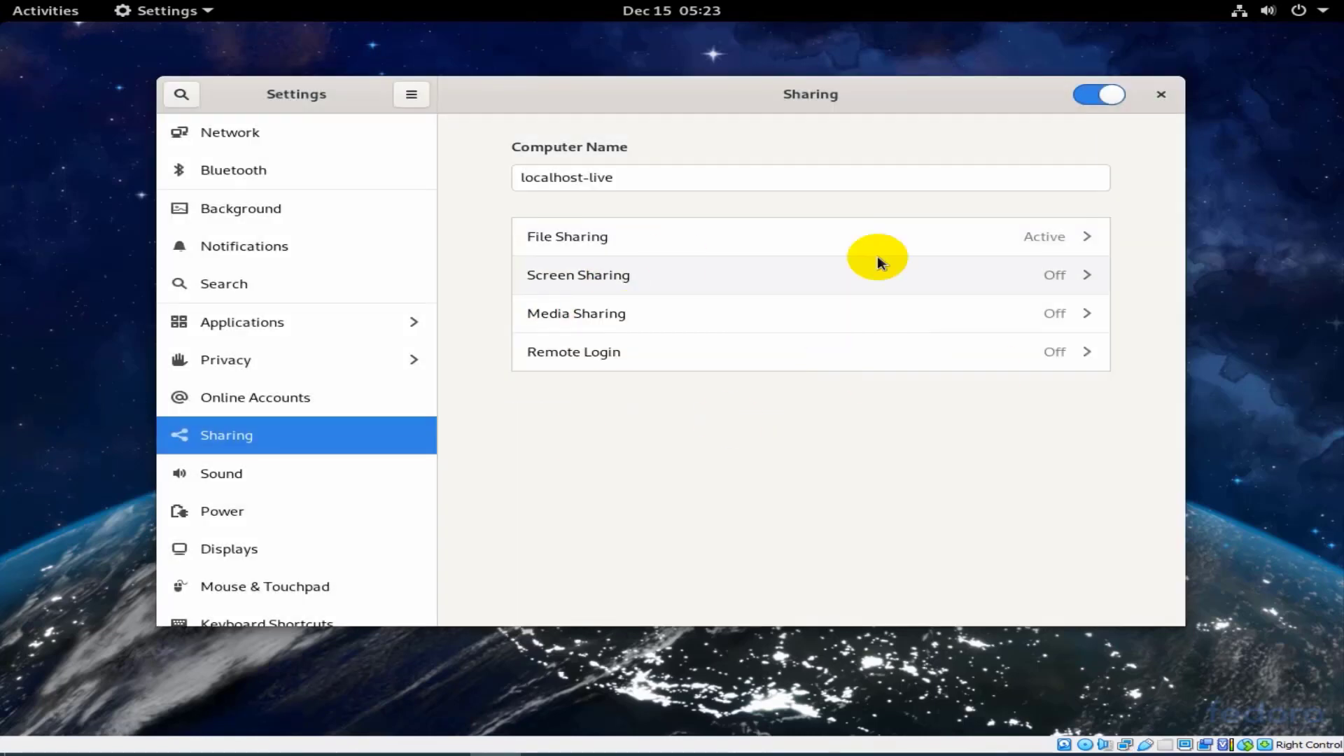
mouse_move(478, 395)
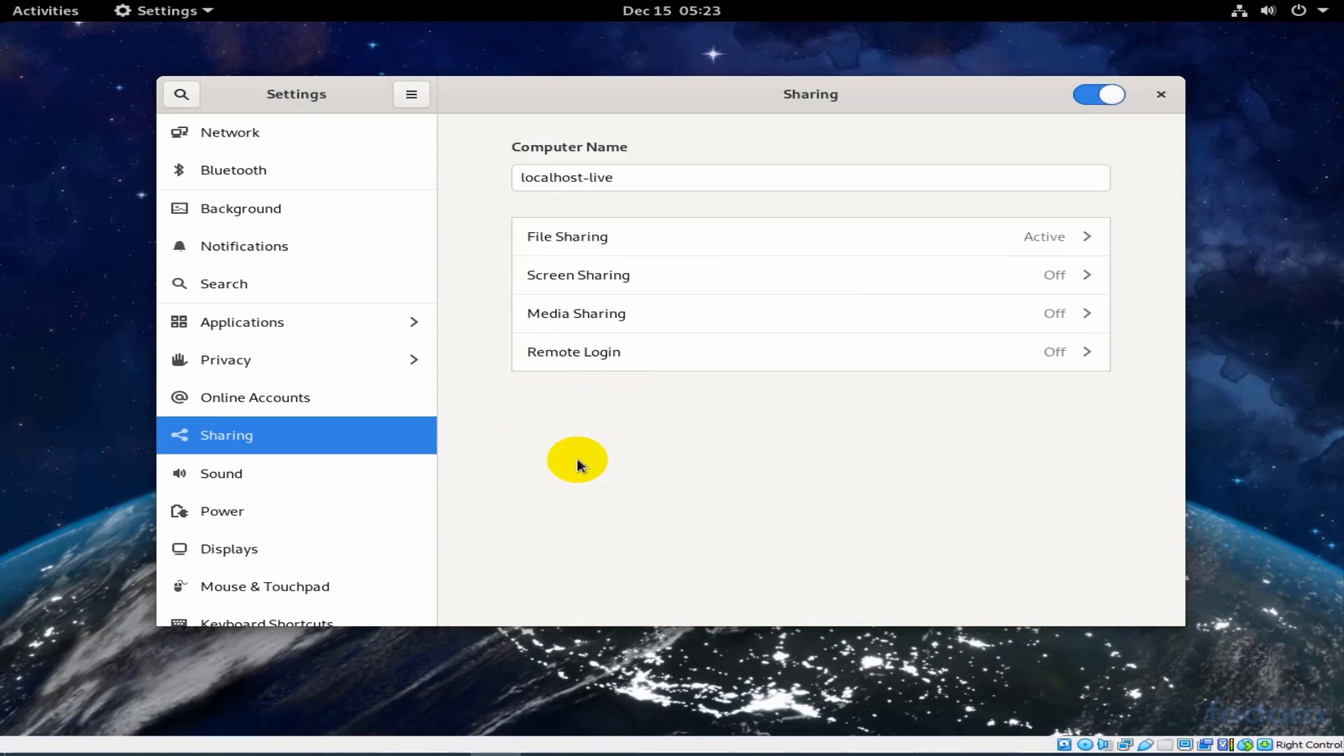
mouse_move(428, 378)
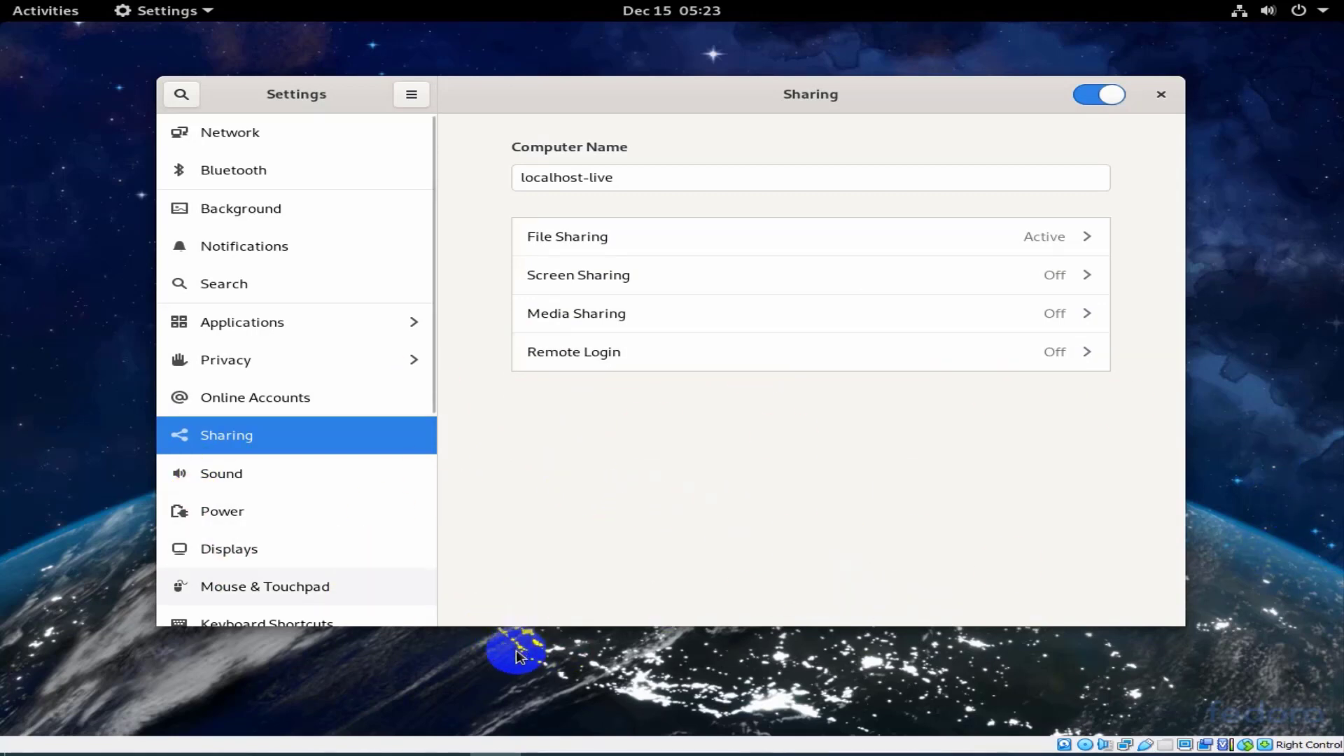
mouse_move(505, 697)
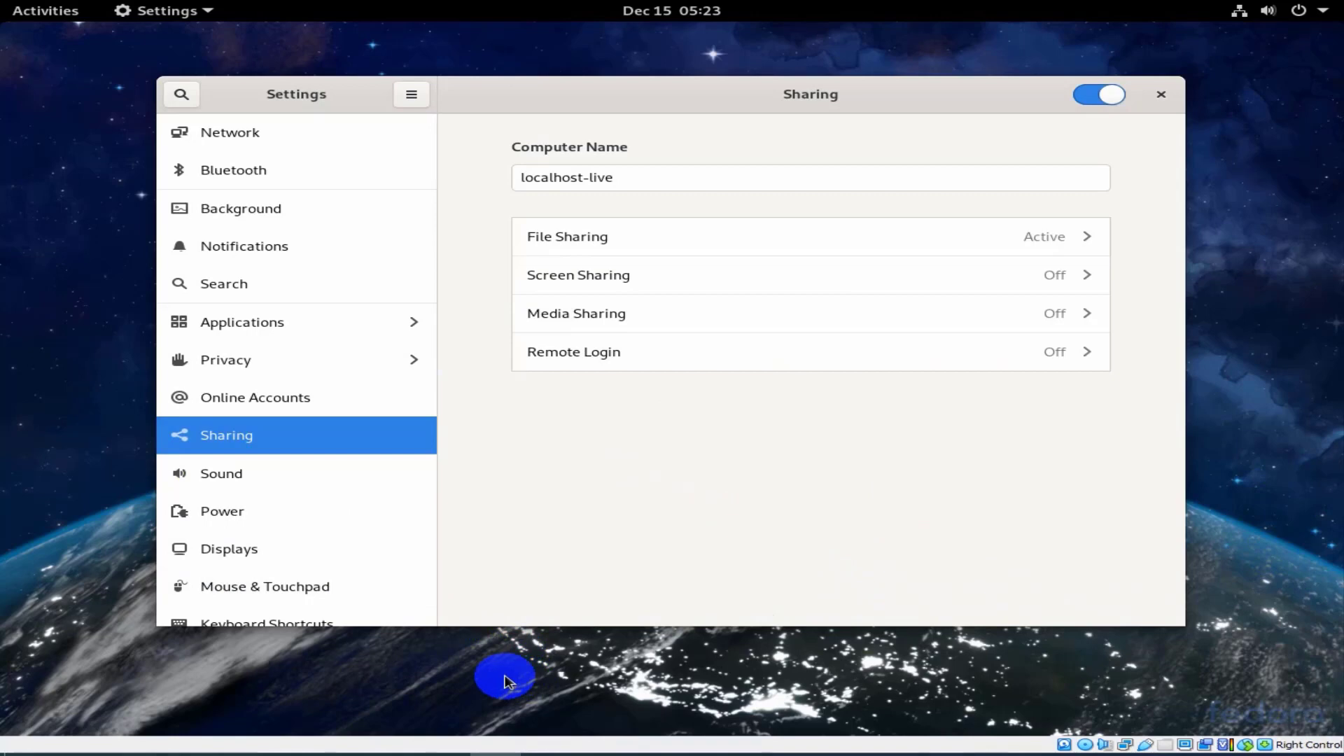